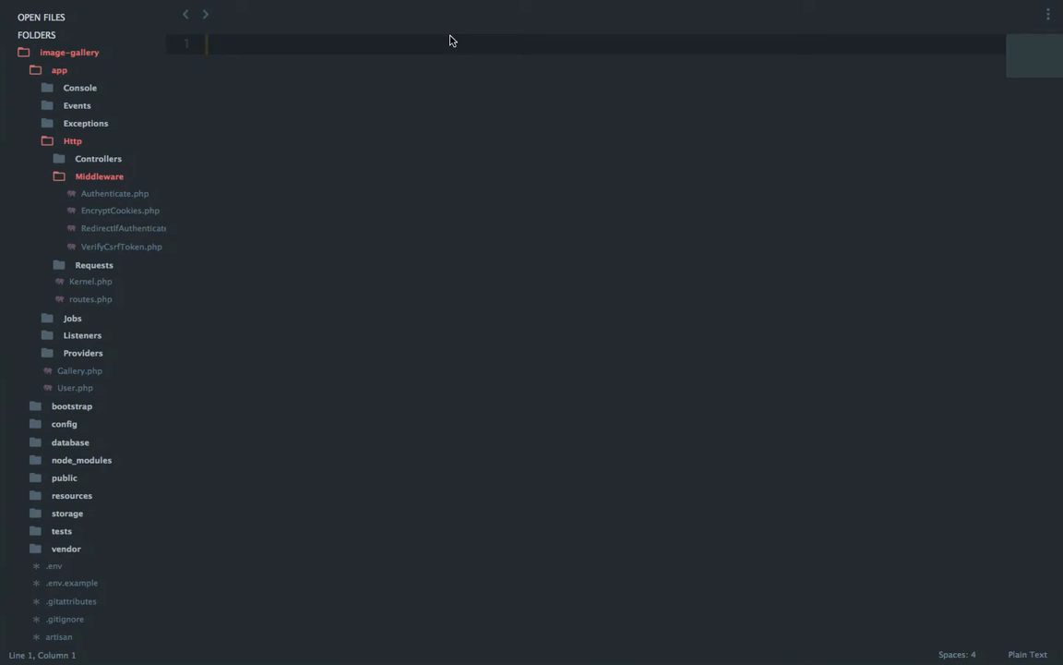
View Authenticate.php in the Middleware folder, then open GalleryController.php via Goto Anything ('Gal')
click(115, 194)
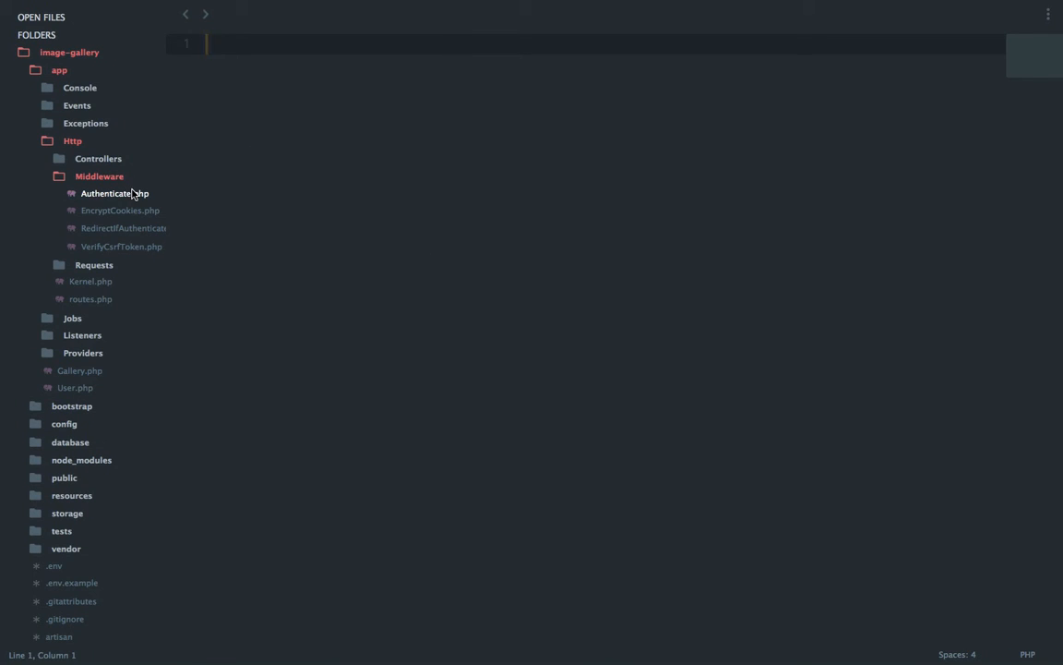
click(114, 194)
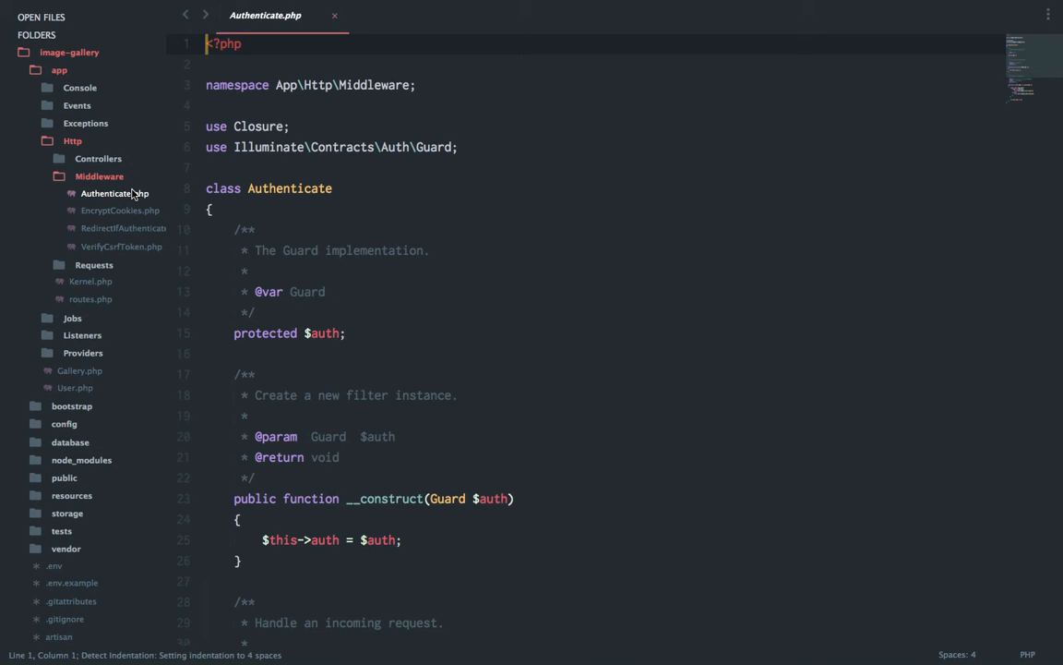
mouse_move(120, 211)
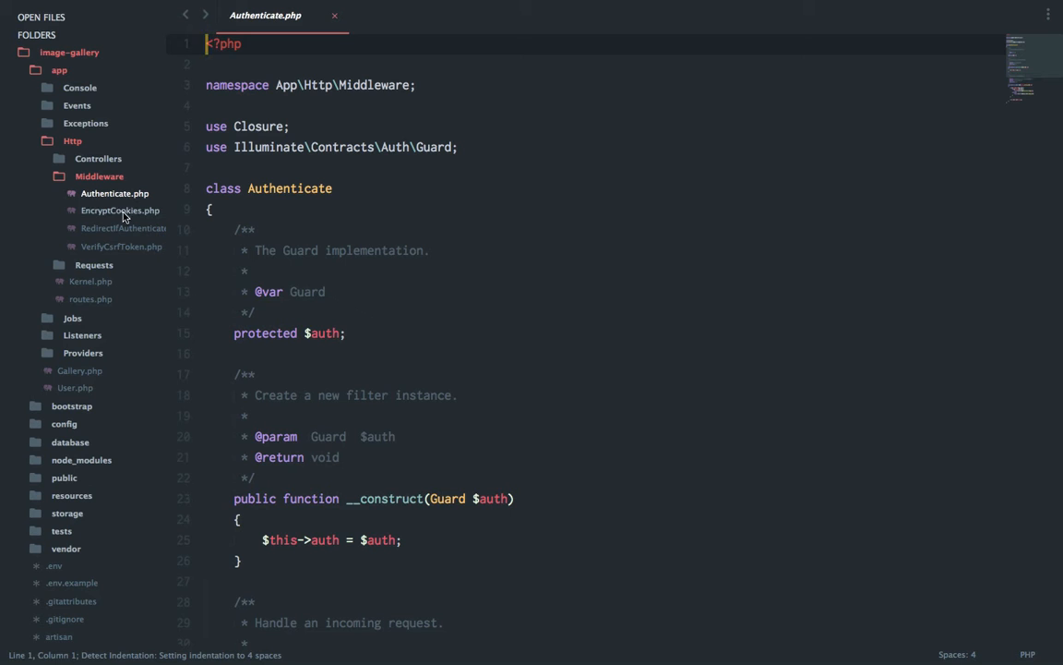
click(99, 178)
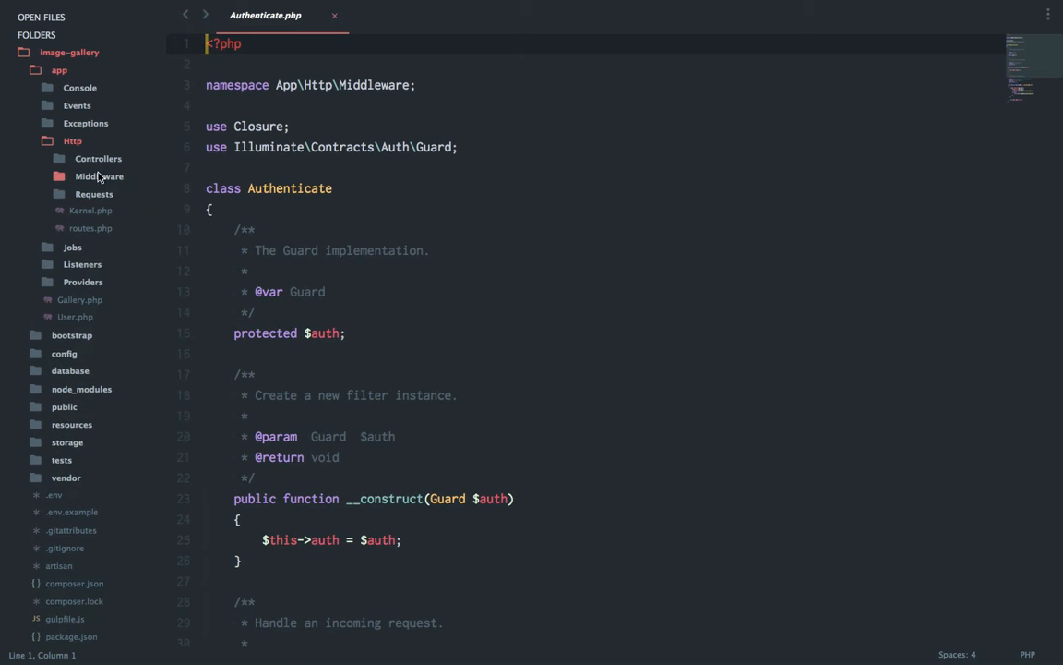
text(GalleryC)
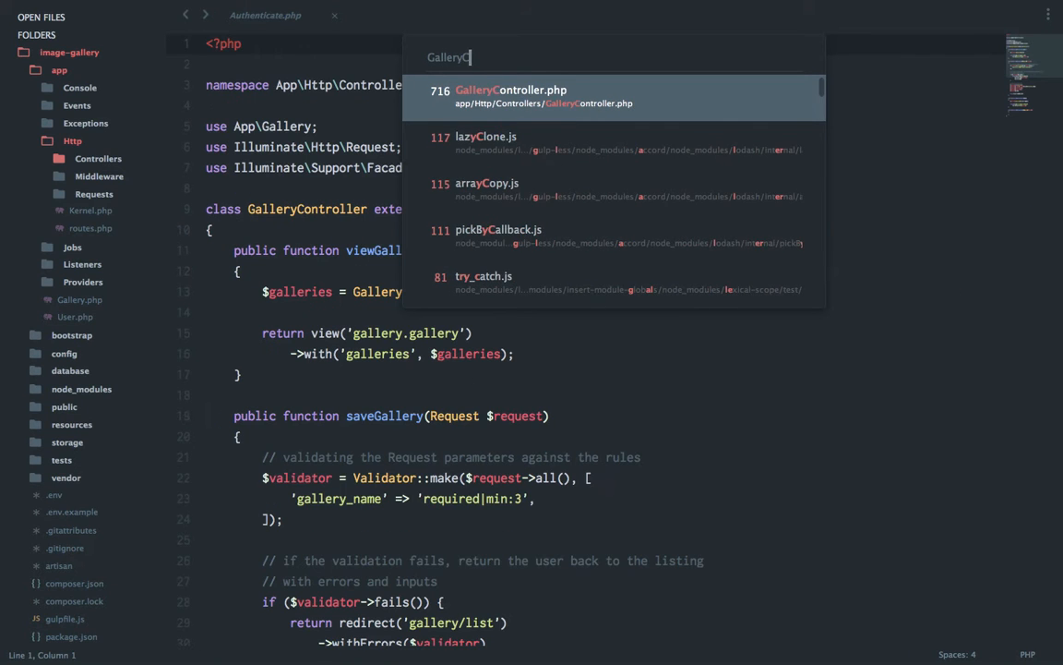
click(510, 97)
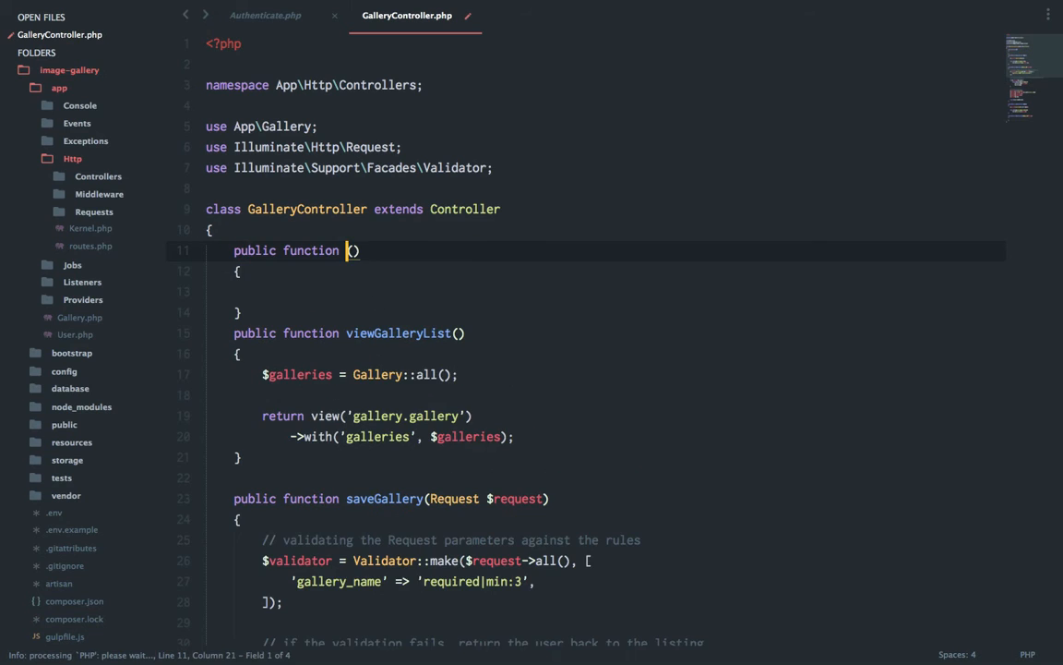
Add a __construct() method to GalleryController calling $this->middleware('auth')
text(__constru)
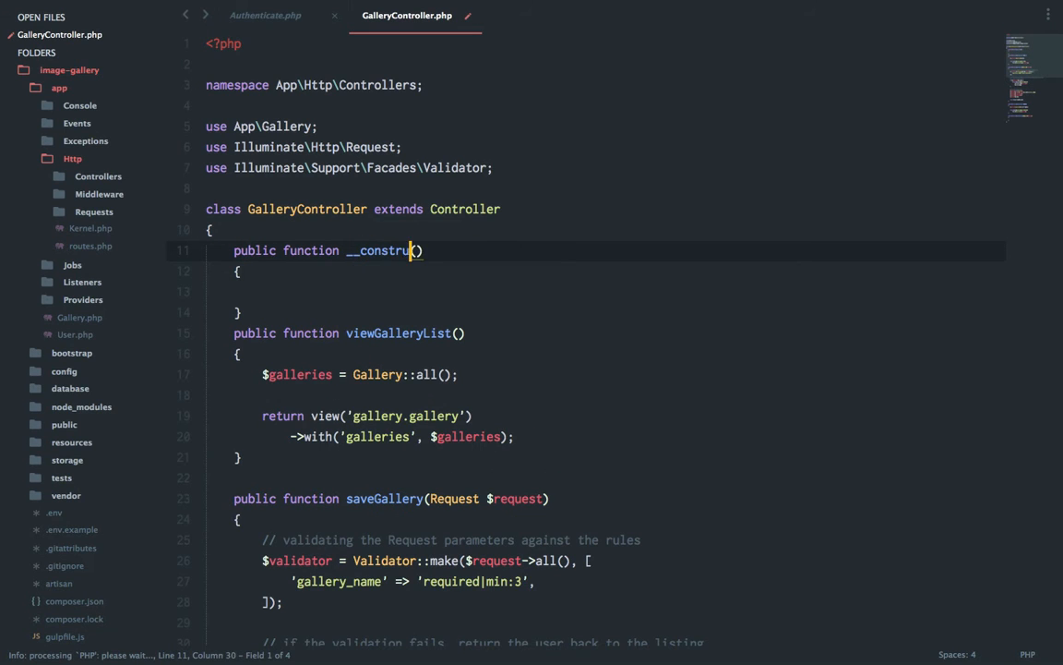
text($)
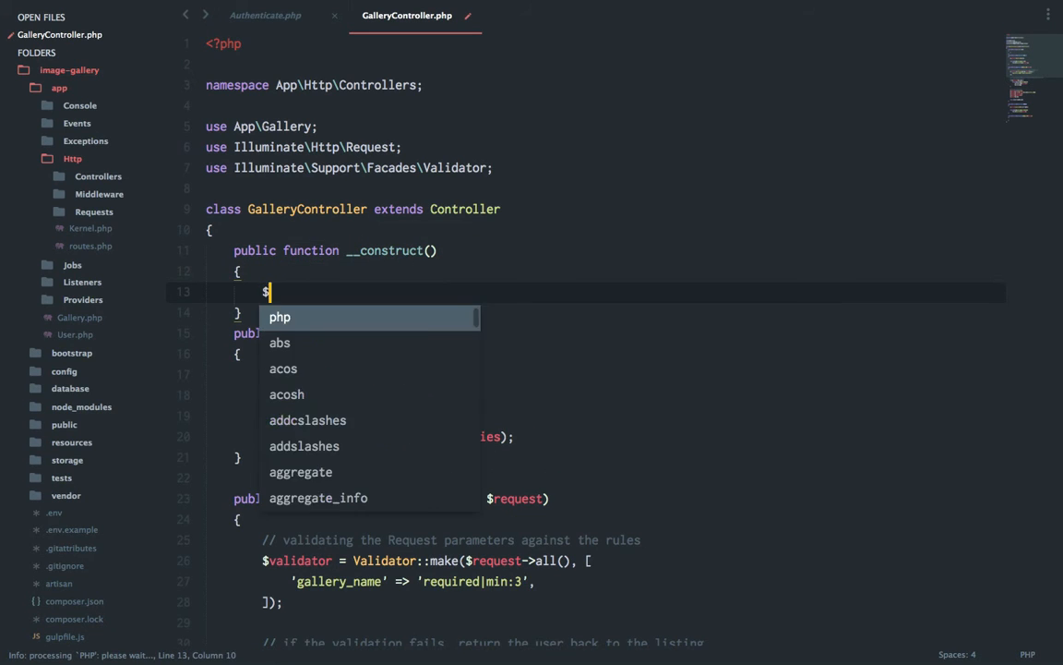
text(this)
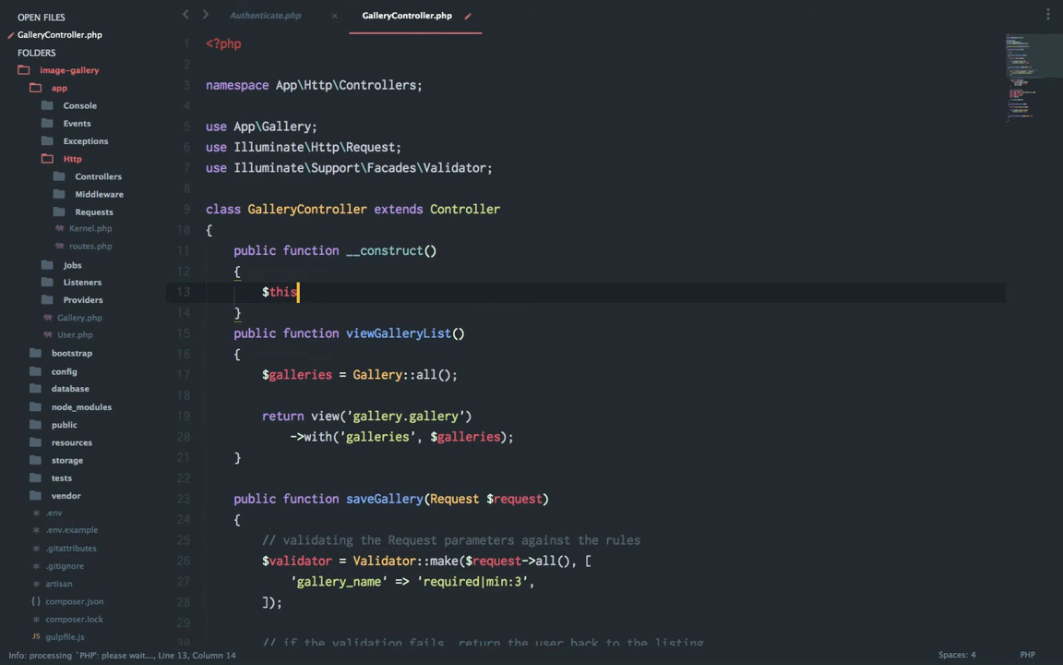
text(->mc)
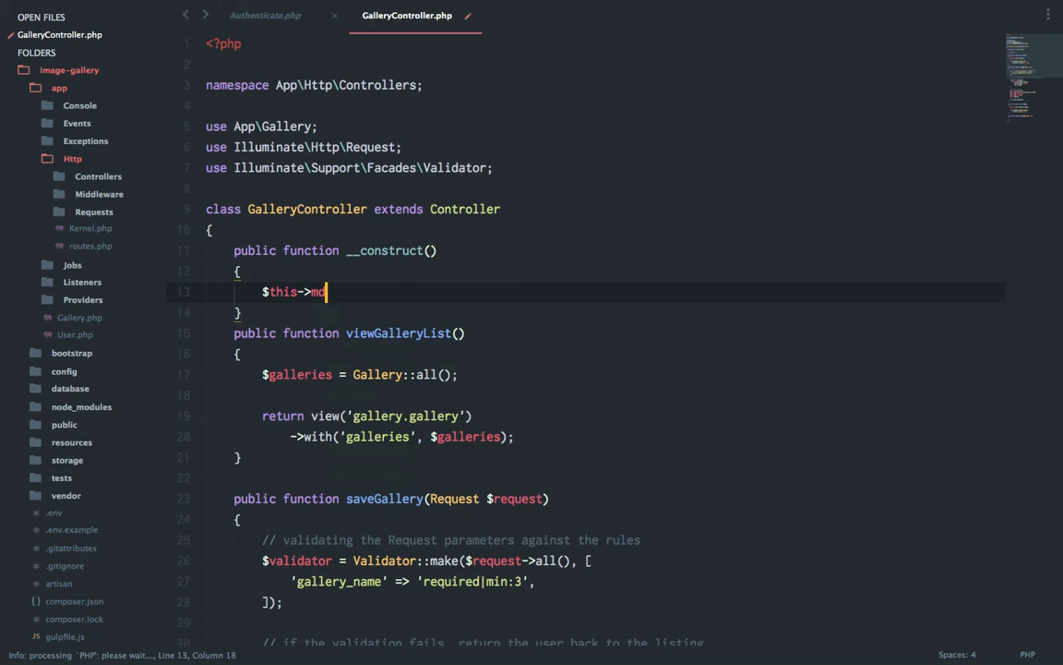
text(dd)
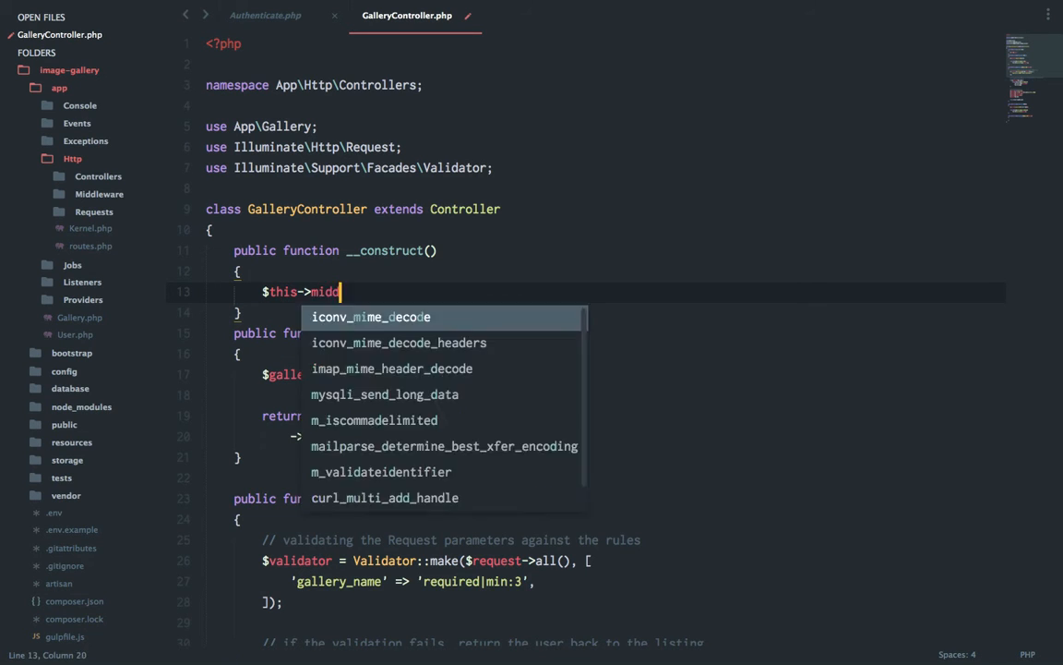
text(lw)
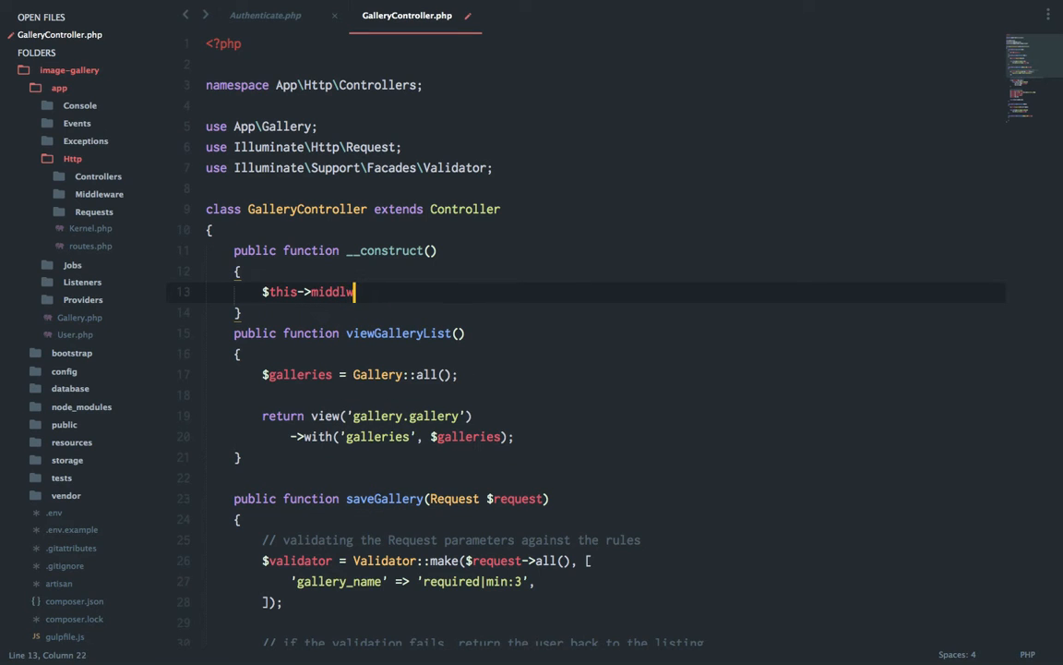
text(are)
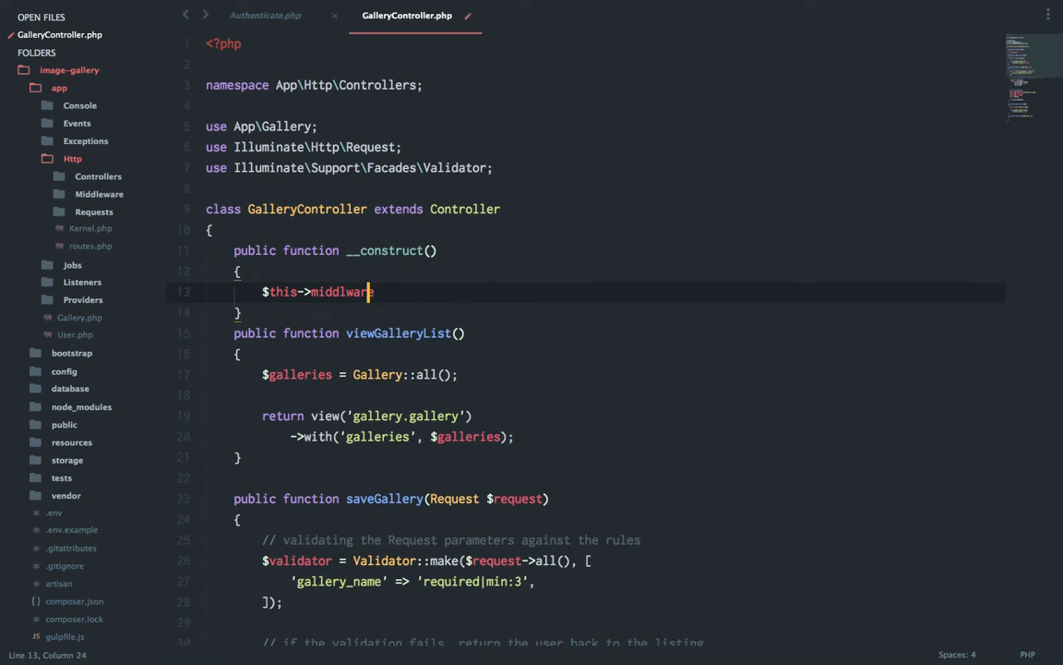
text(e)
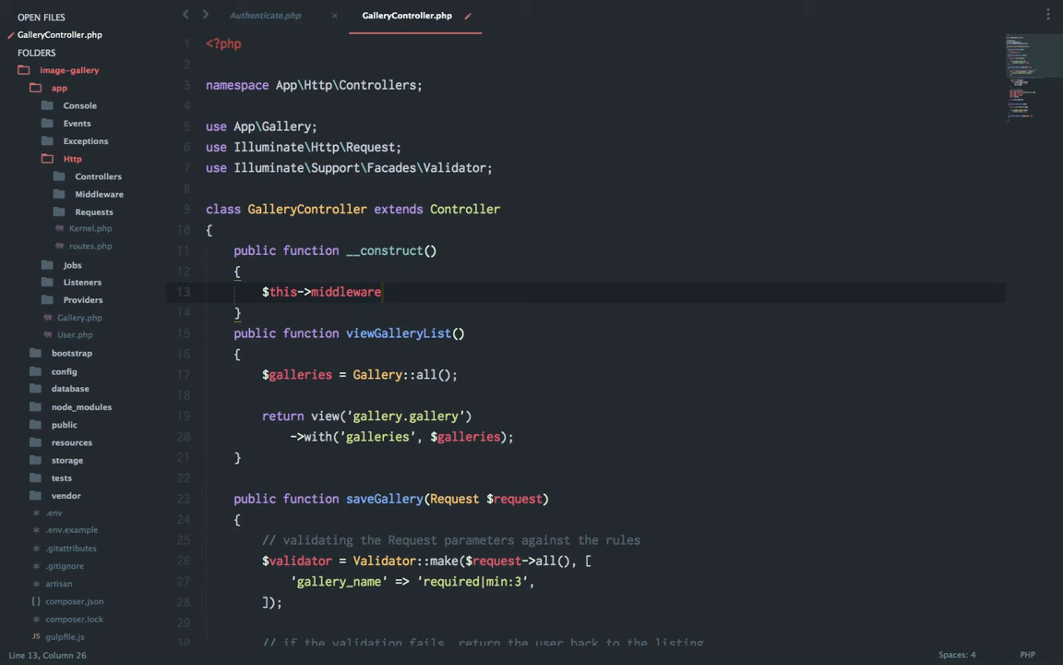
text(())
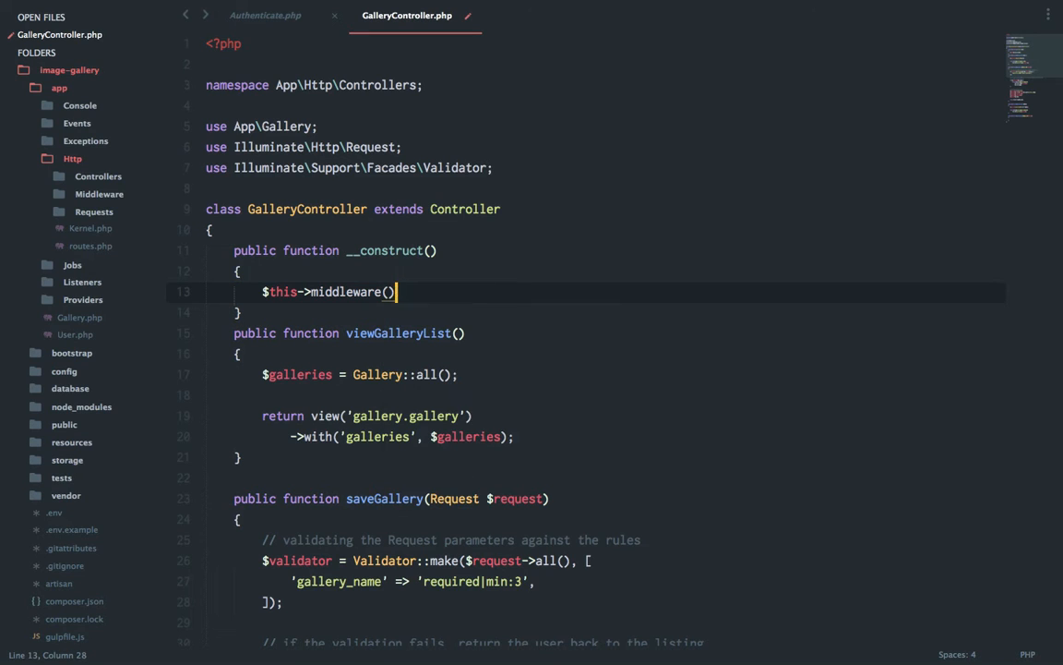
text('auth)
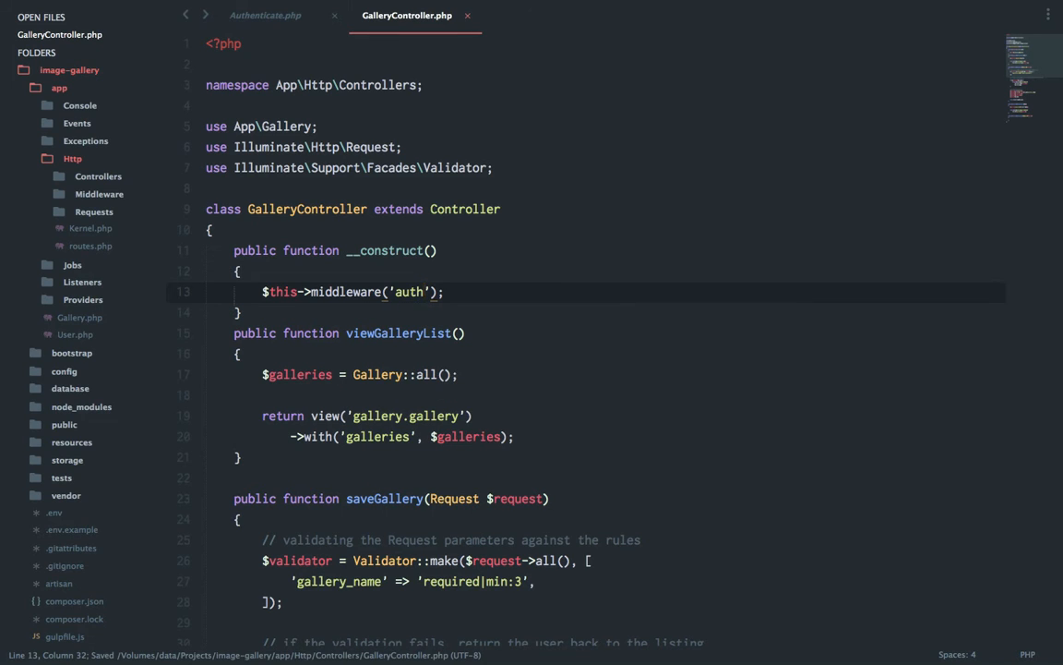
key(enter)
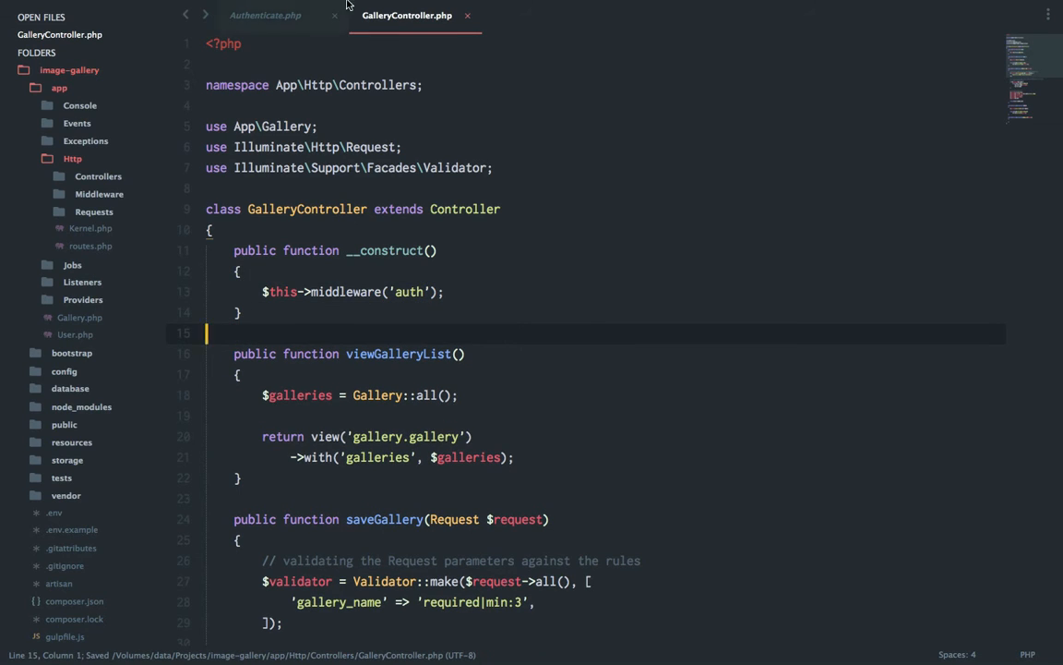
Return to Authenticate.php, then open routes.php and look at the root route definition
click(265, 15)
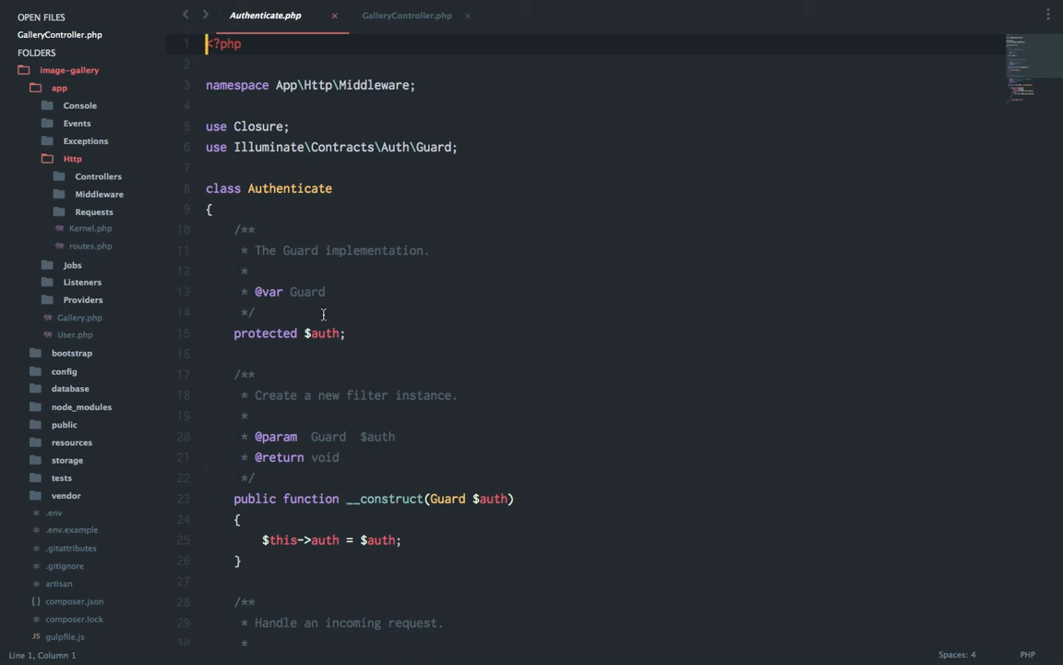
scroll(down, 3)
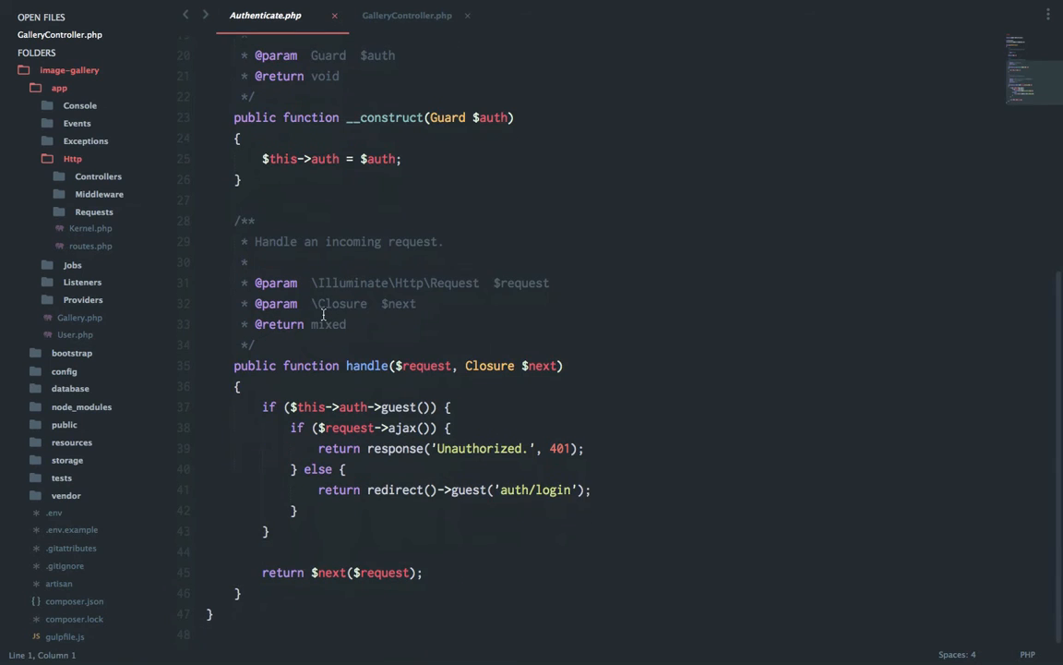
mouse_move(499, 499)
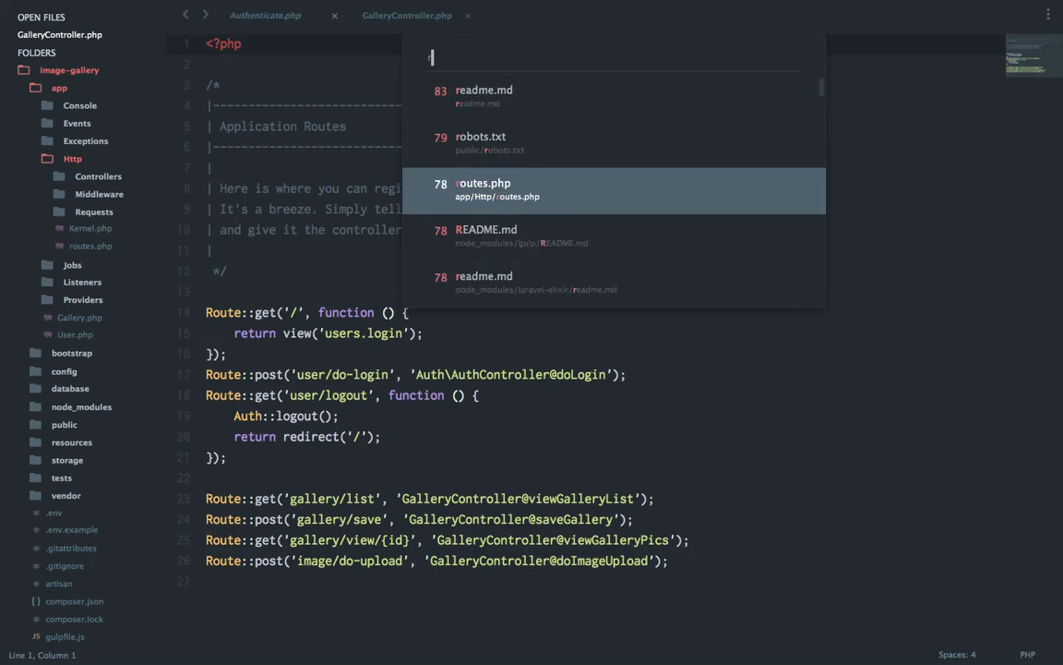
click(484, 182)
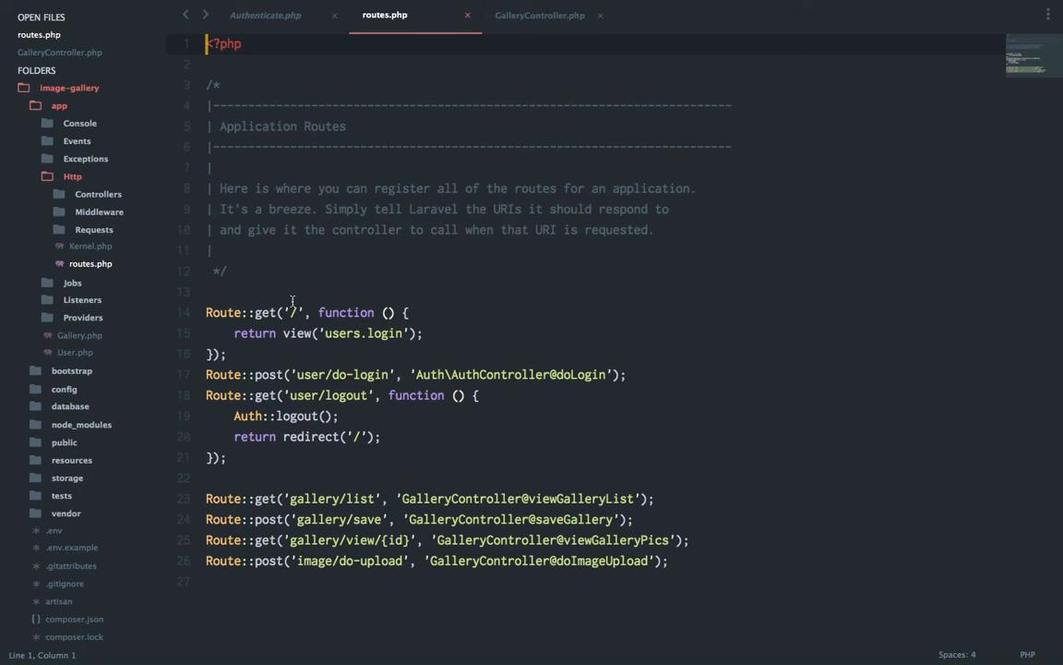
click(291, 312)
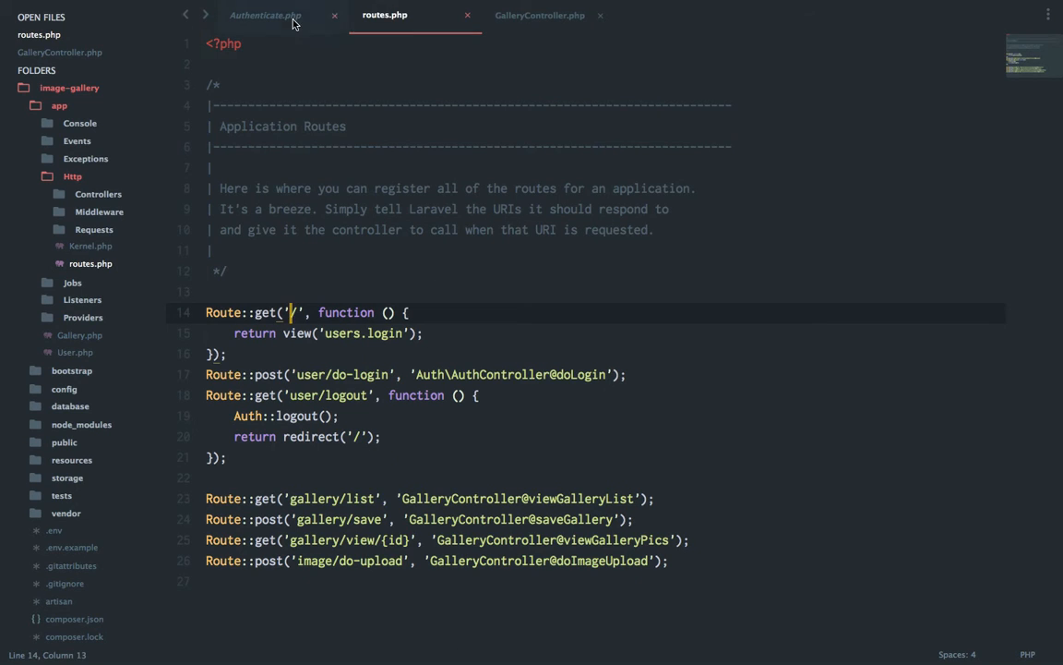
In Authenticate.php replace the guest redirect path 'auth/login' with '/'
click(266, 15)
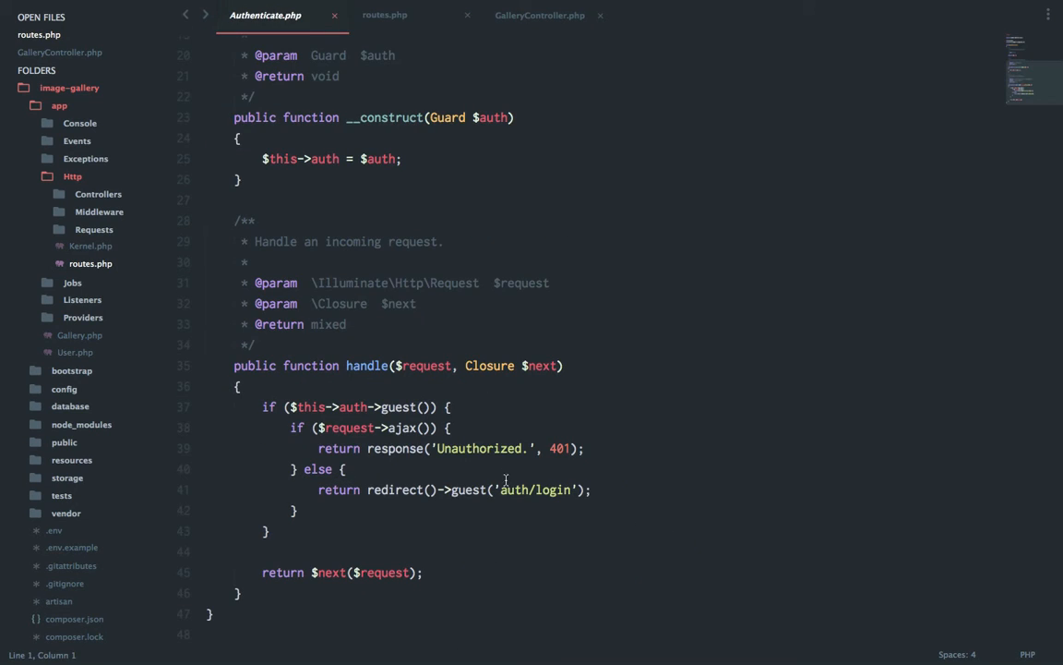
double_click(535, 490)
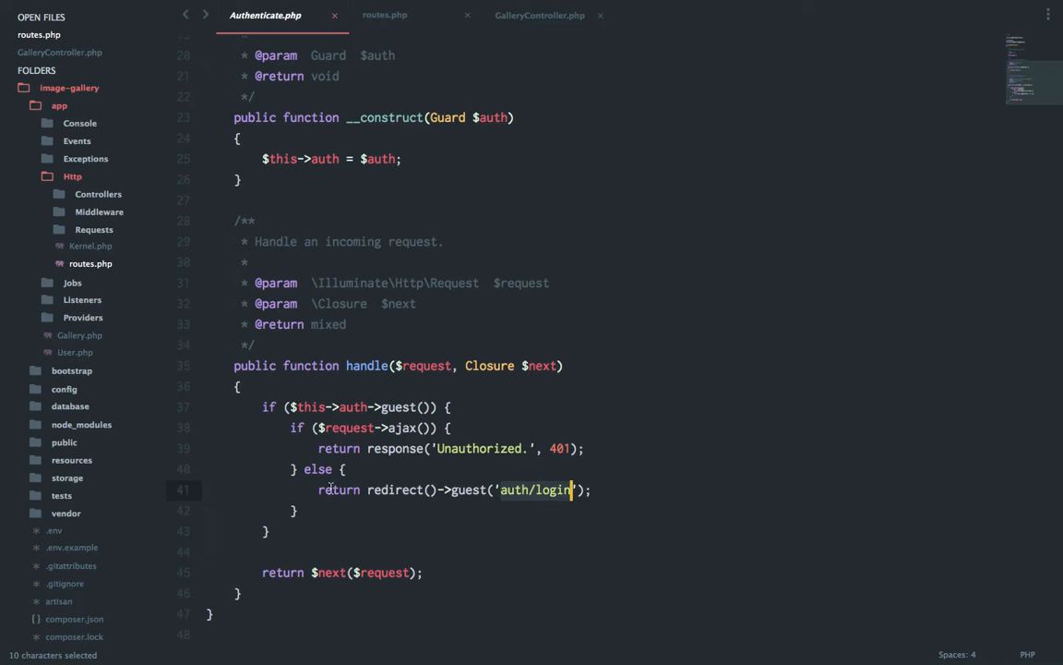
mouse_move(422, 494)
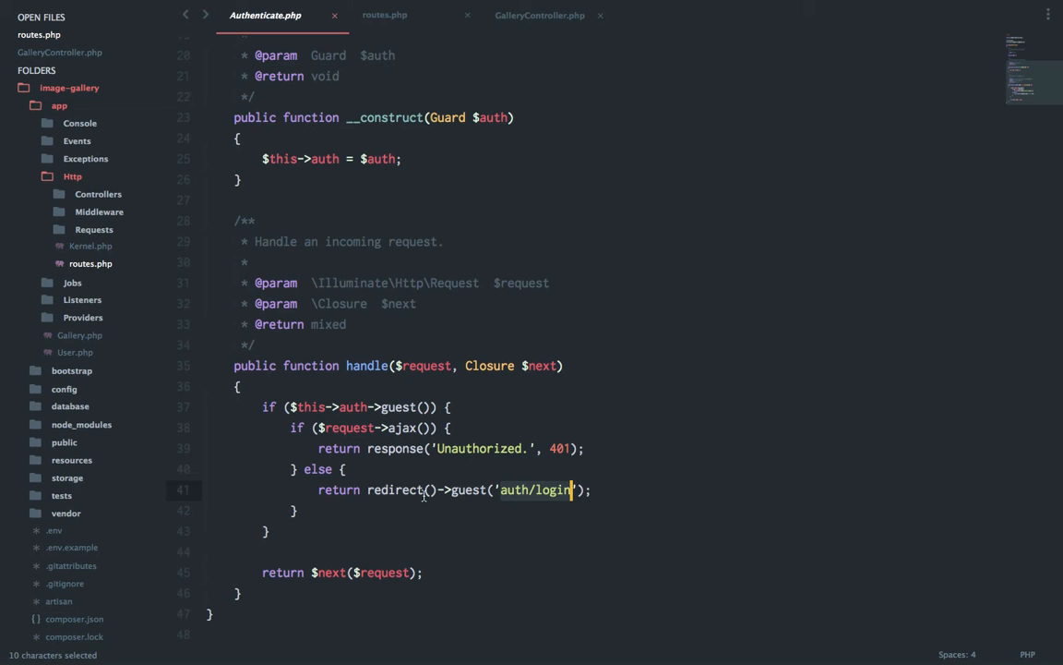
text(/)
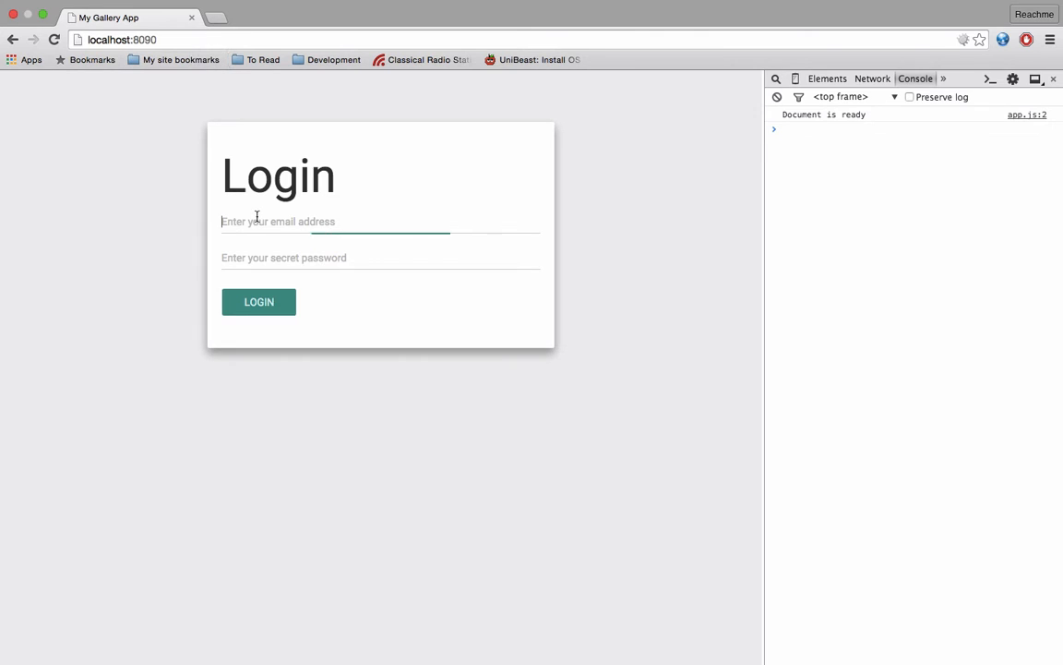
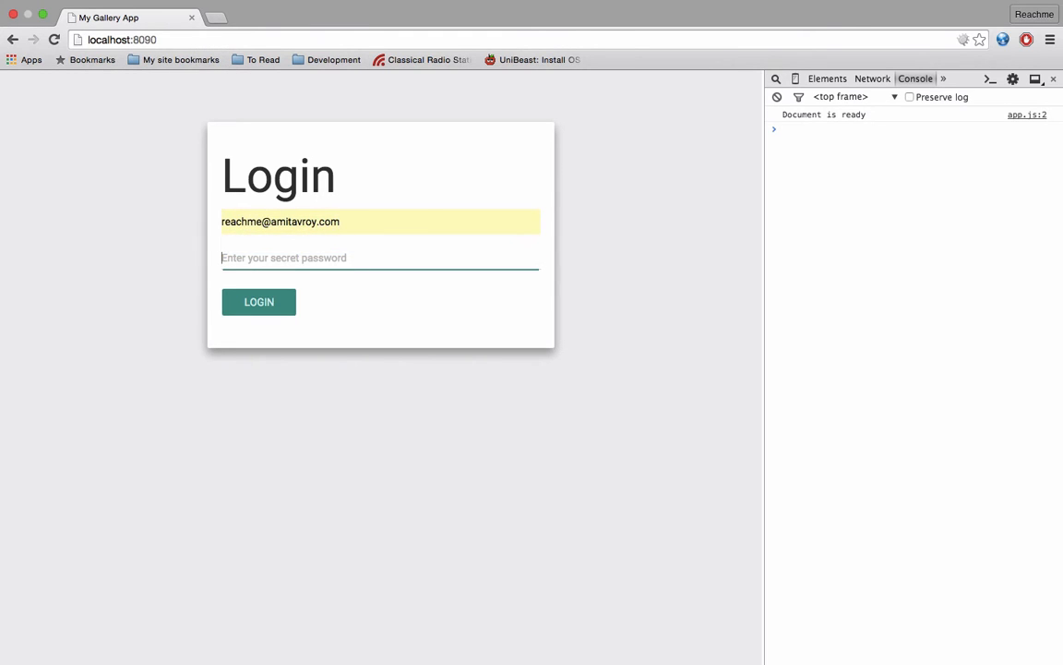
click(259, 303)
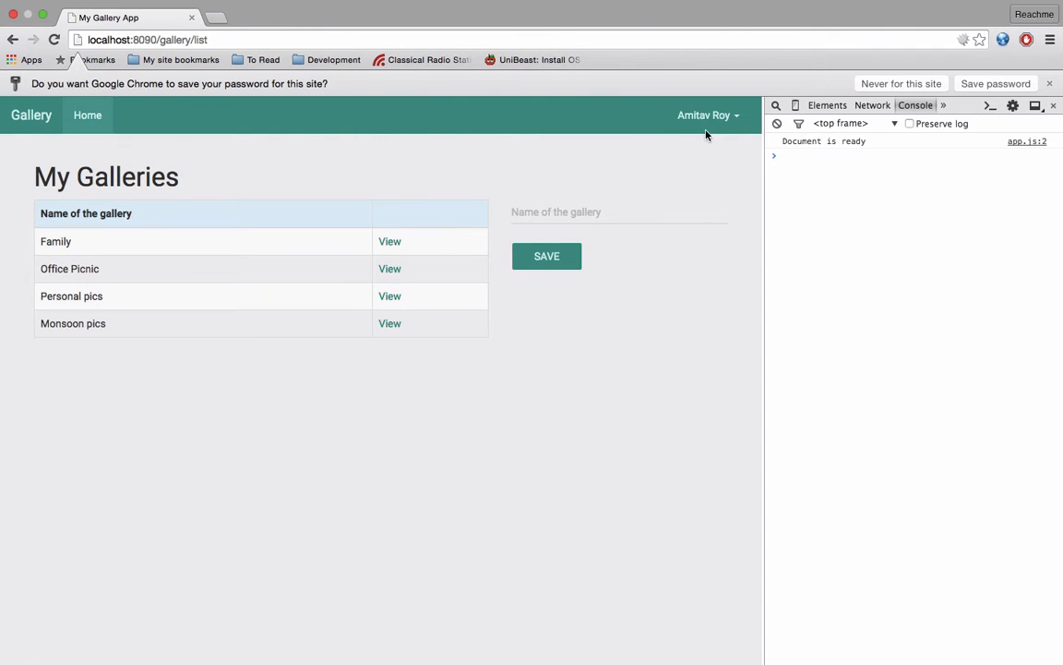
click(709, 115)
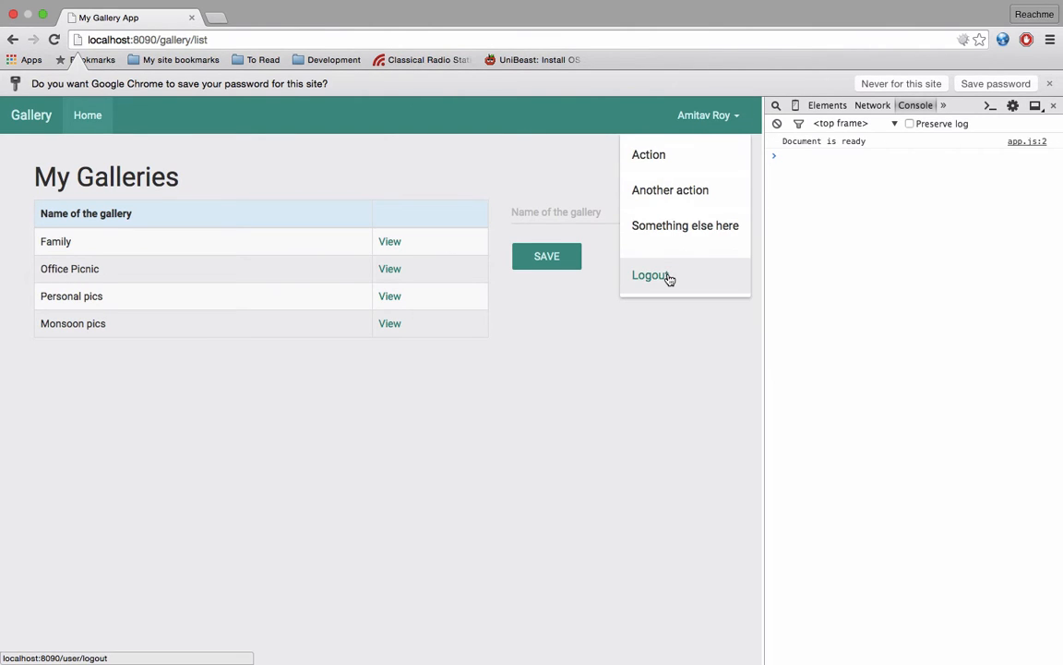
click(652, 275)
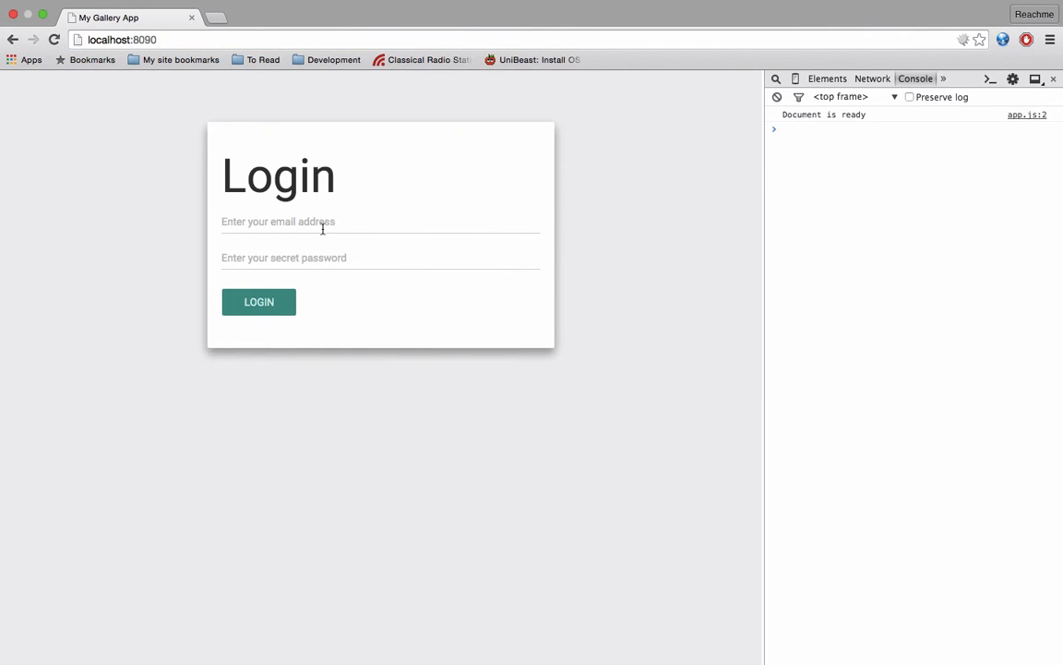
click(258, 303)
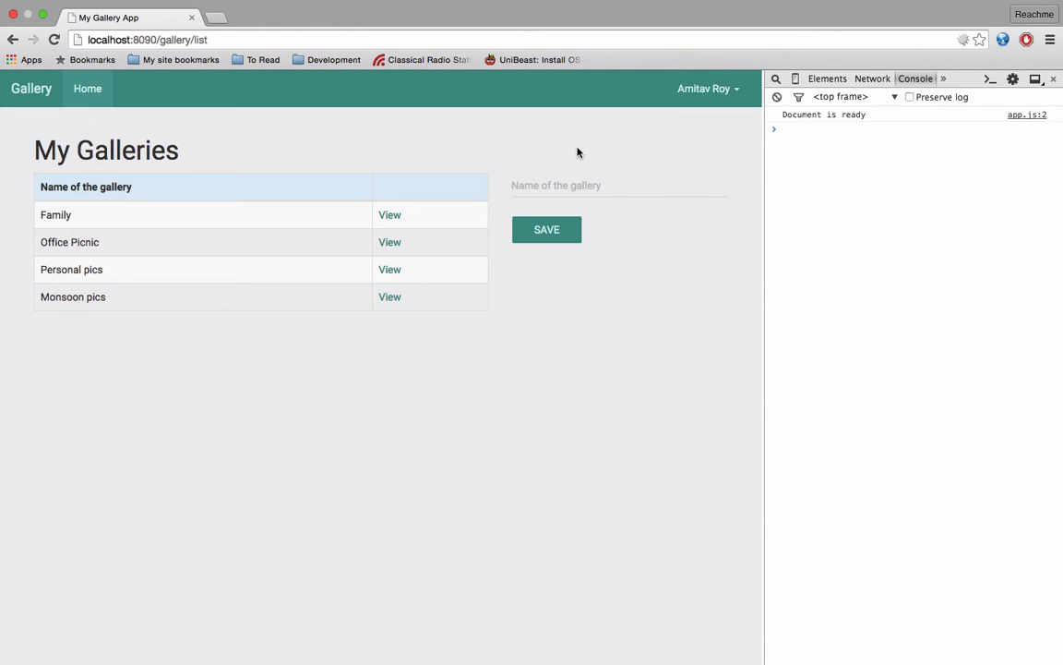
Go to dropzonejs.com in a new tab
text(dropzonejs.com)
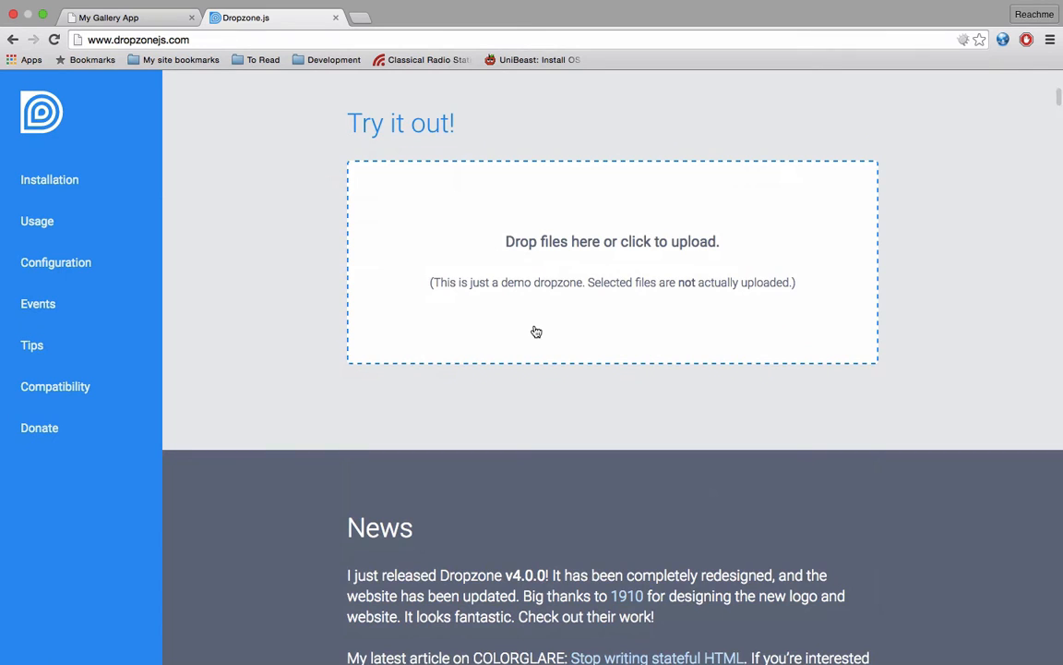
Add three screenshots from the Desktop to the Dropzone.js 'Try it out' demo area
click(613, 240)
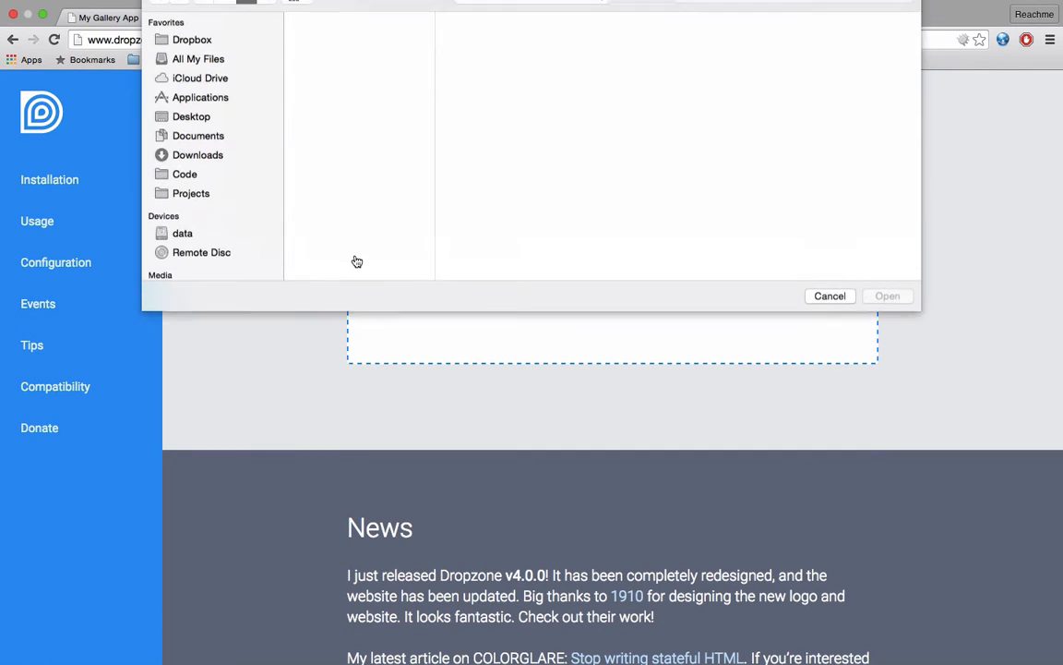
click(192, 137)
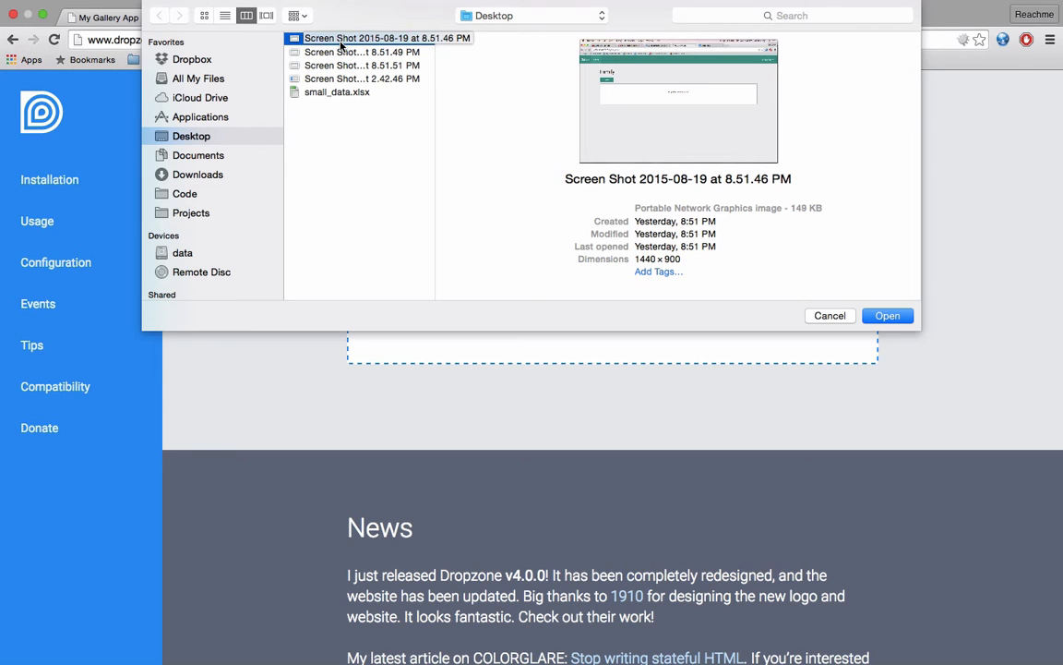
click(362, 51)
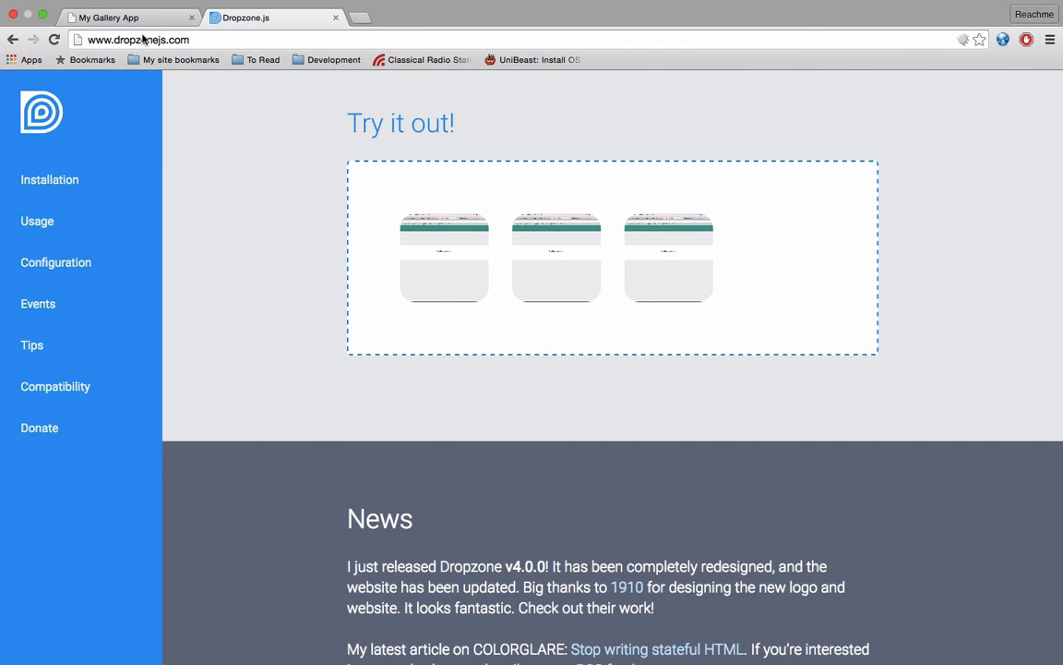
click(107, 19)
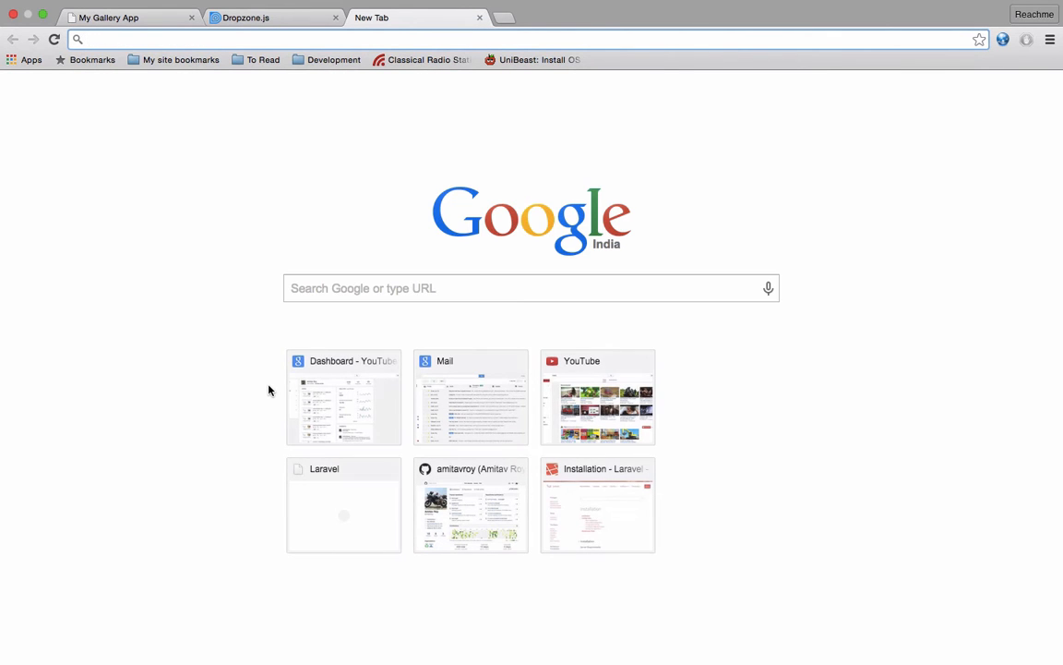
Search for the dropzone CDN and open the cdnjs.com result listing version 4.0.1 files
text(dropzonejs.com)
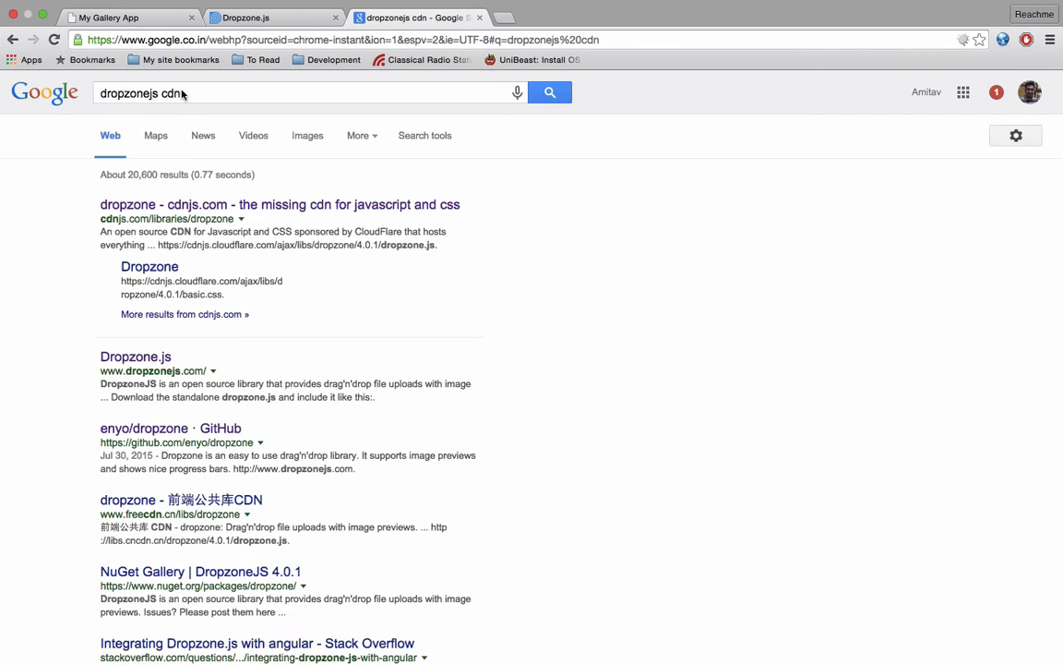
click(281, 204)
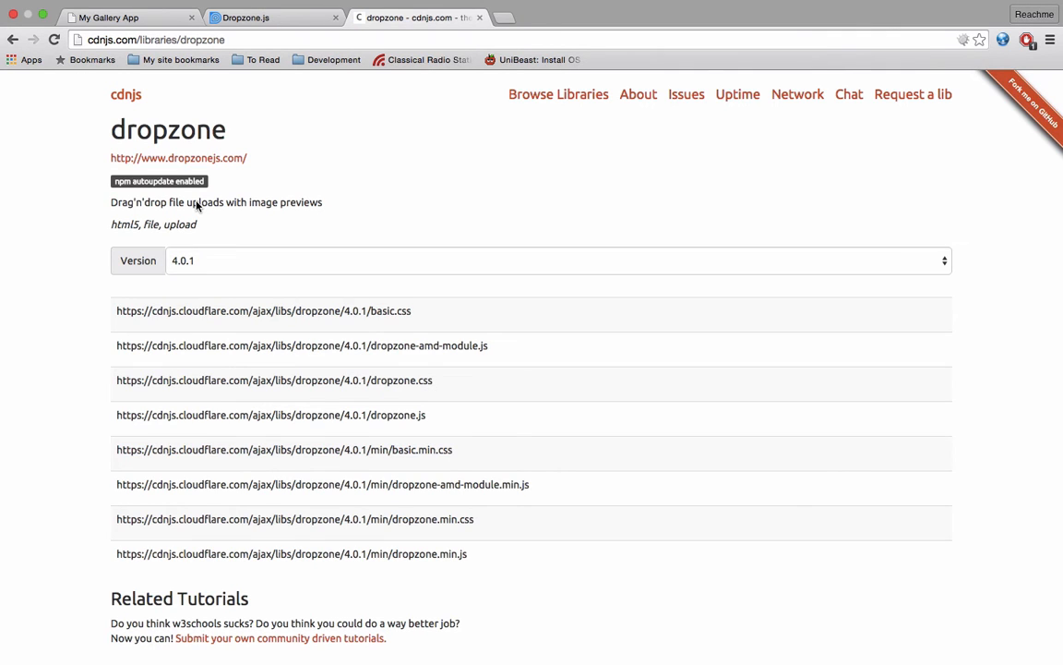
mouse_move(198, 207)
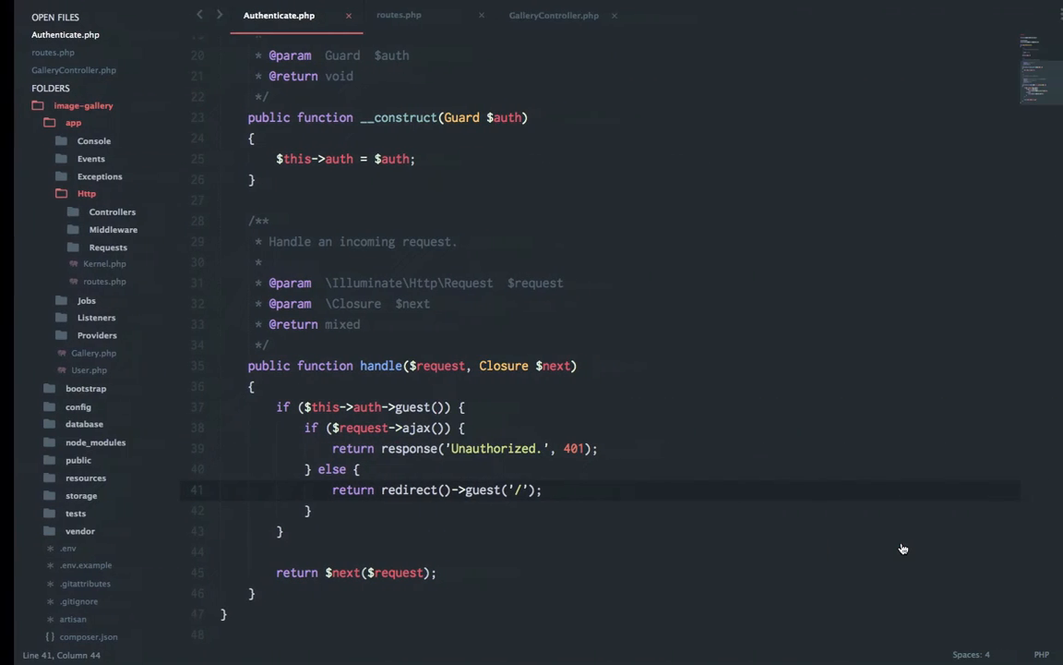
In master.blade.php add a script tag loading dropzone.min.js from cdnjs and save
text(mas)
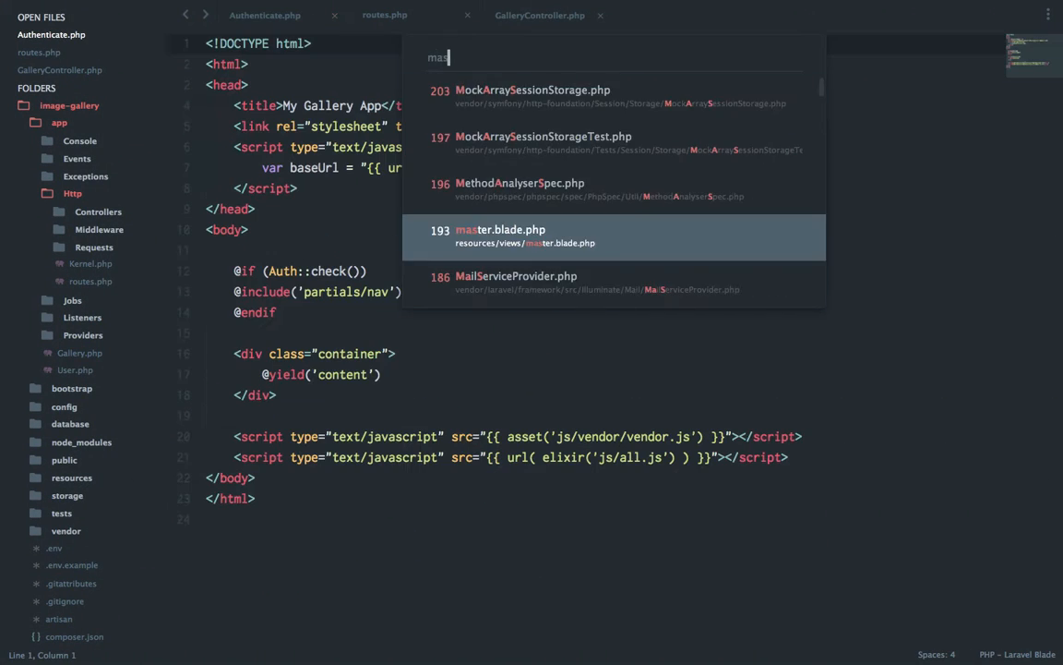
click(500, 237)
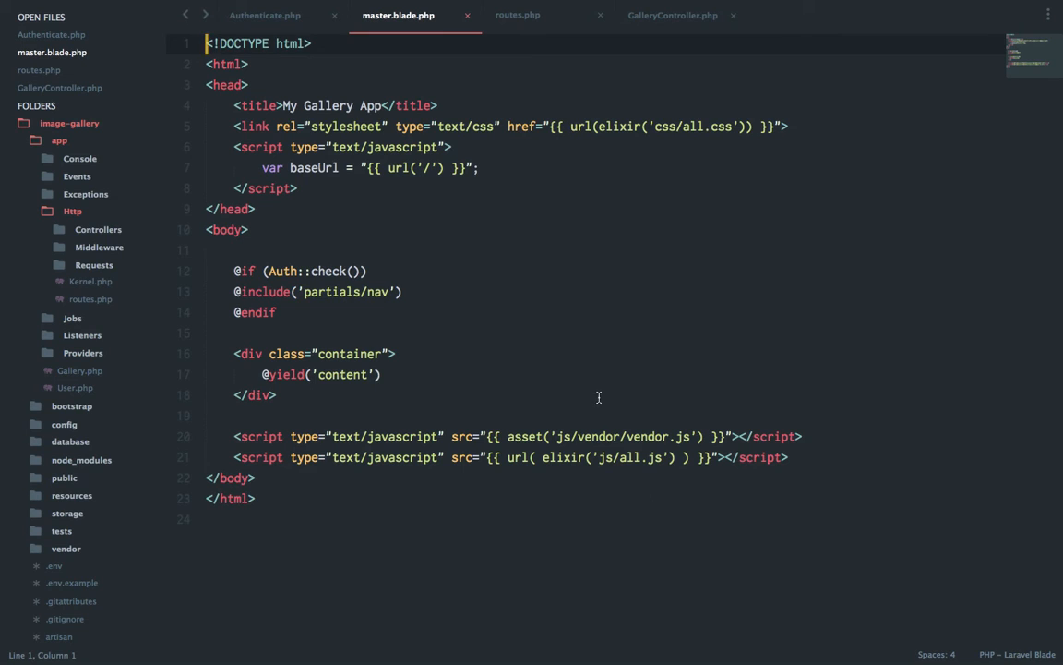
key(enter)
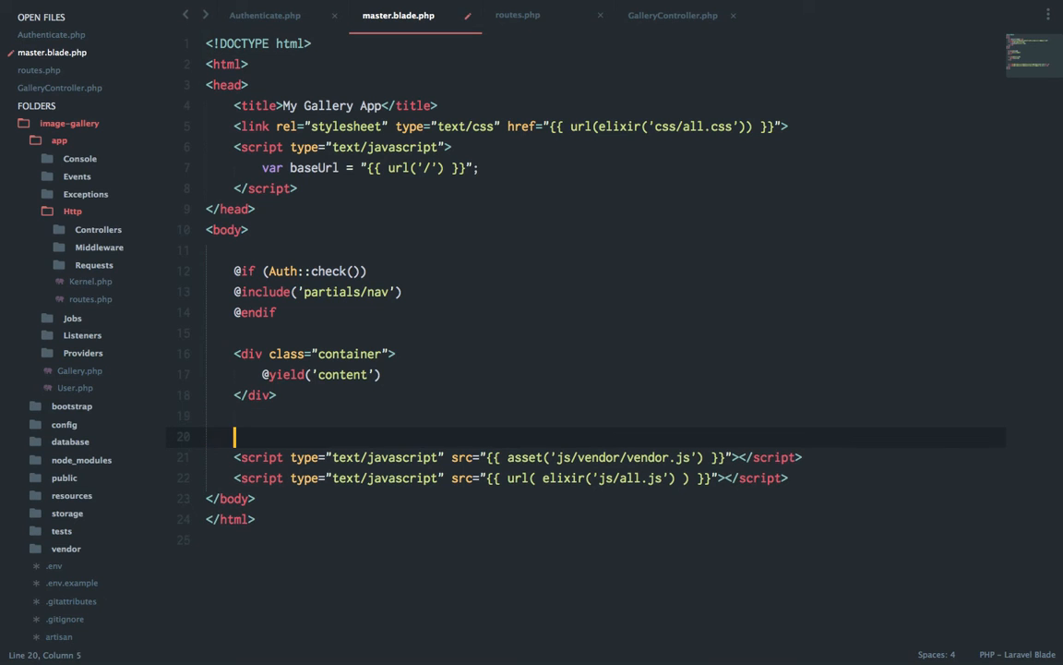
text(sc)
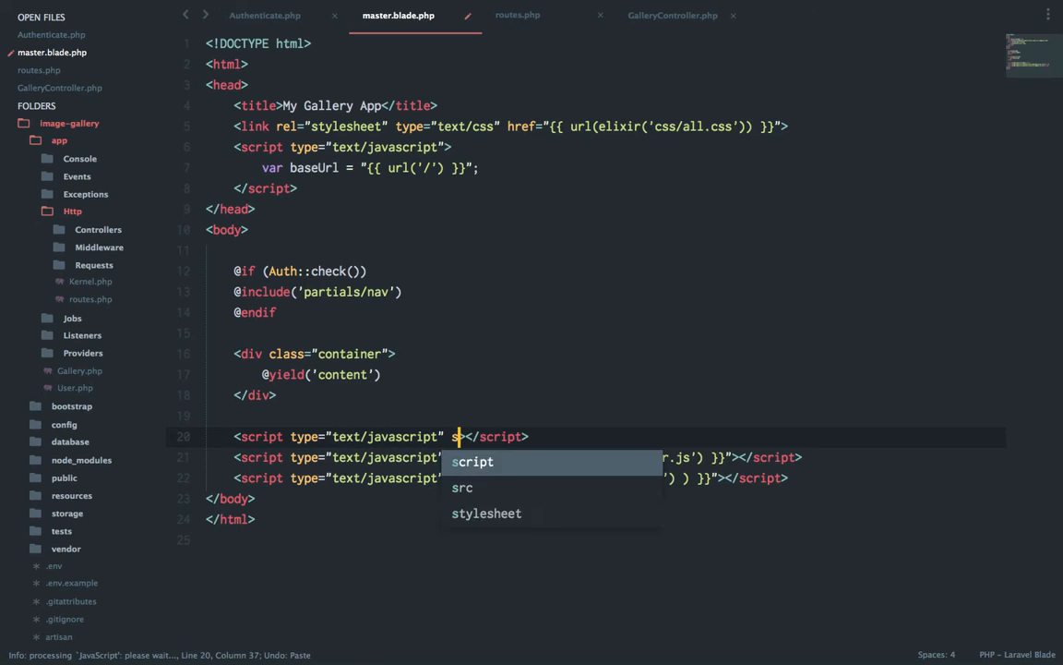
text(rc)
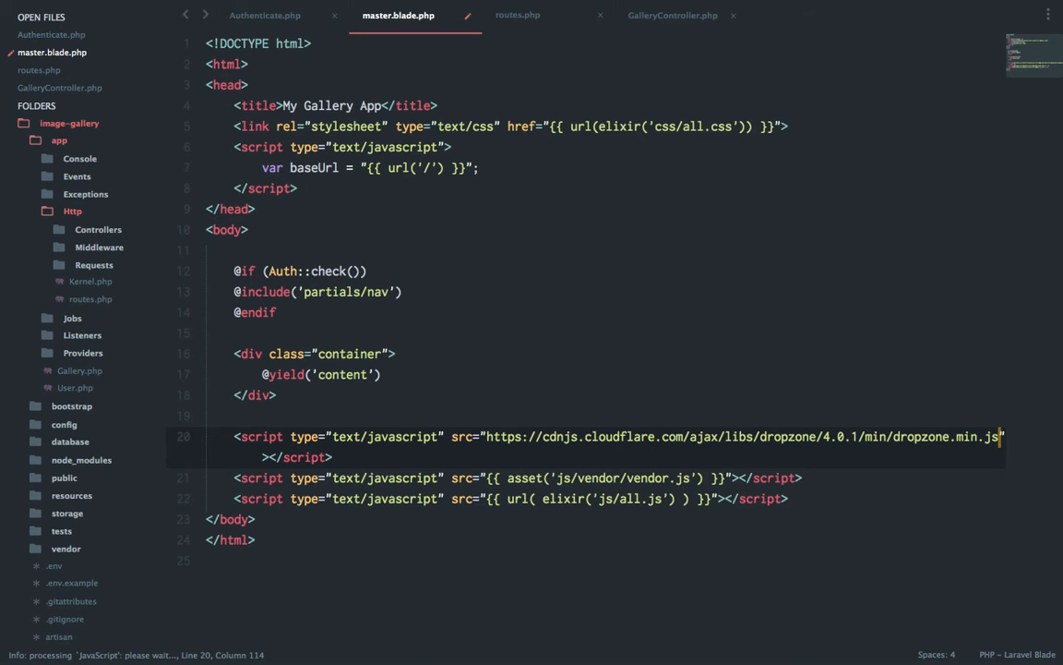
key(cmd+s)
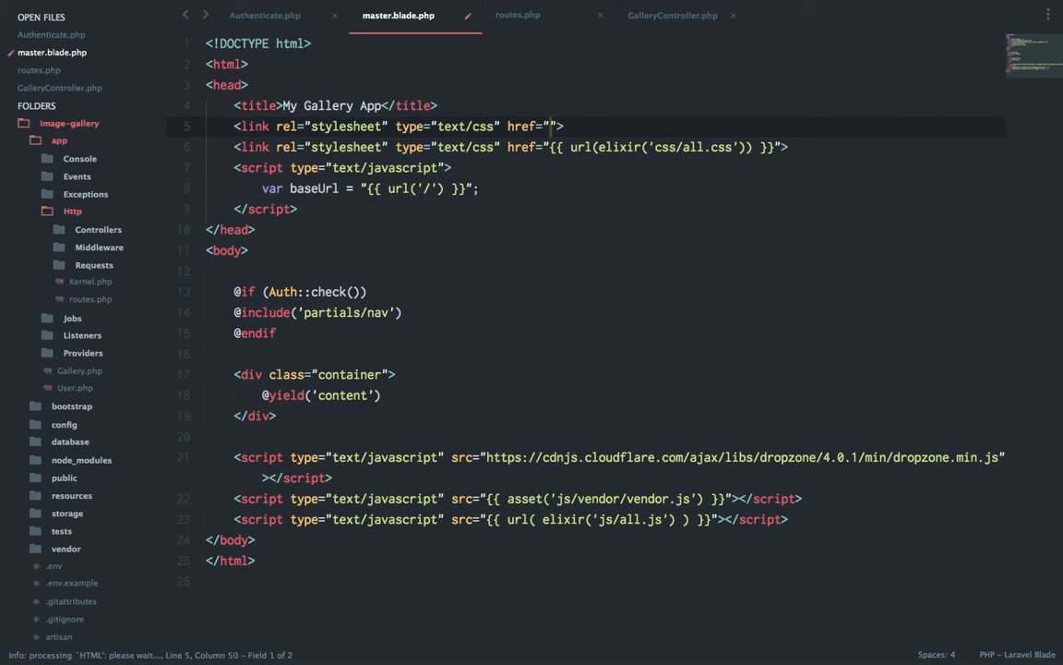
text(https://cdnjs.cloudflare.com/ajax/libs/dropzone/4.0.1/min/dropzone.min.css)
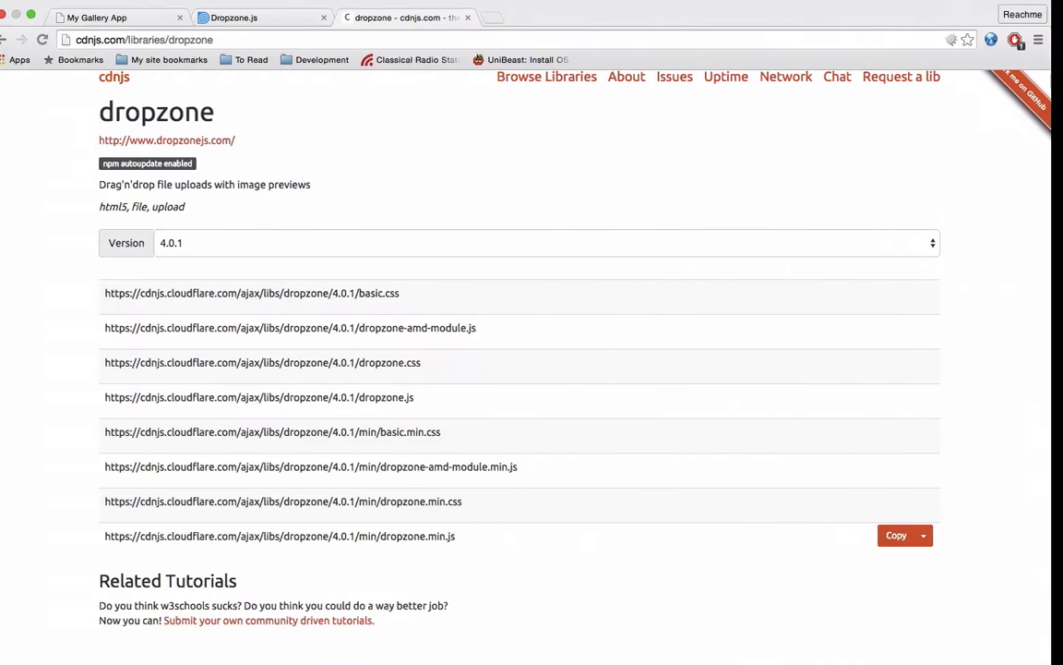
click(111, 16)
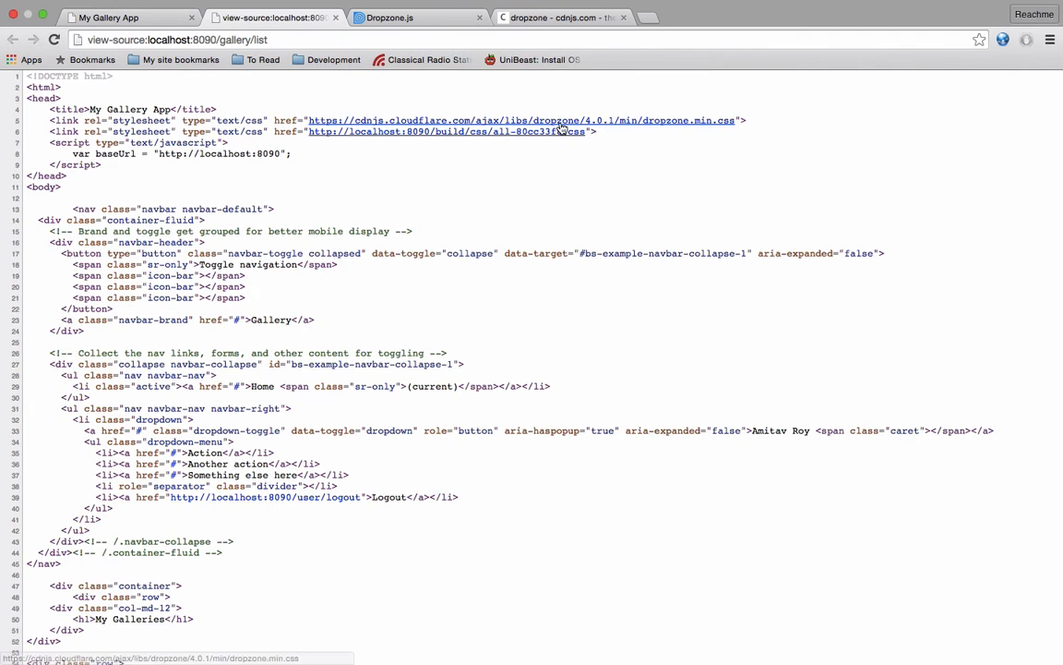
Check the page source for the dropzone links, close the cdnjs tab and open the Family gallery view
scroll(down, 3)
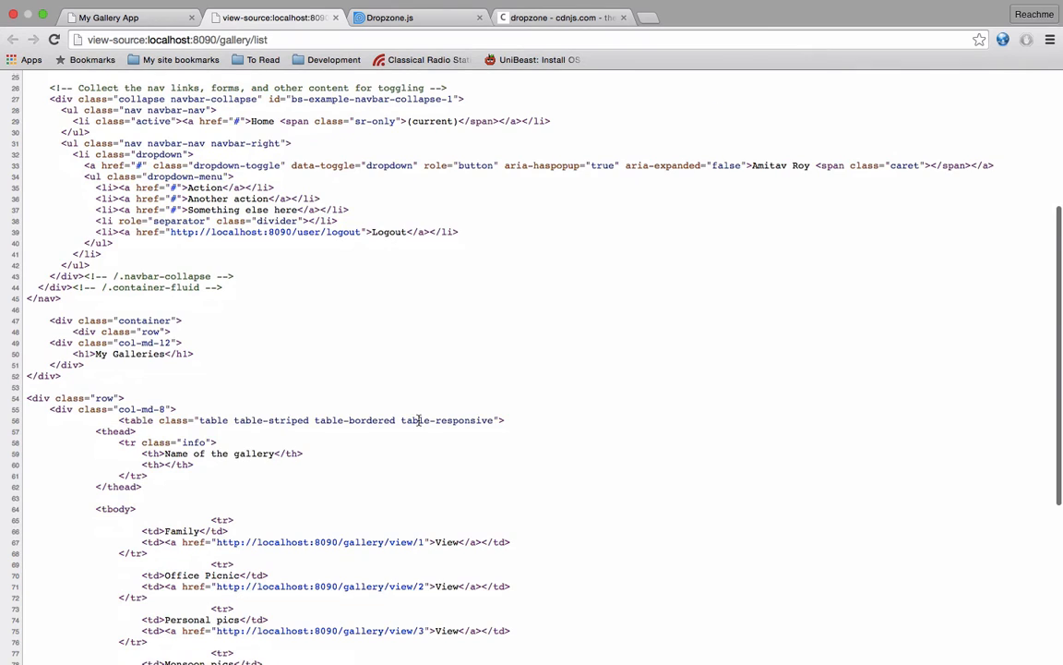
scroll(down, 3)
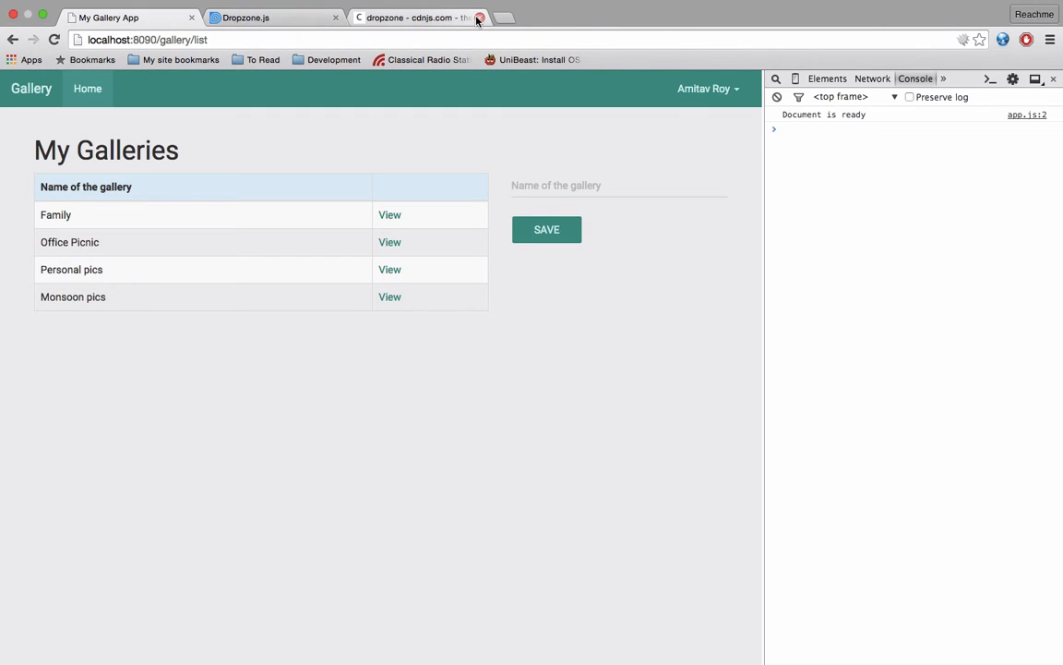
click(480, 18)
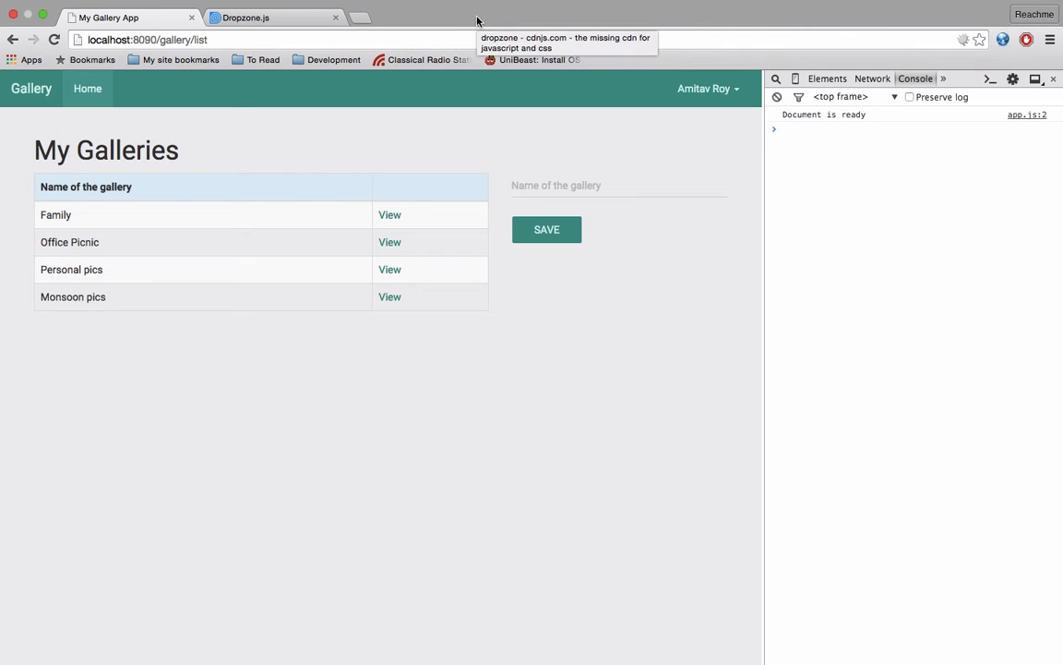
click(389, 214)
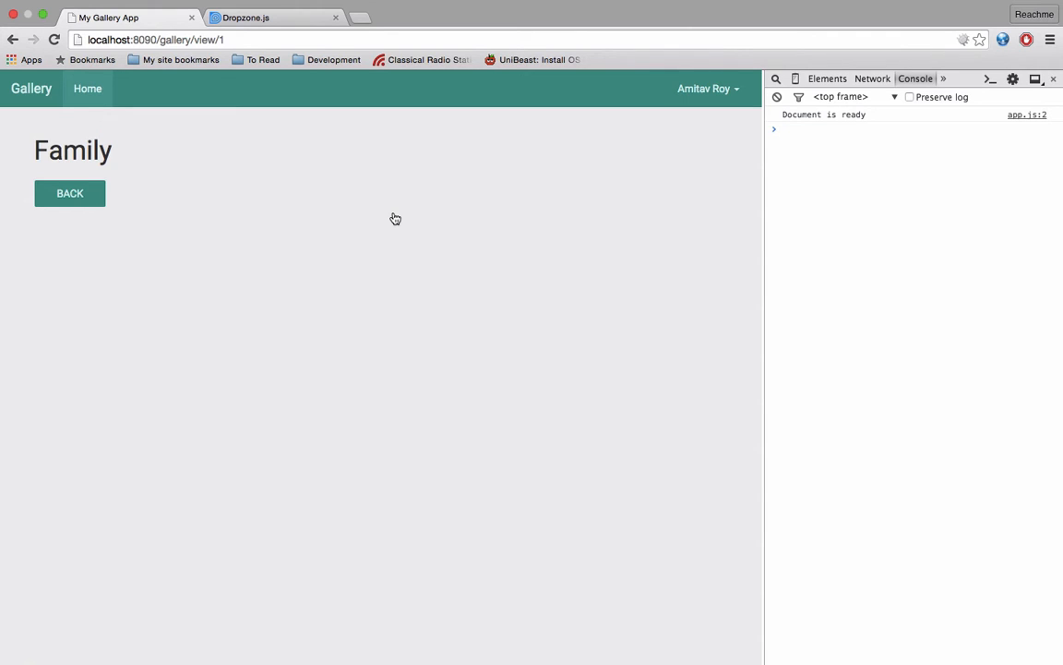
Revisit the Dropzone.js demo tab with its three screenshot previews, then switch tabs again
click(244, 19)
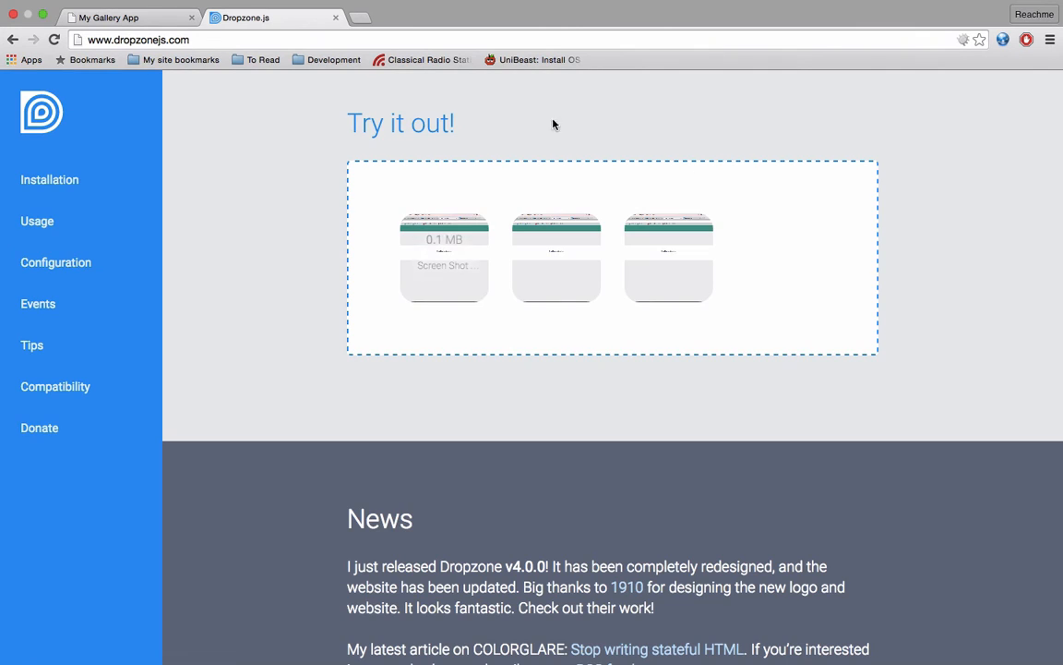
click(130, 19)
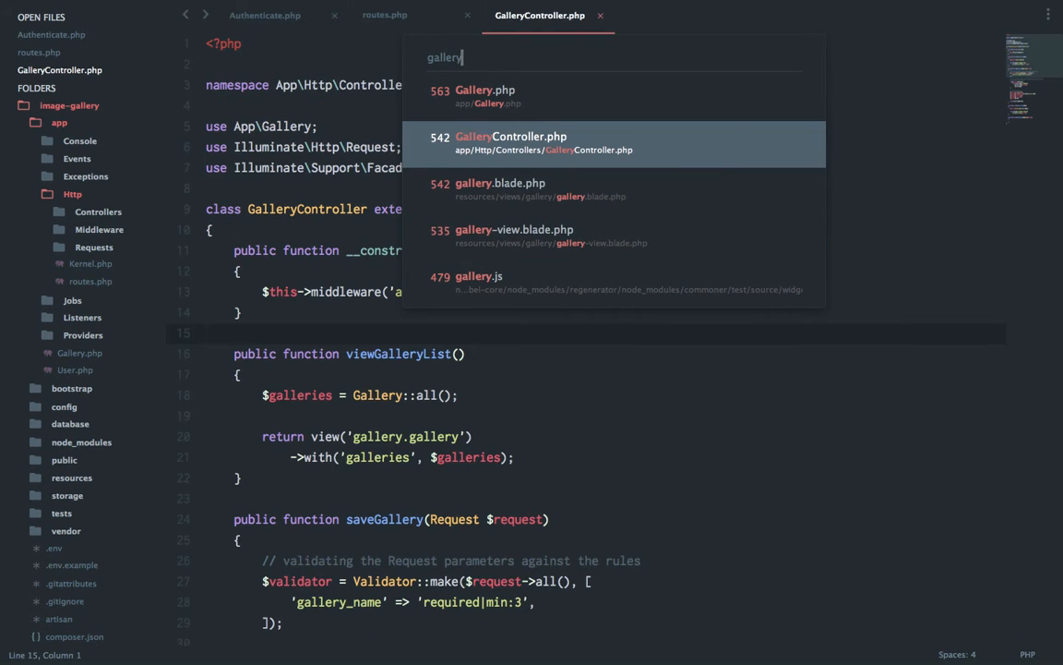
In gallery-view.blade.php add a row with a col-md-12 div holding a form whose action is {{ url('image/do-upload') }}
click(513, 229)
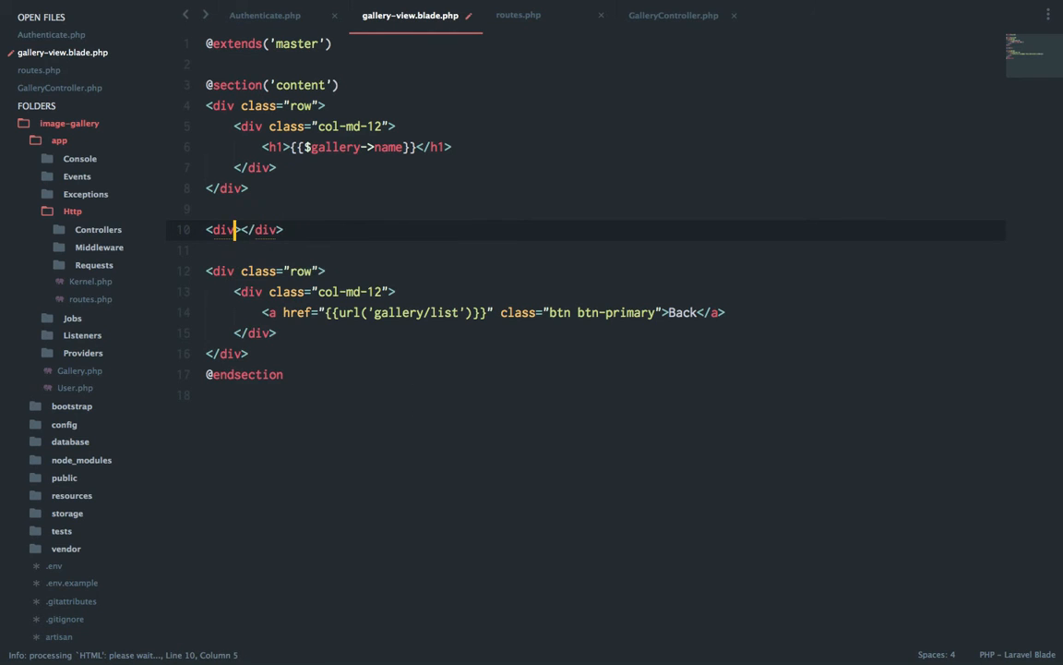
text(class="row")
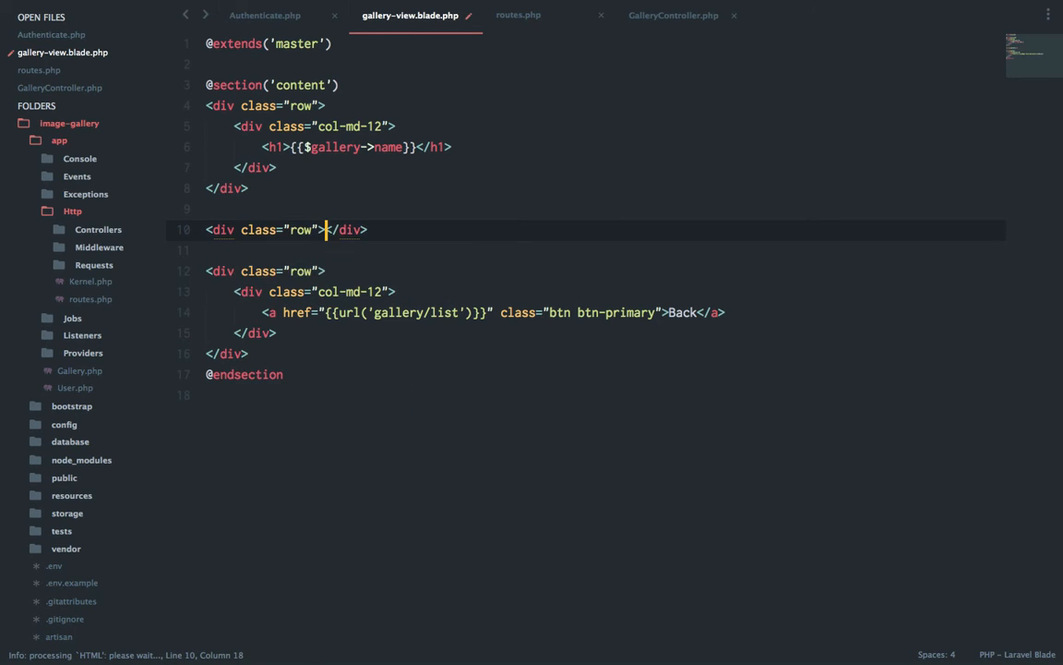
text(div.c)
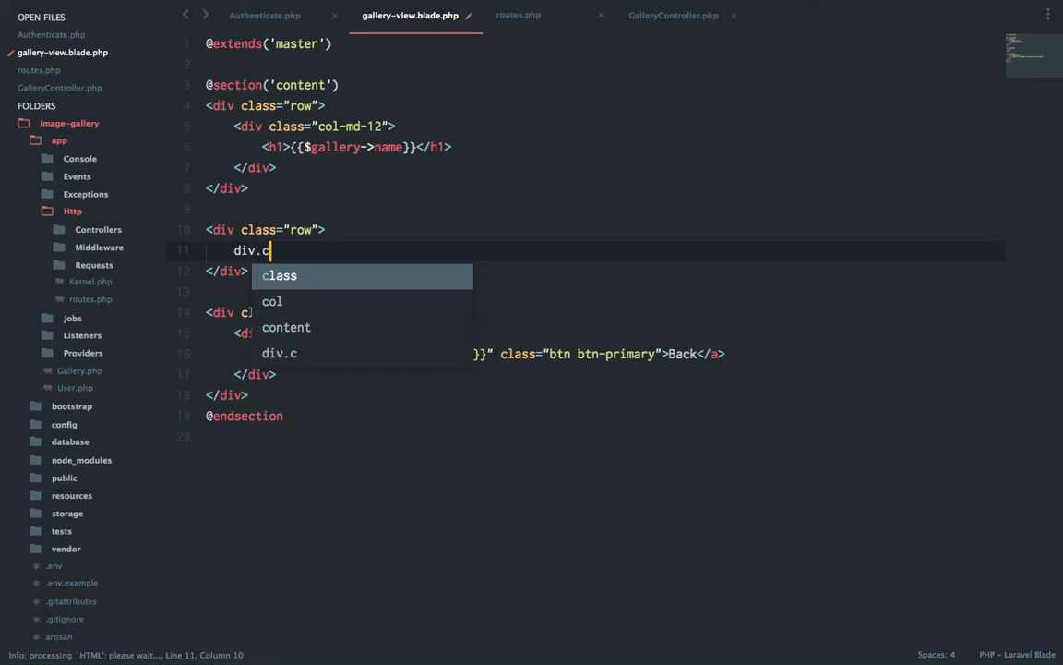
text(ol-md-12">)
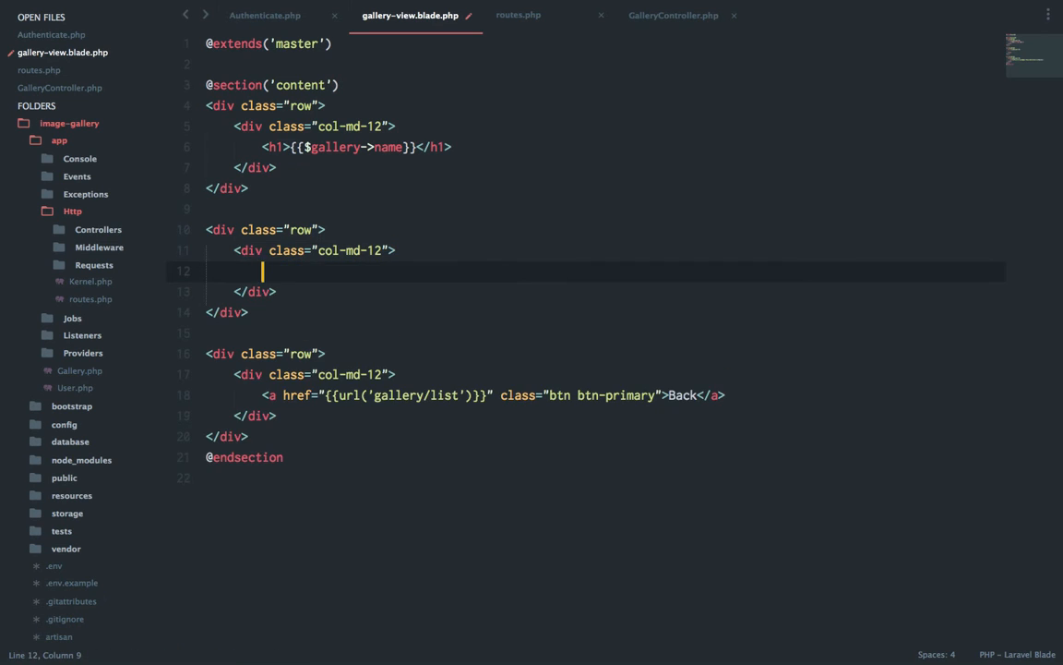
text(form></form>)
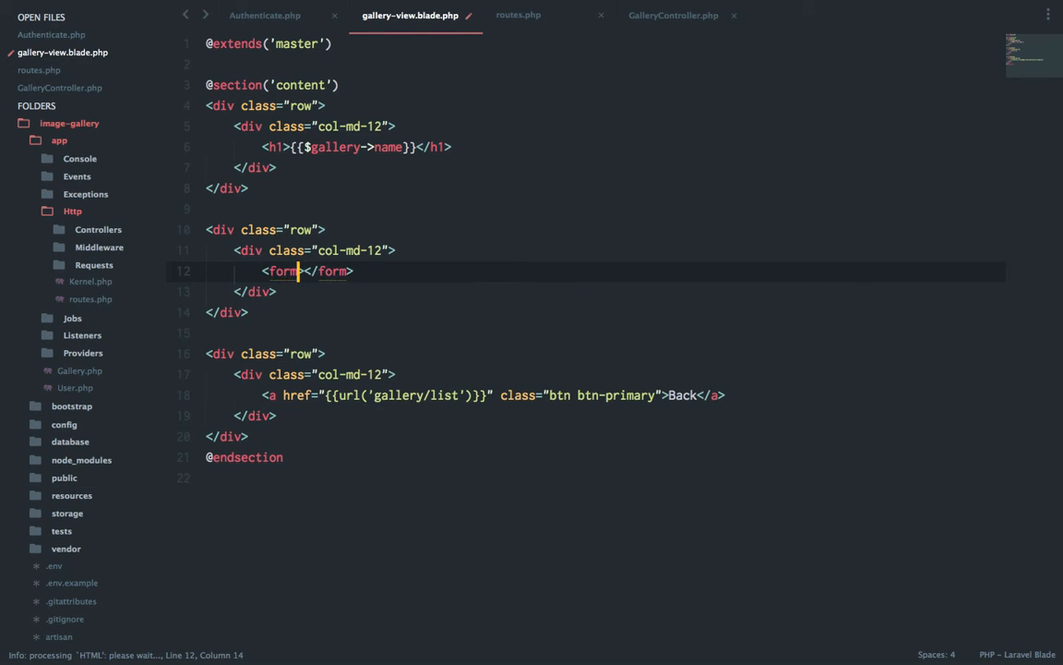
text(action="")
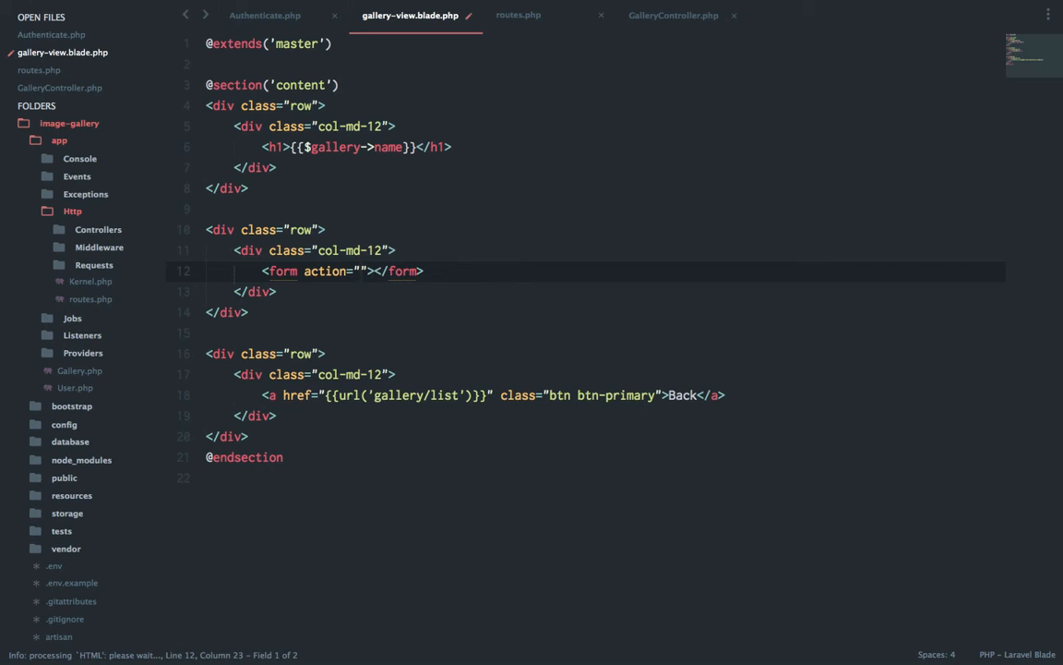
text({{)
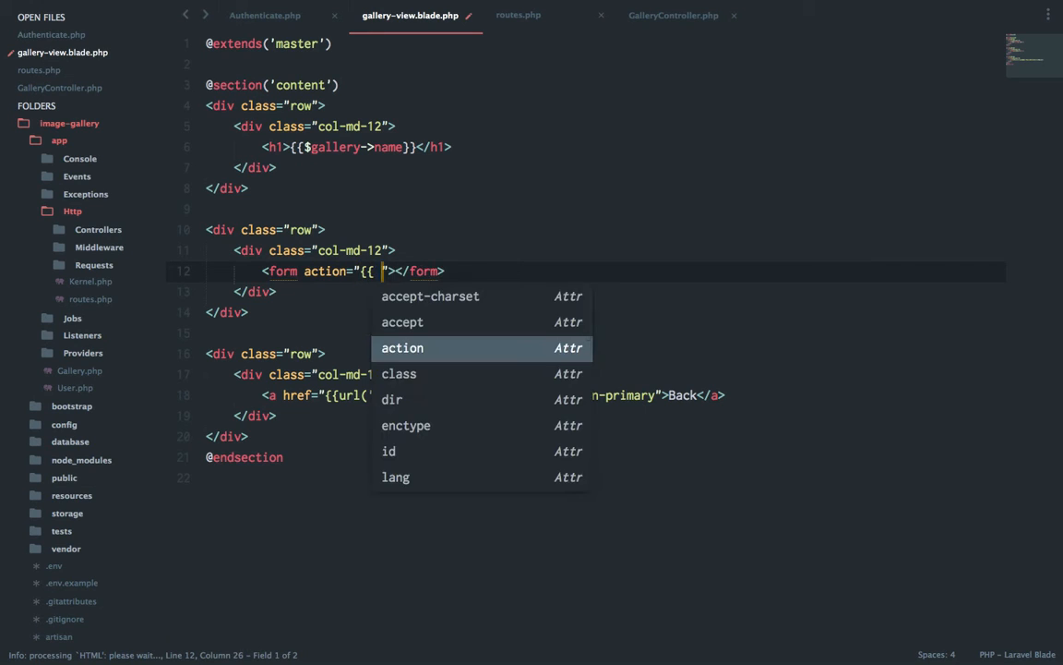
text(}})
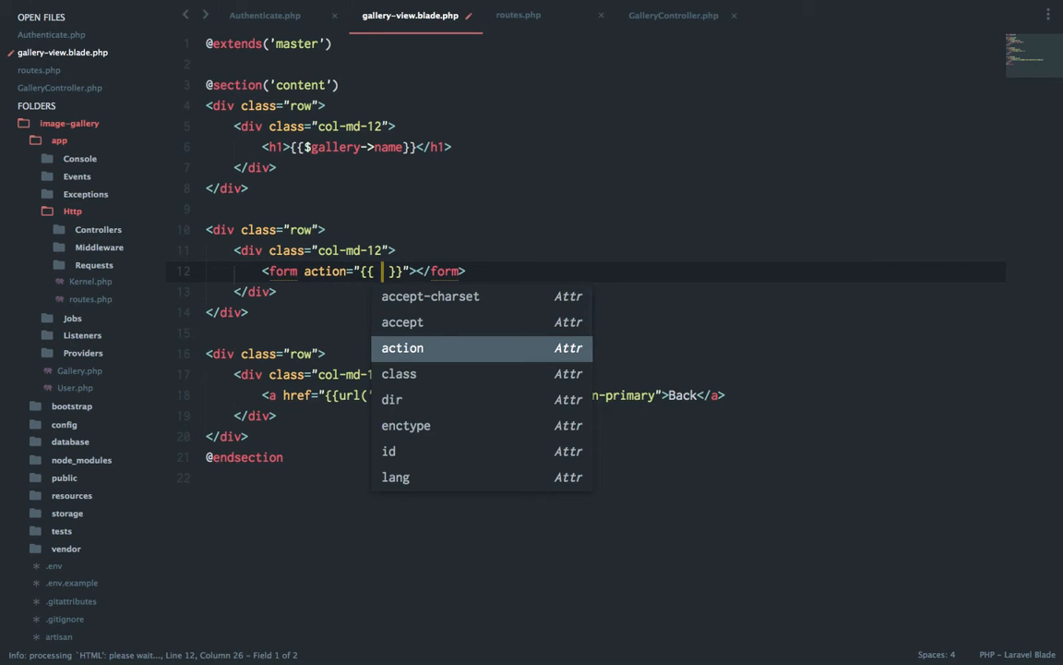
text(url)
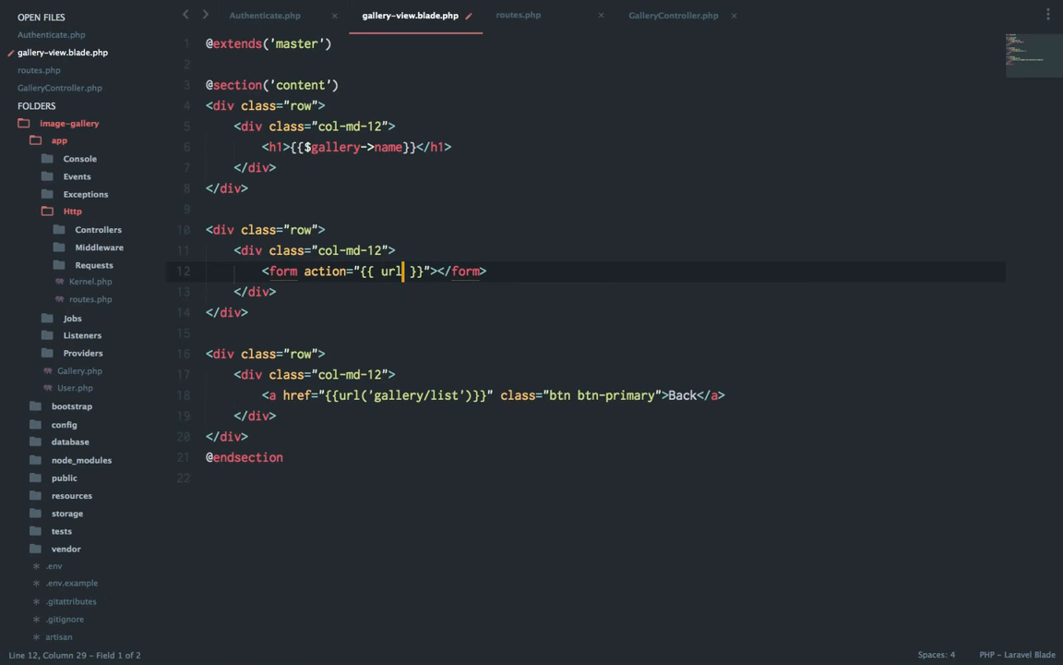
text((''))
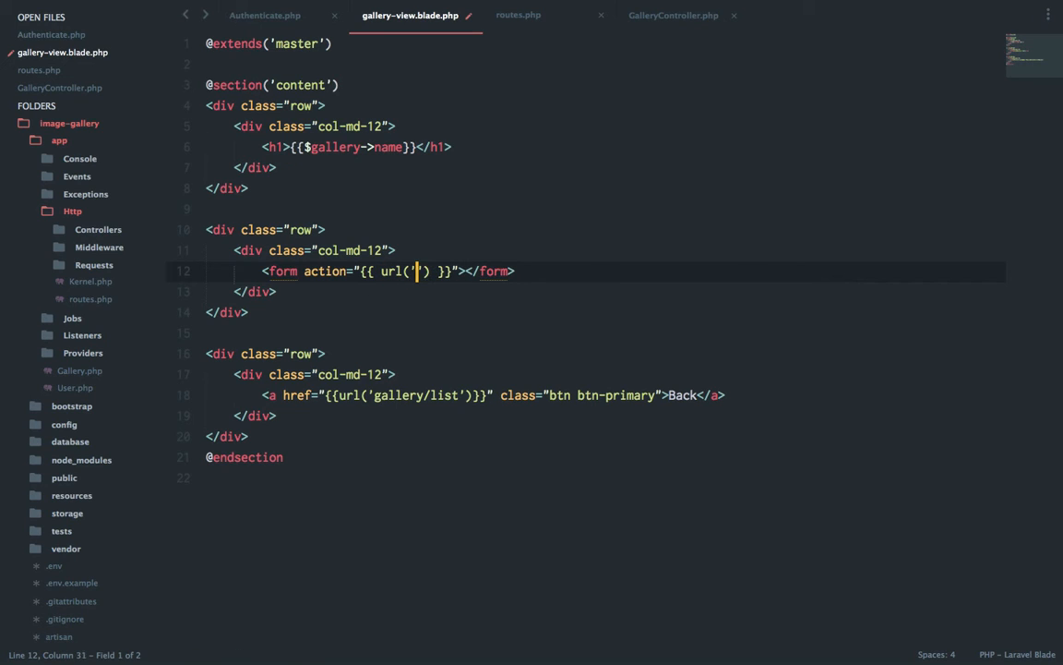
text(image/)
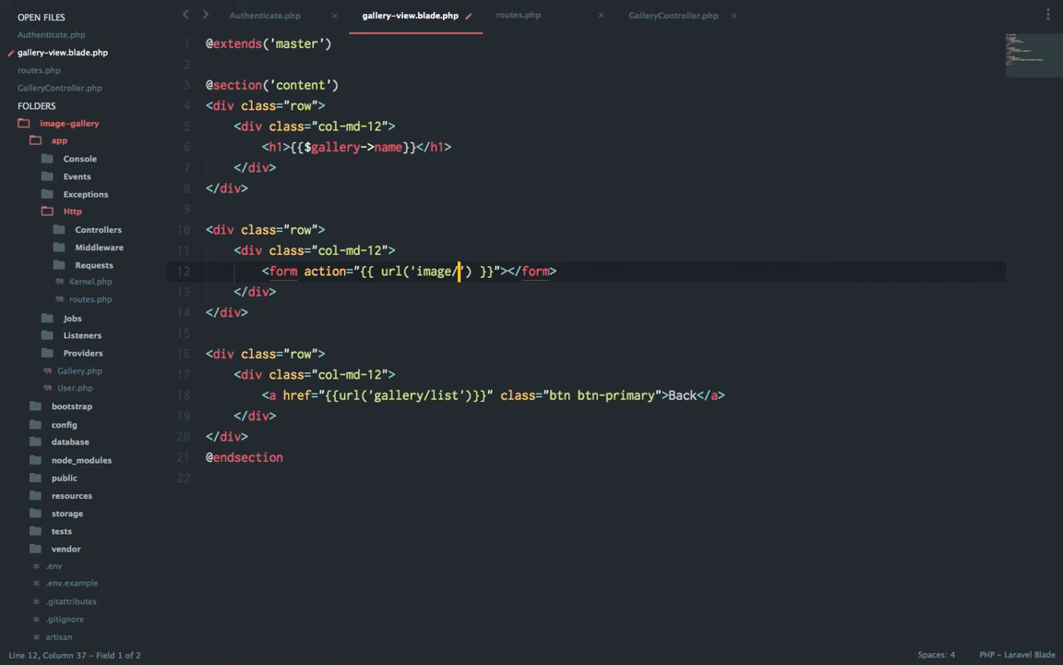
text(do)
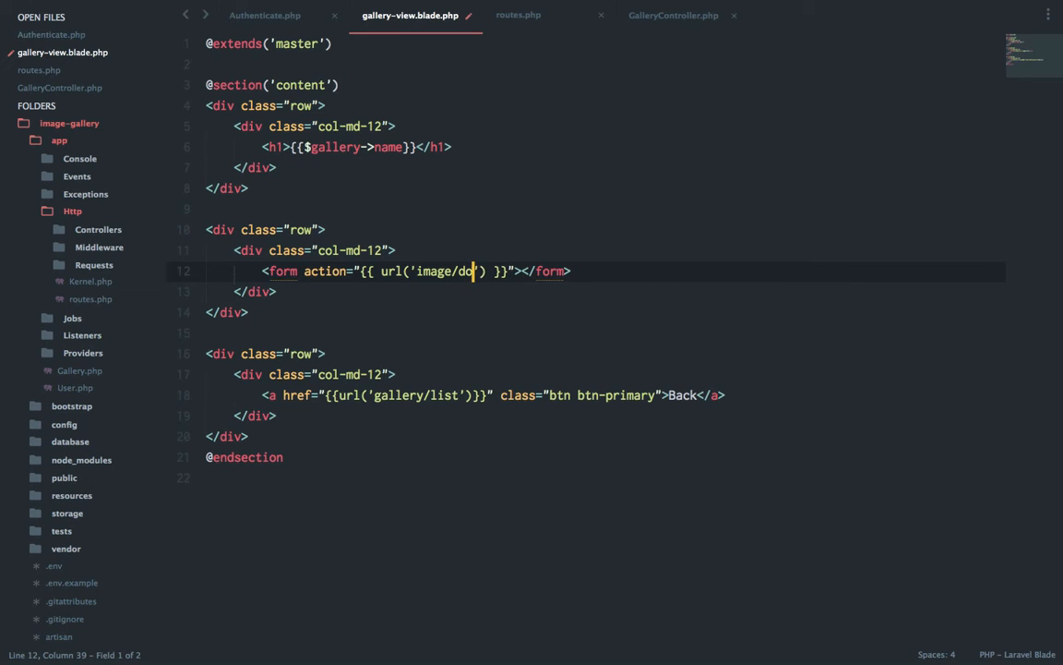
text(-upload)
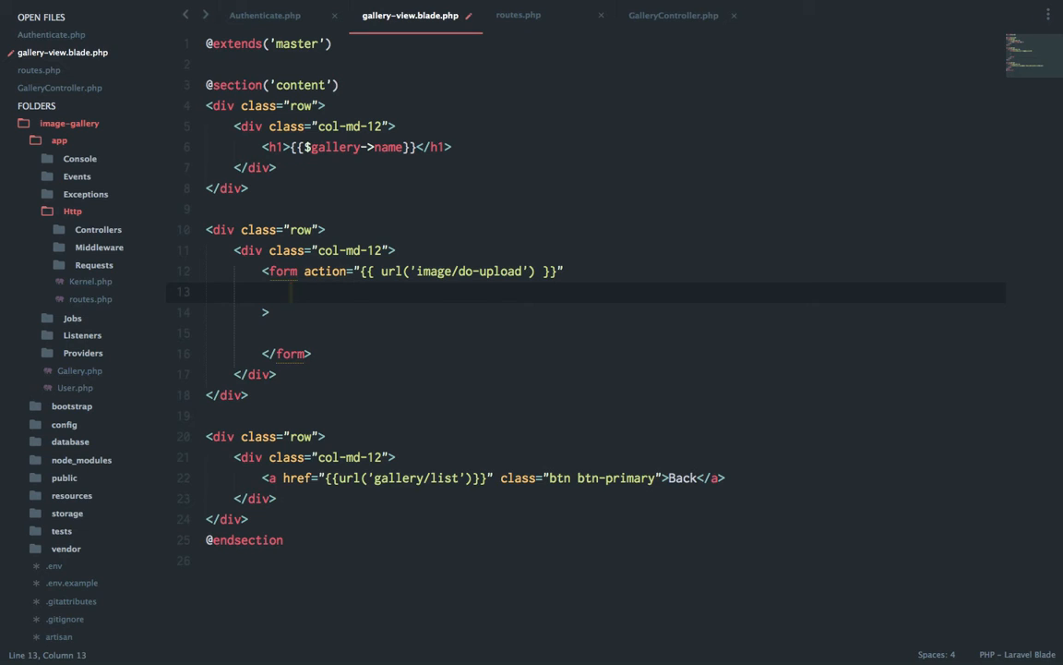
Give the form class="dropzone" and id="addImages"
text(class="")
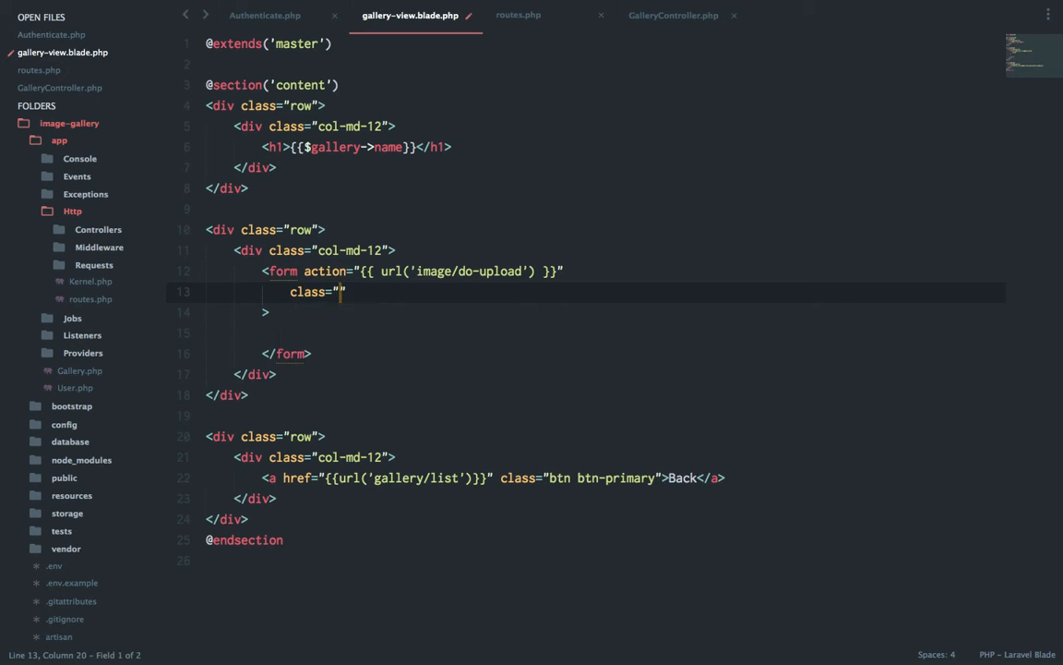
text(drop)
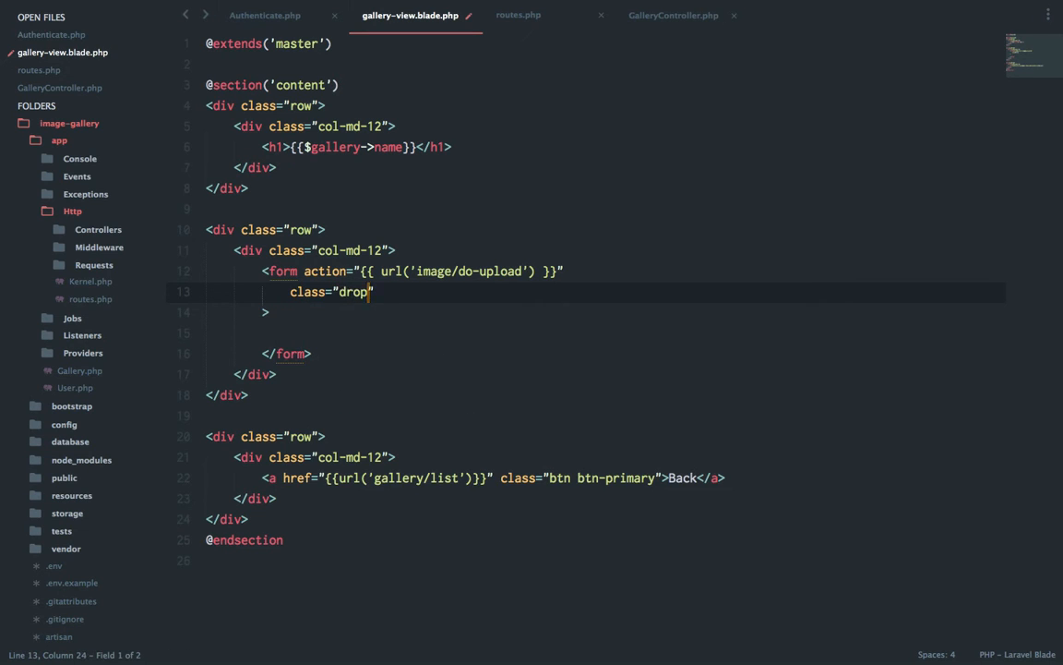
text(zone)
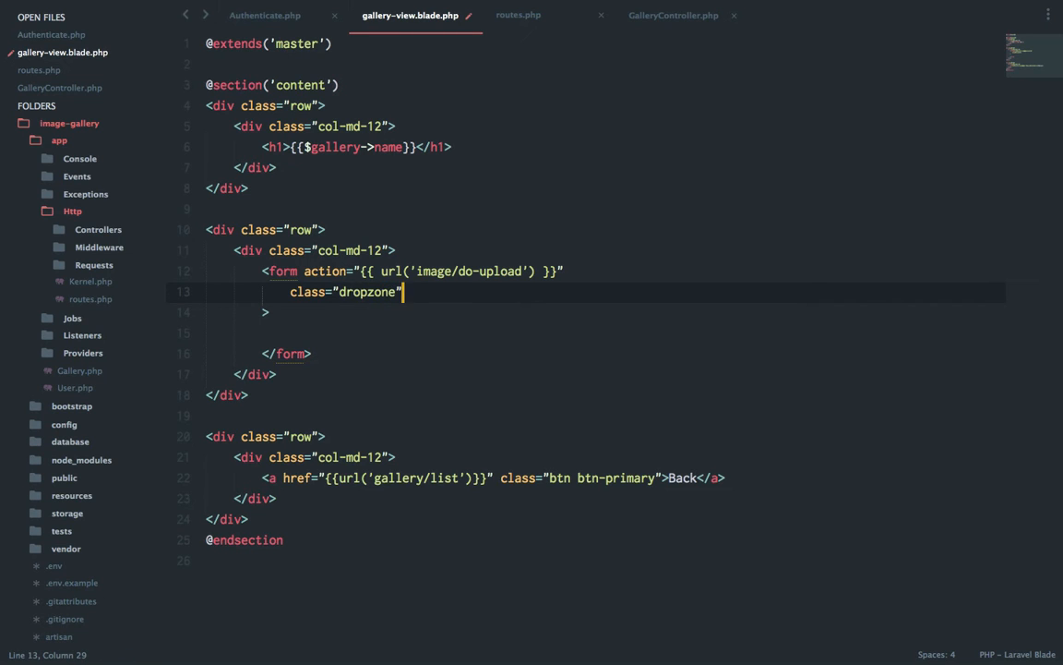
text(id=)
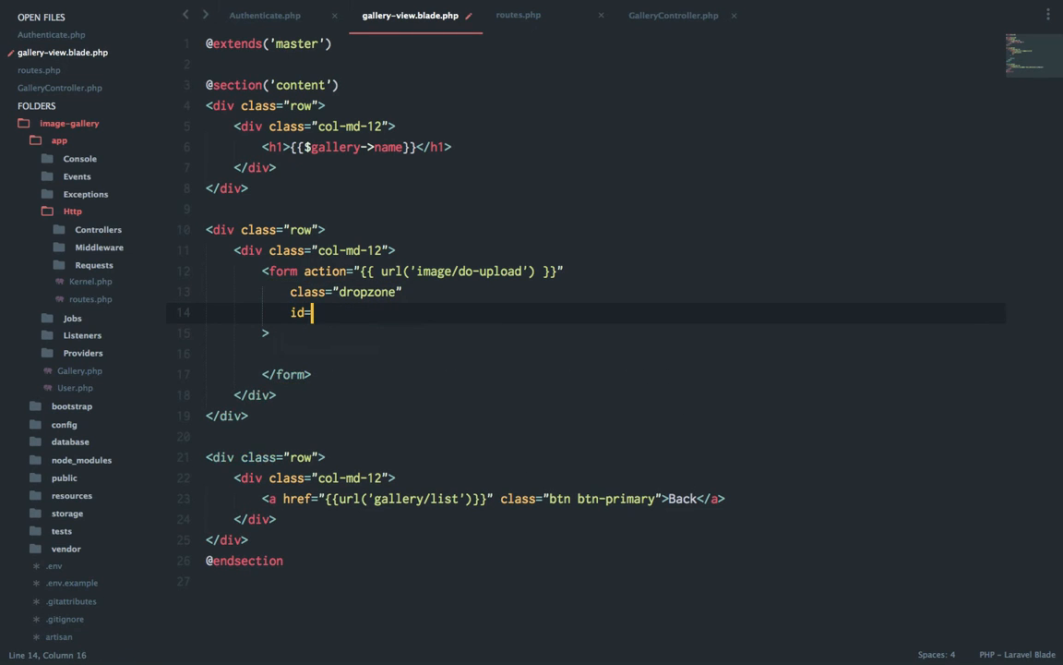
text("add")
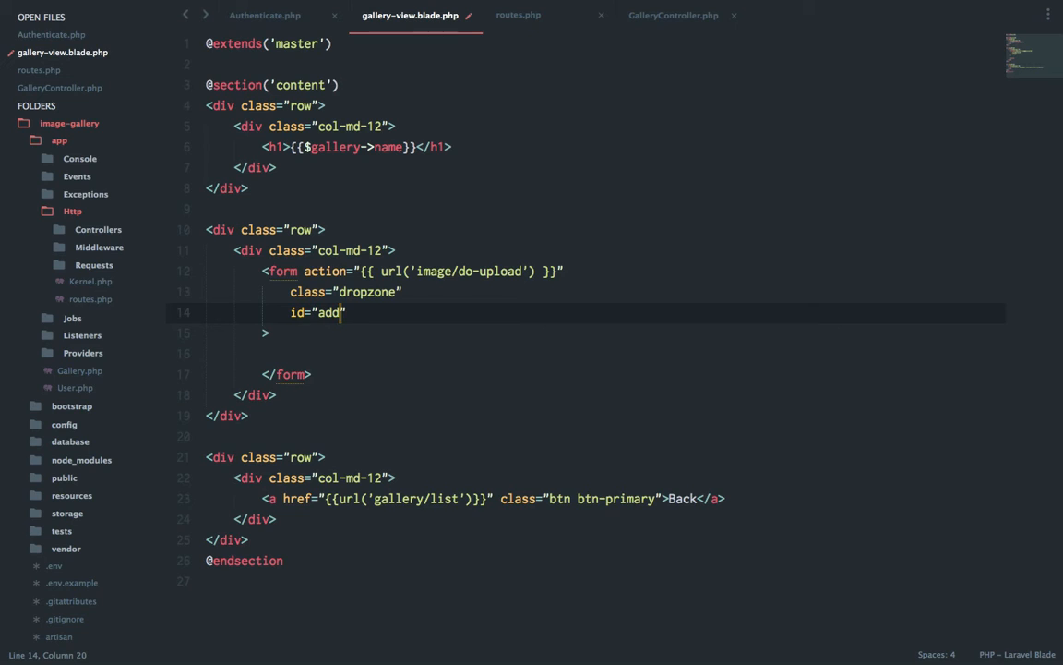
text(Images)
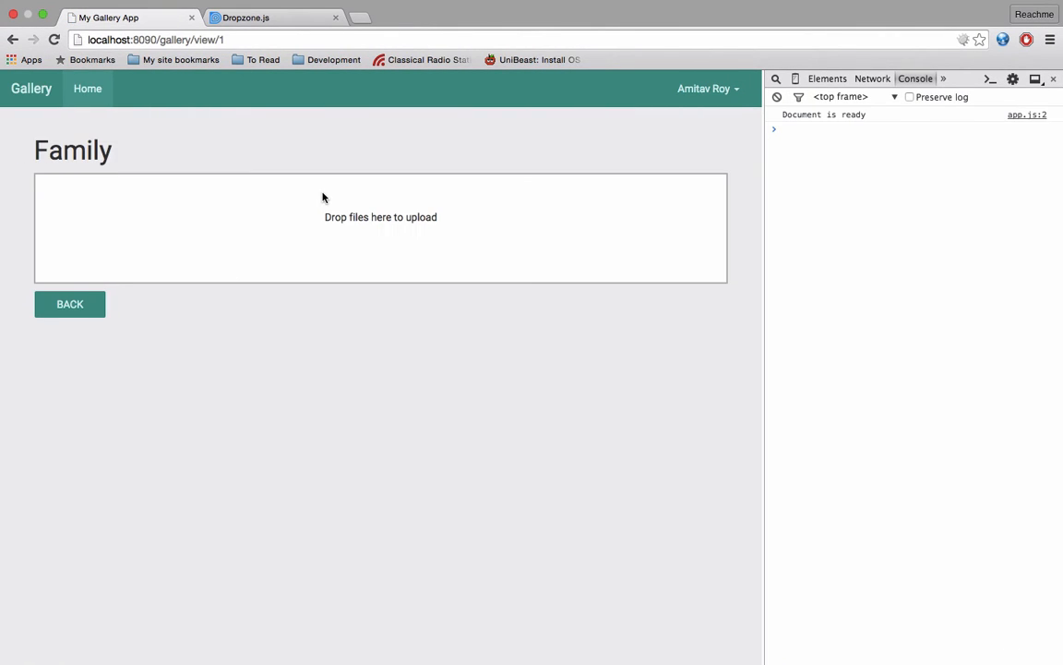
mouse_move(351, 236)
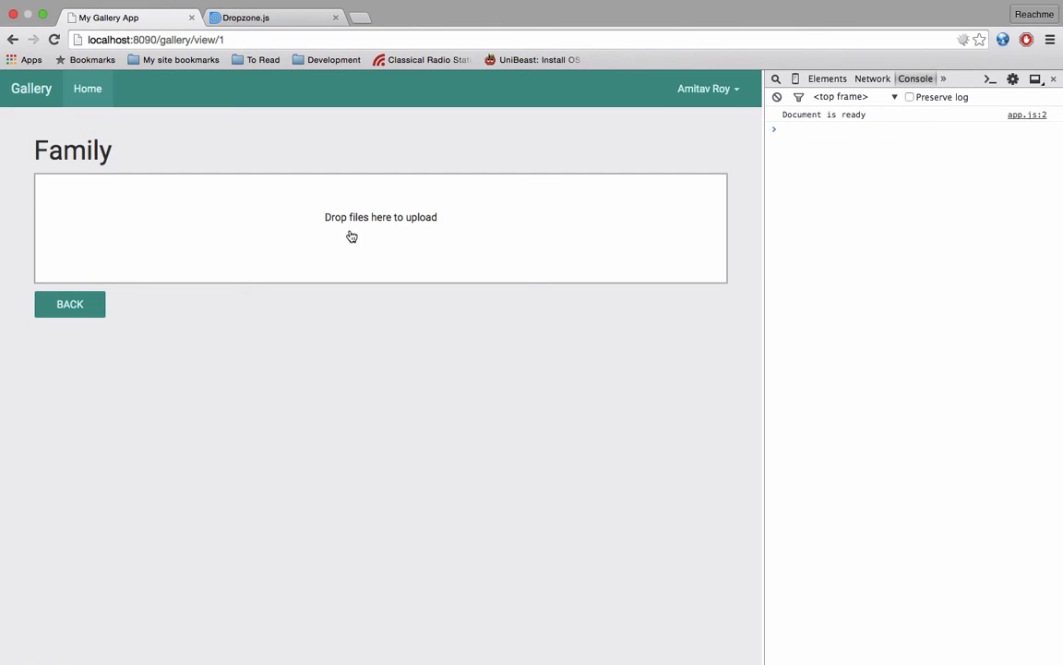
Upload the first Desktop screenshot through the Family gallery drop zone
click(381, 229)
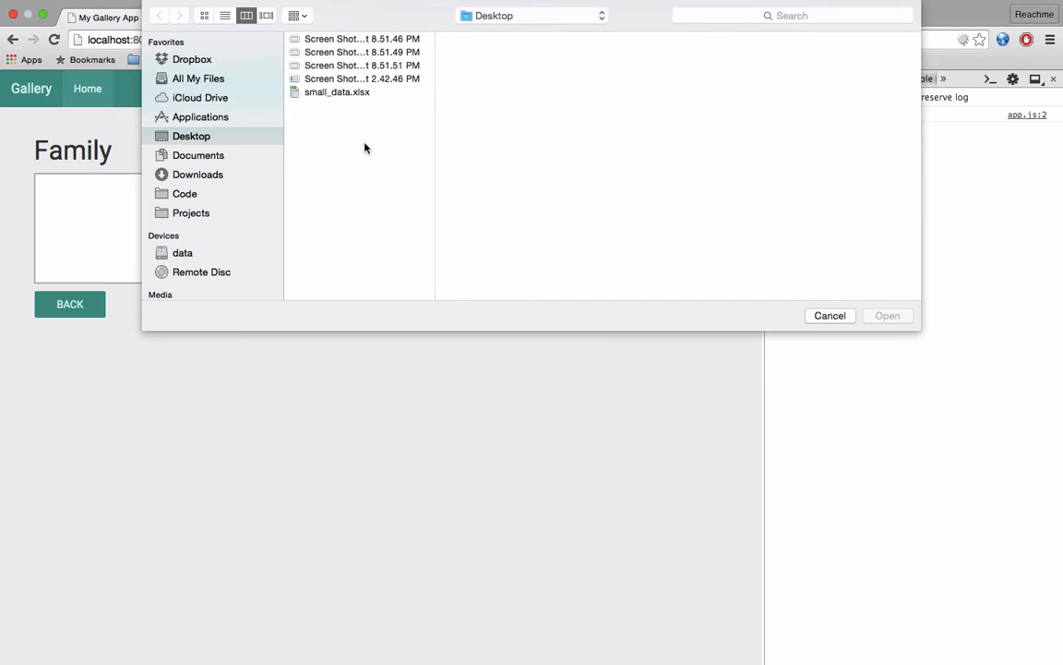
click(362, 39)
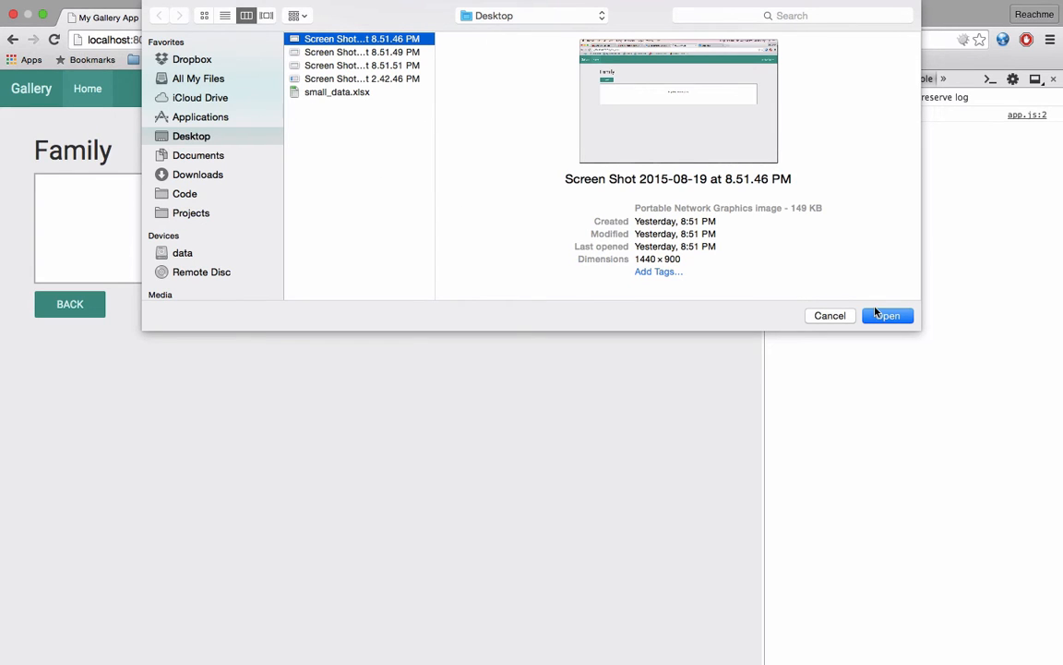
click(887, 314)
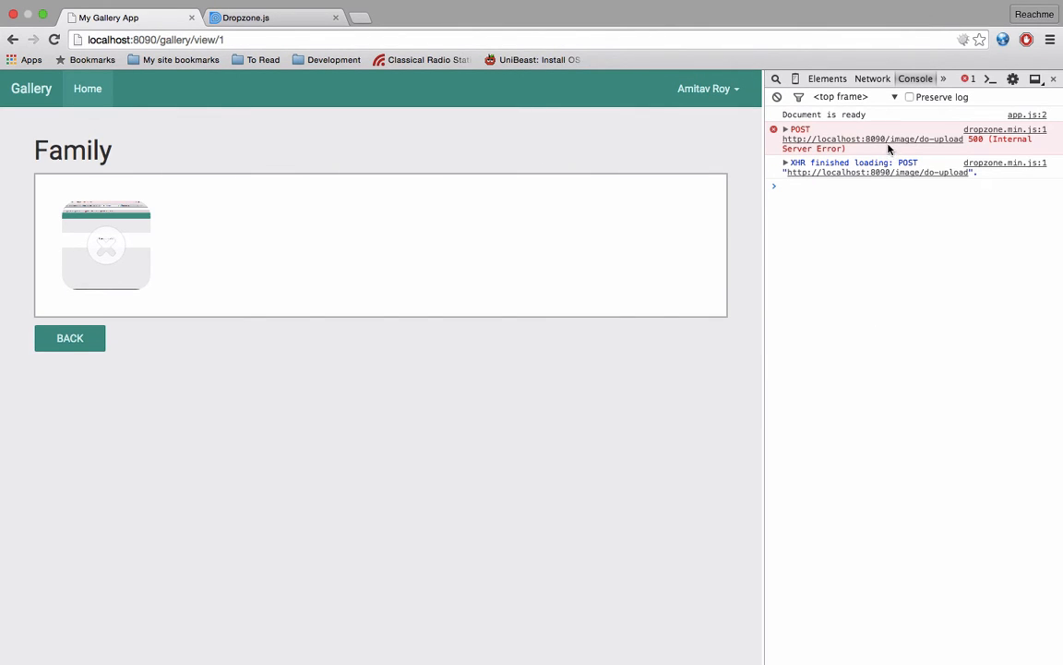
mouse_move(927, 148)
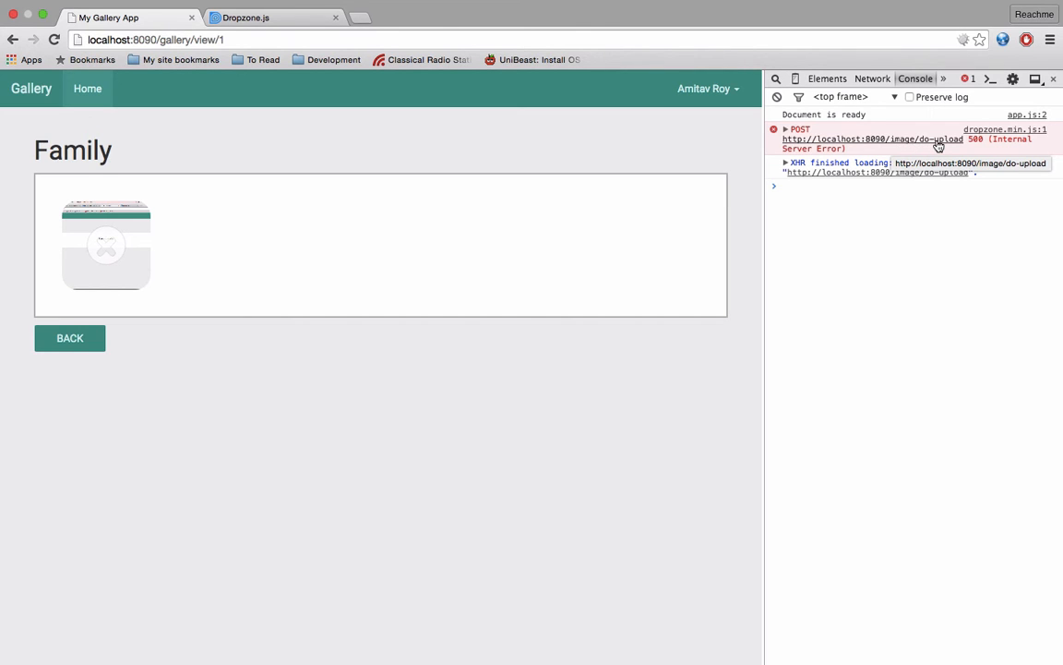
Inspect the failed POST request's response showing the TokenMismatchException error
click(871, 78)
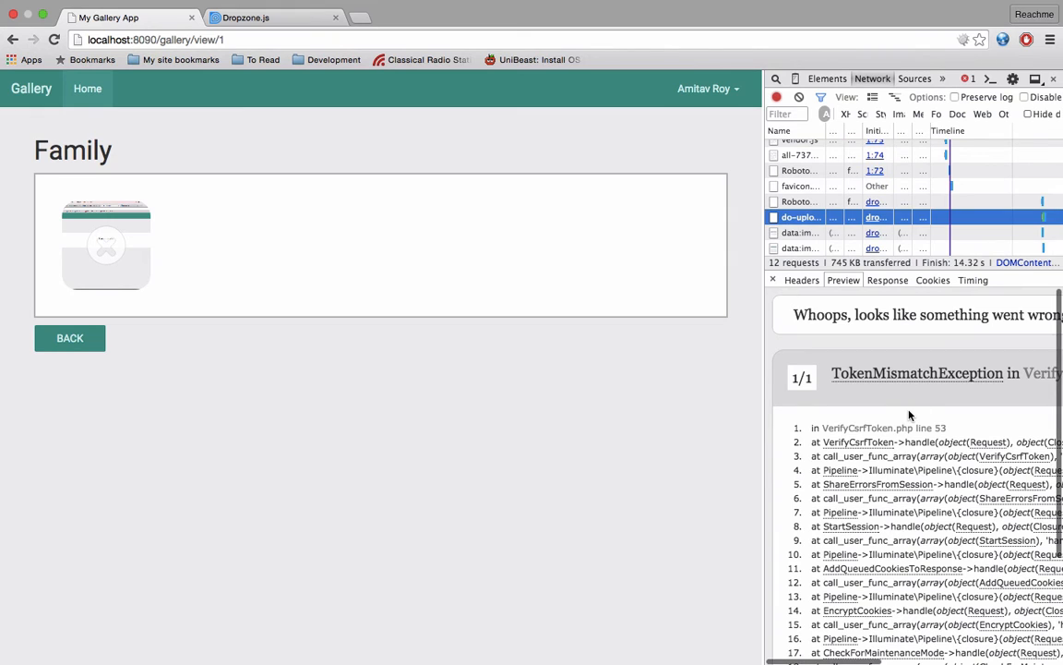
scroll(right, 3)
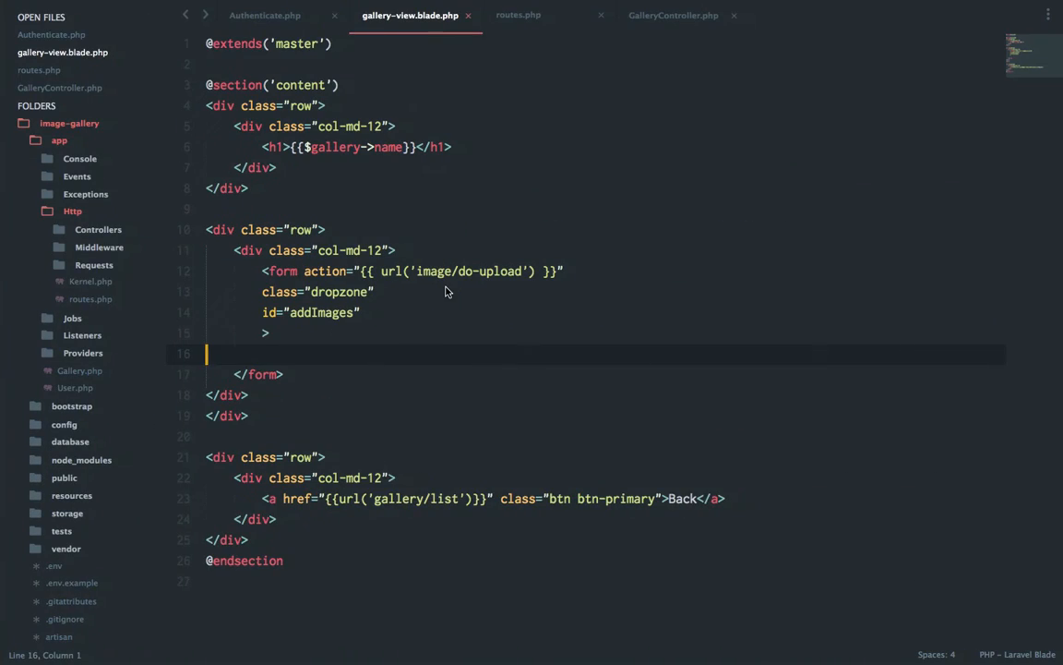
Add a {{ csrf_field() }} Blade call inside the Dropzone form in gallery-view.blade.php
text({{}})
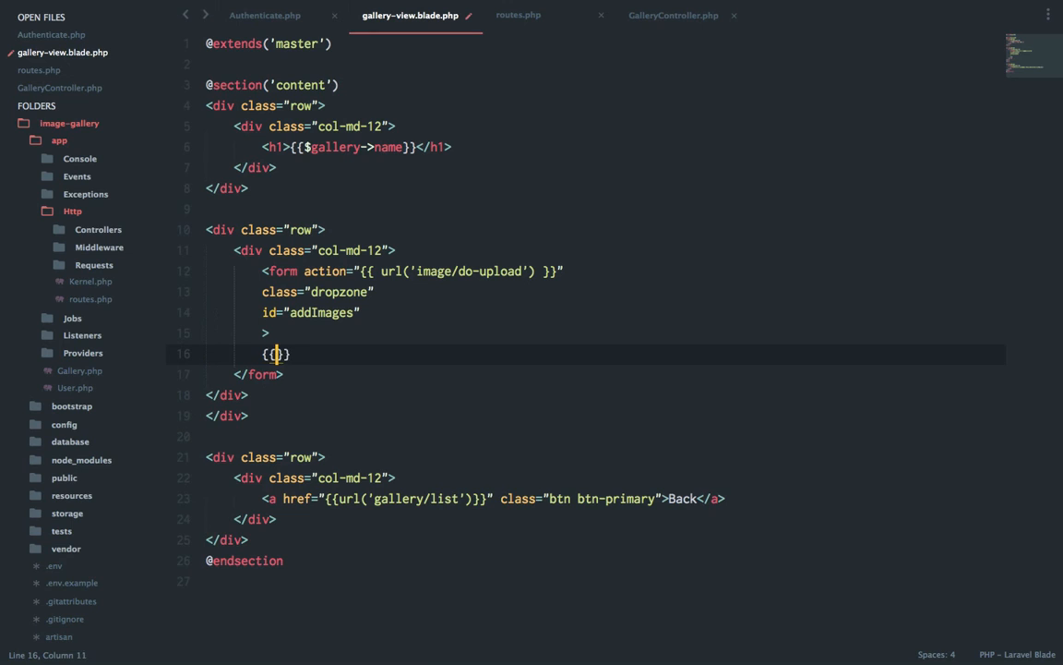
text(csrf)
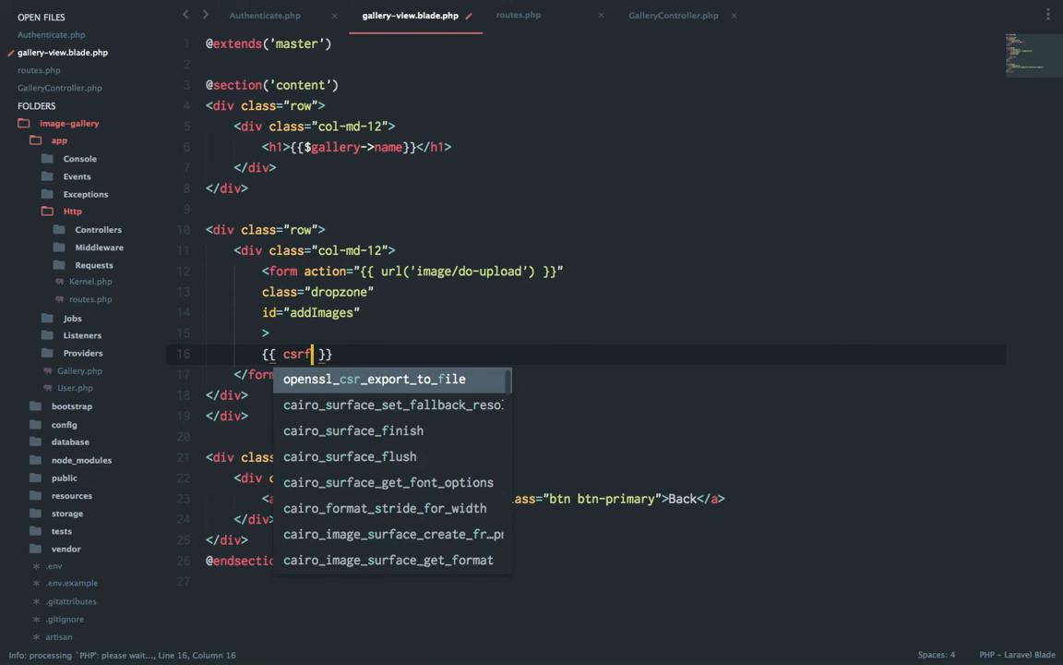
text(_field)
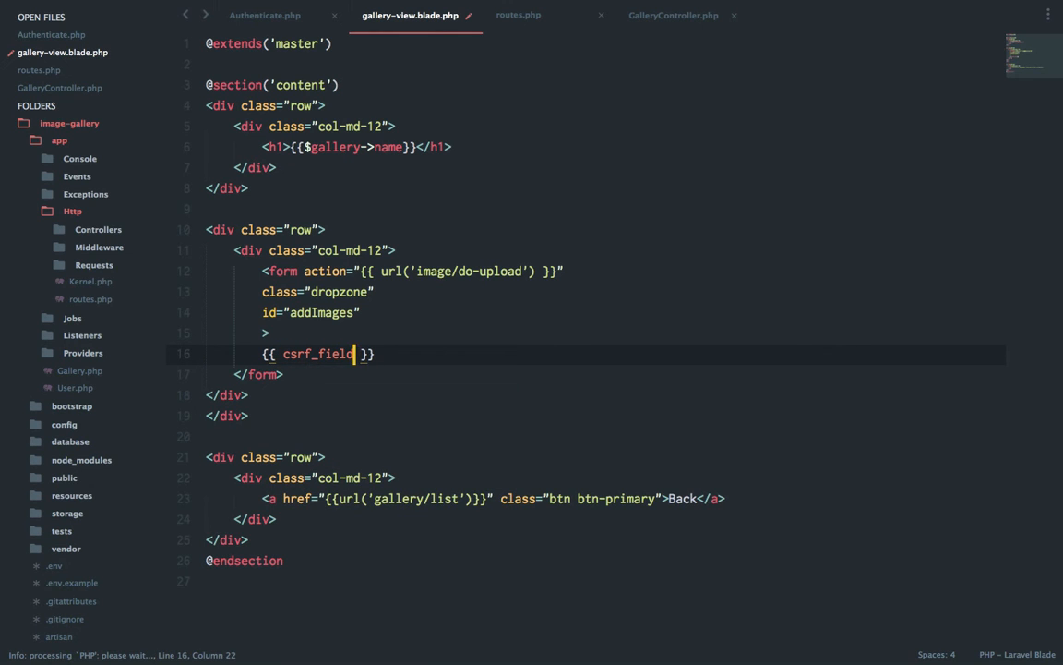
text(())
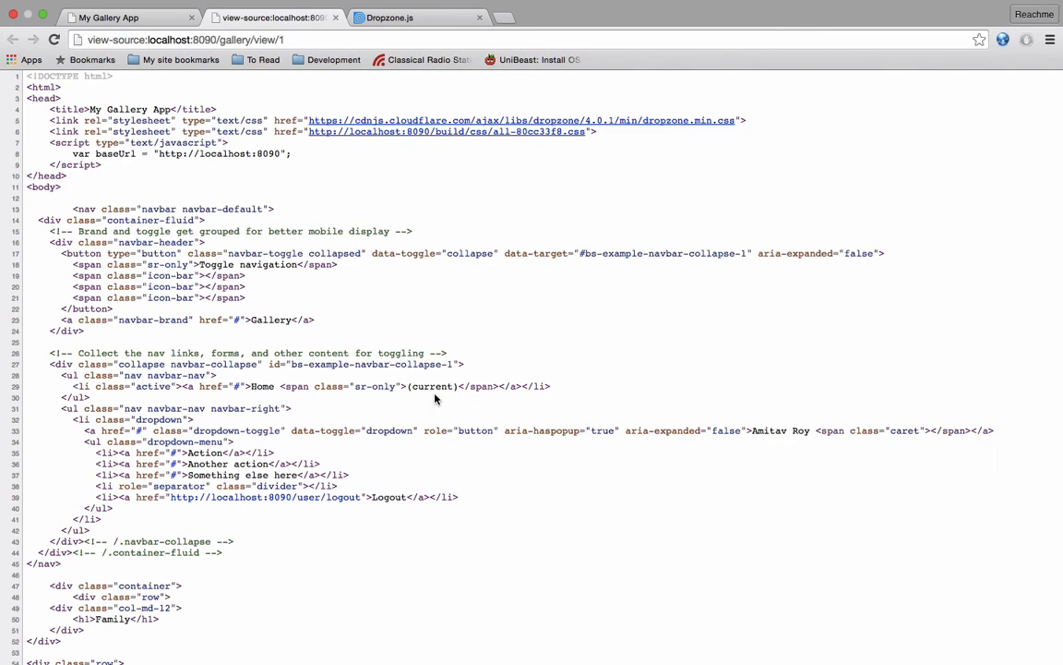
Check the page source for the token, then upload the first Desktop screenshot into the Family gallery drop zone
scroll(down, 3)
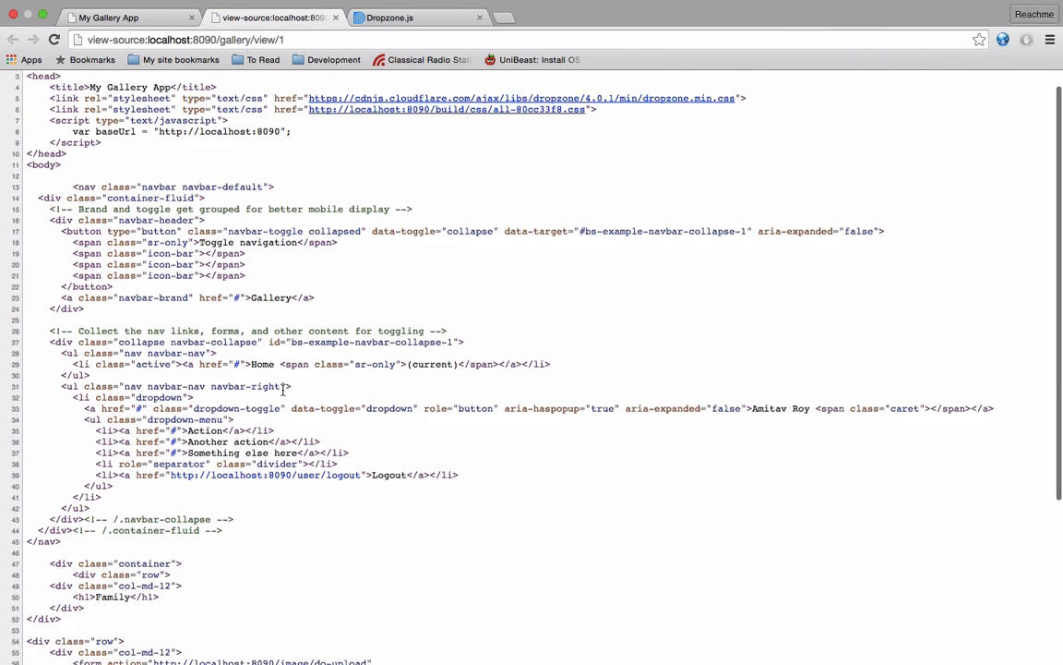
scroll(down, 3)
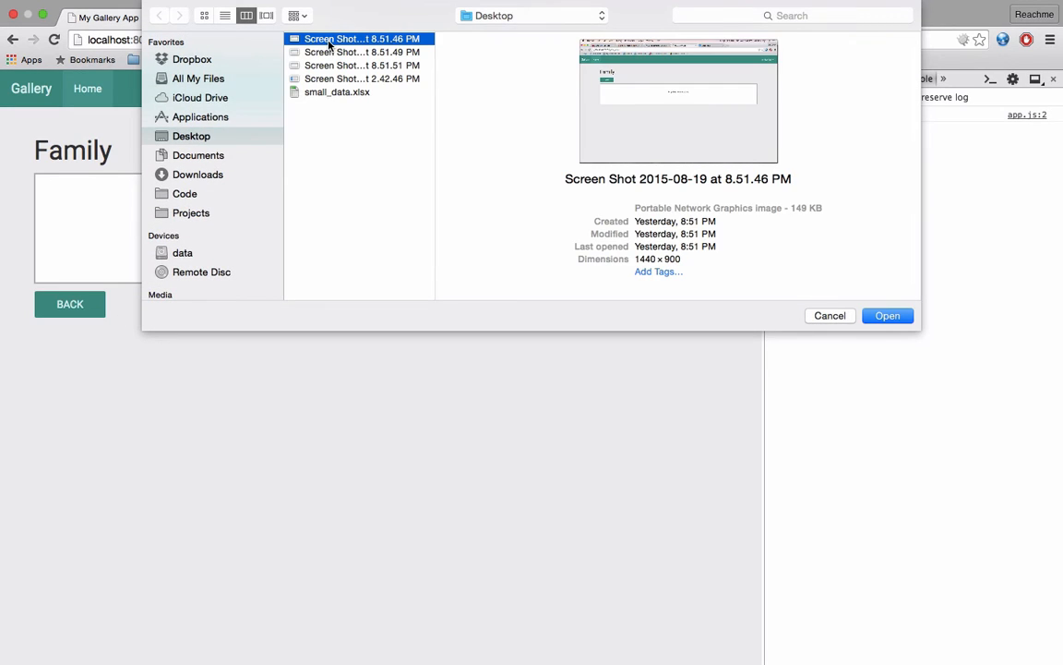
click(886, 315)
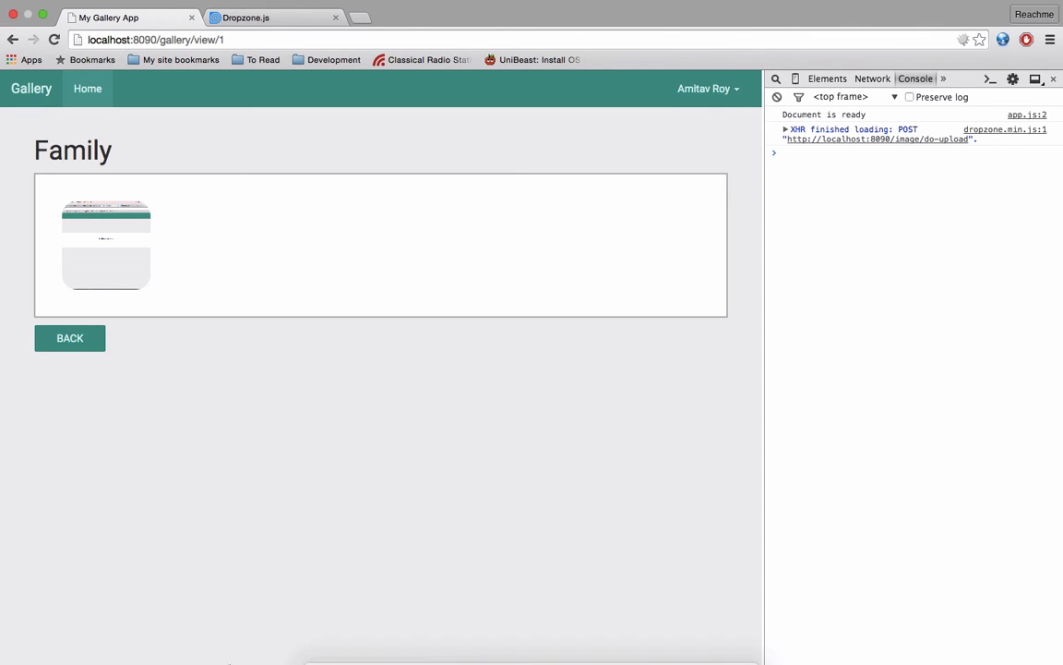
mouse_move(234, 502)
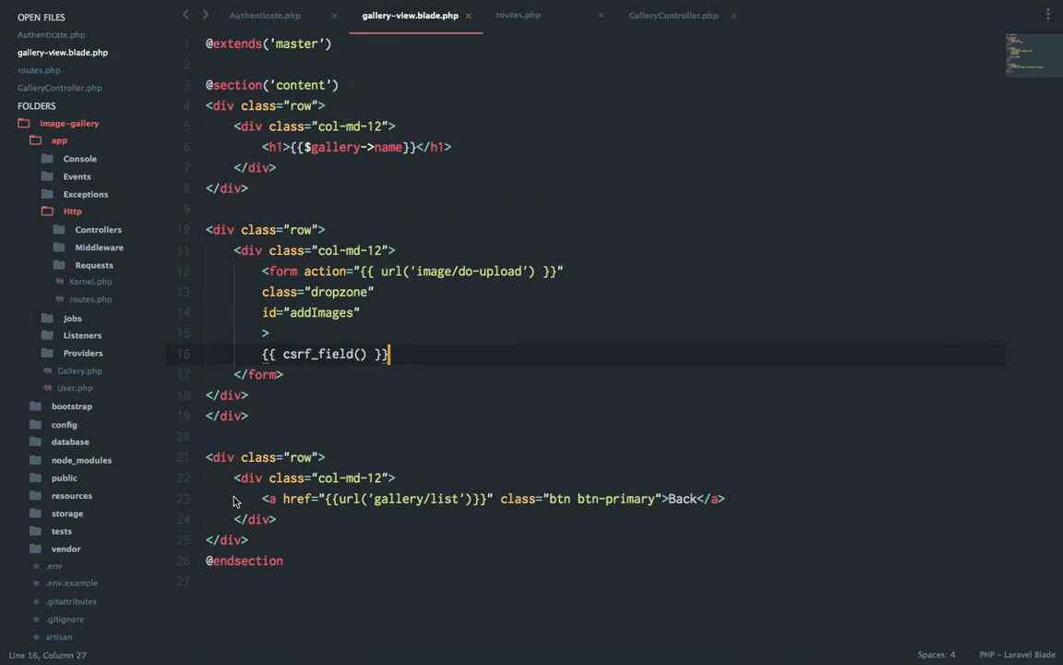
Add a hidden input named gallery_id with value {{ $gallery->id }} to the Dropzone form
key(Enter)
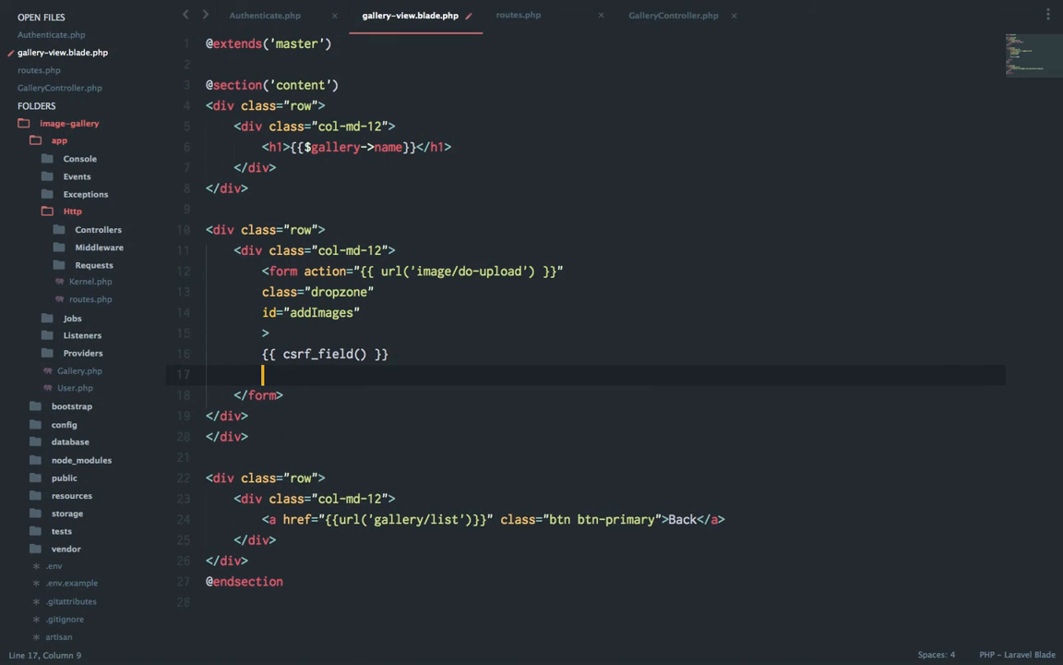
text(<input type="text">)
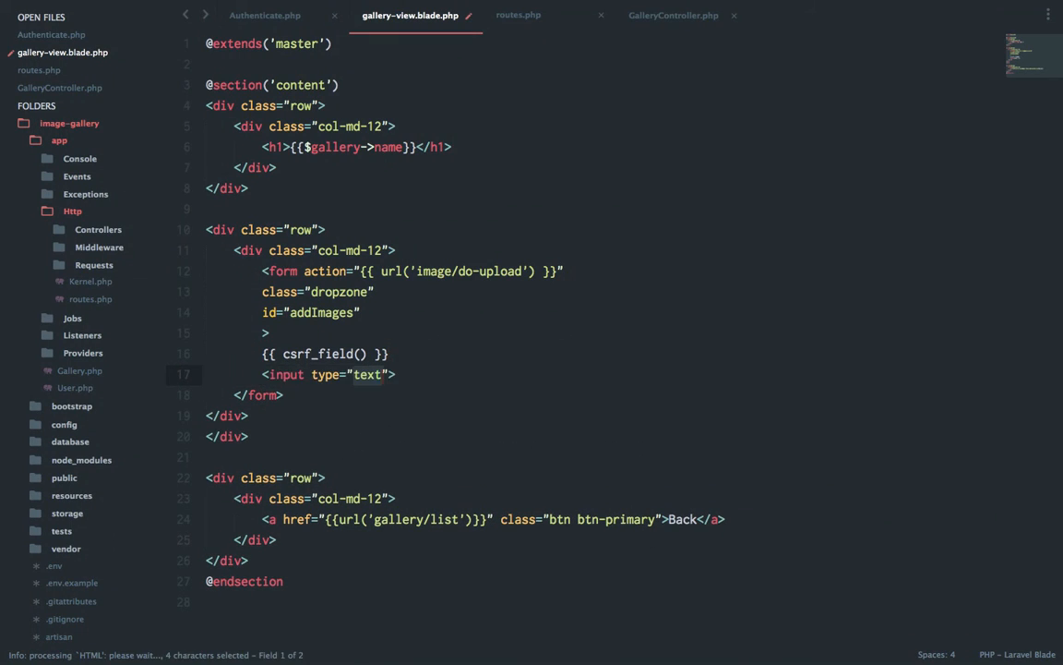
text(hidden)
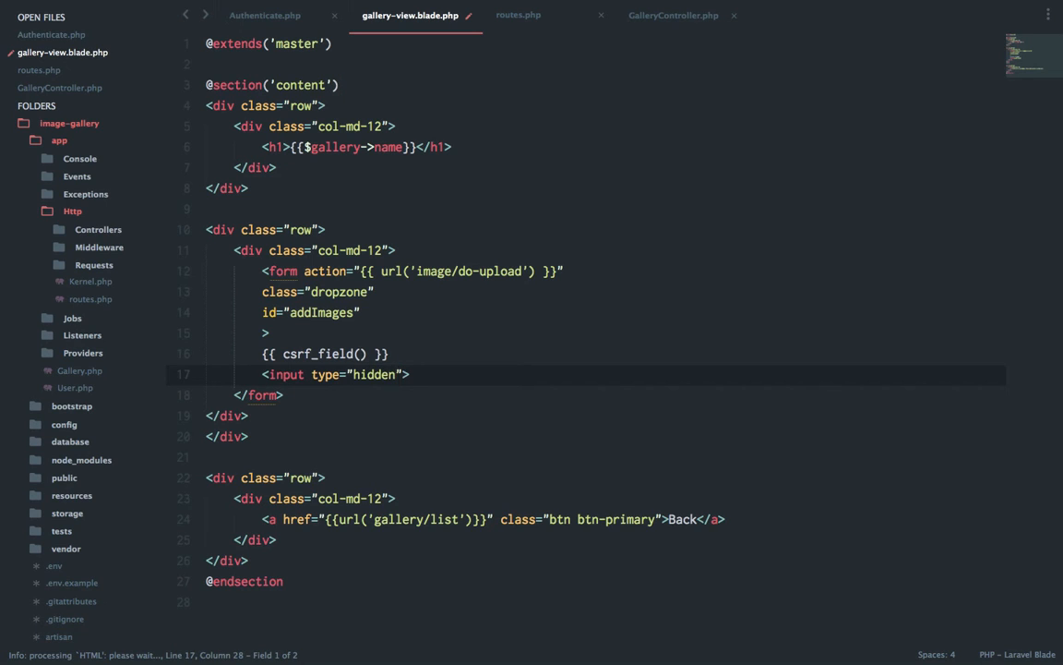
text(name="")
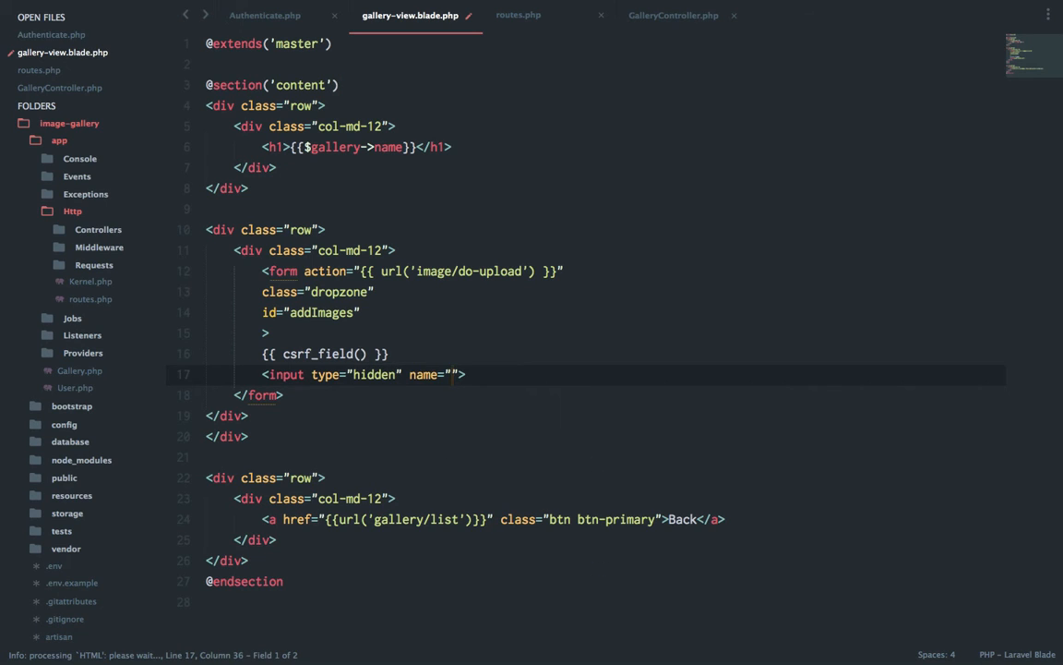
text(gallery)
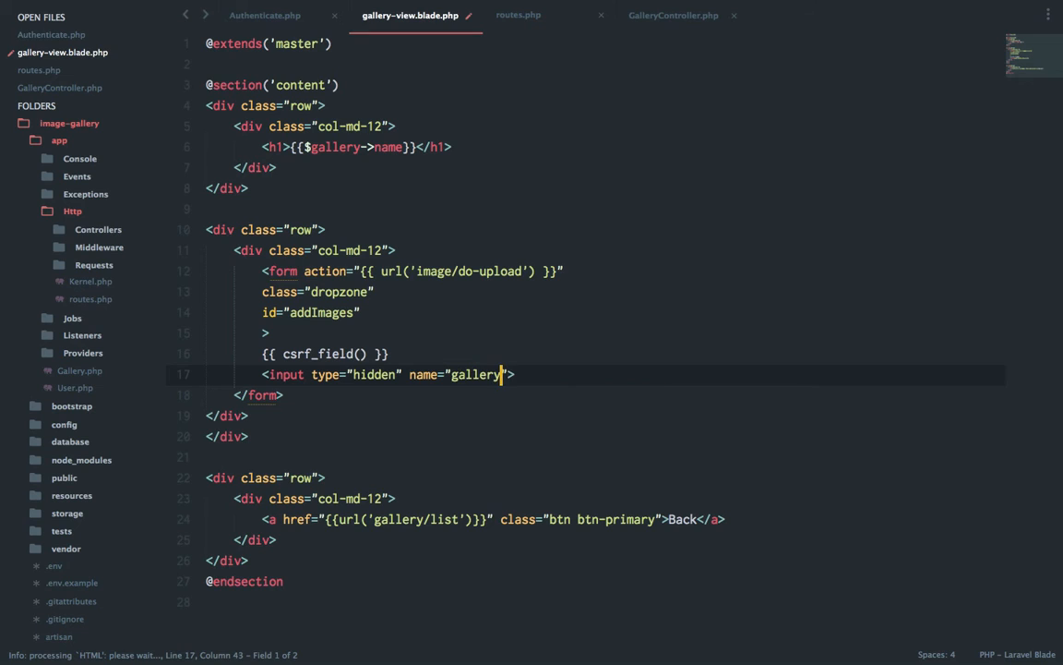
text(_id)
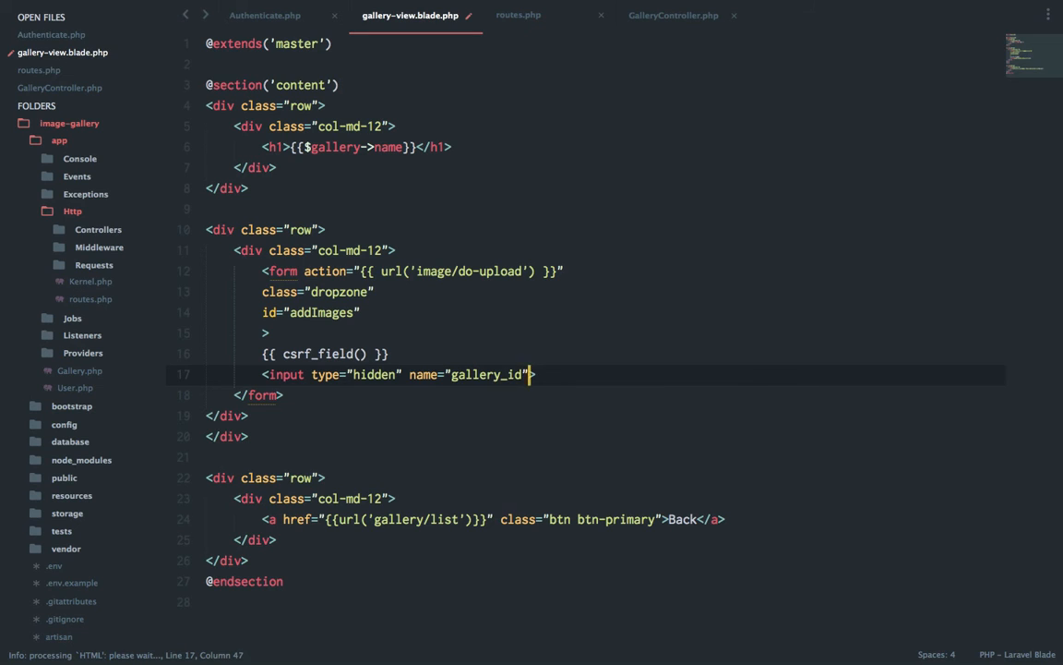
text(value="")
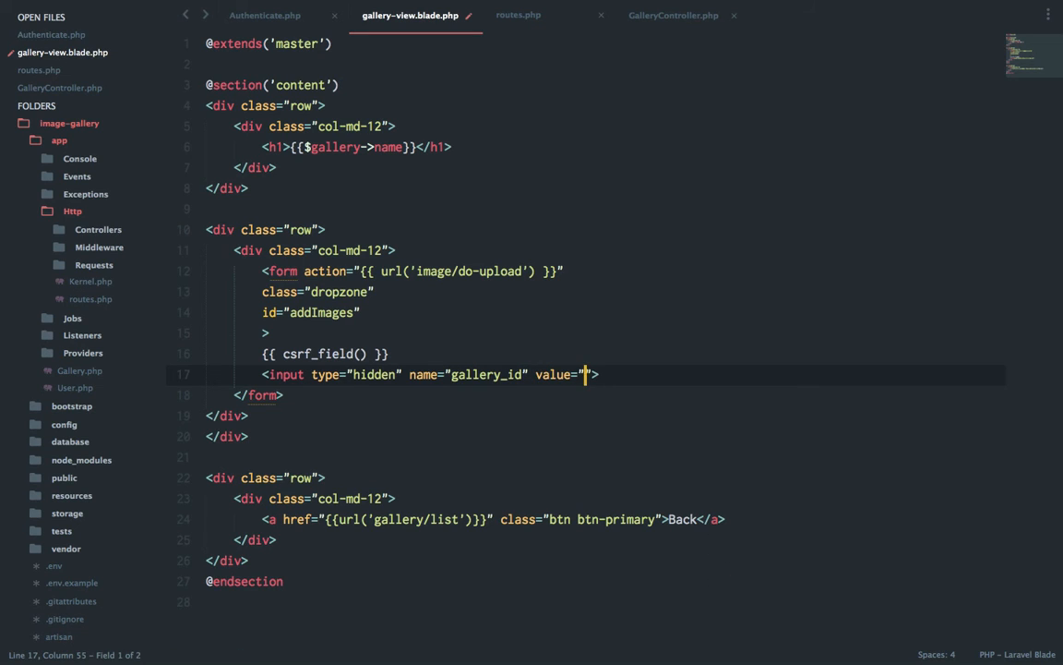
text({{)
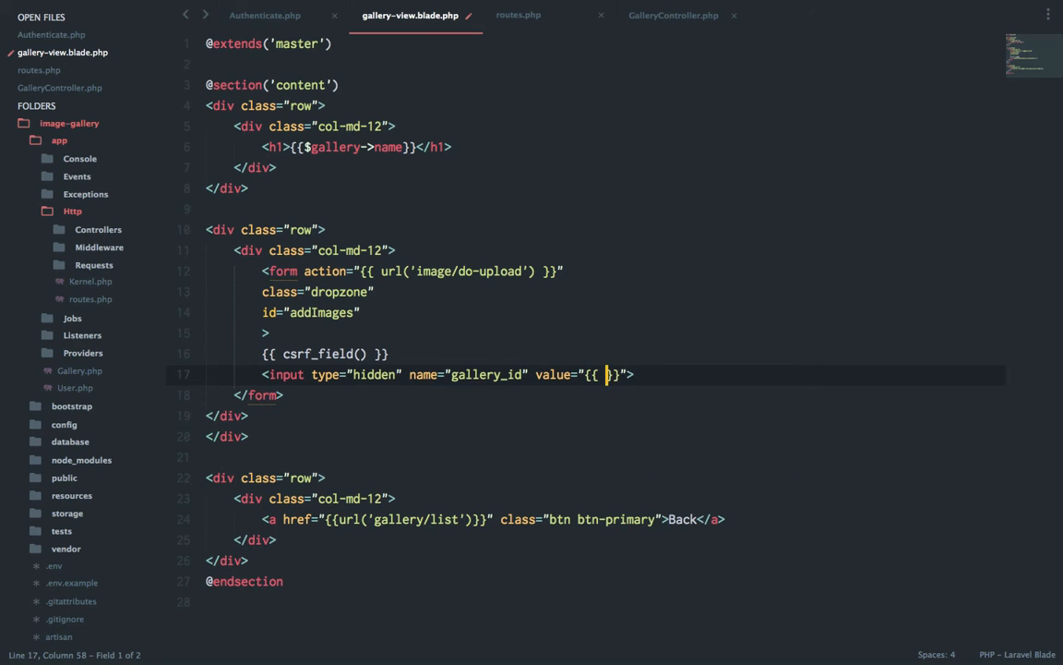
text($galler)
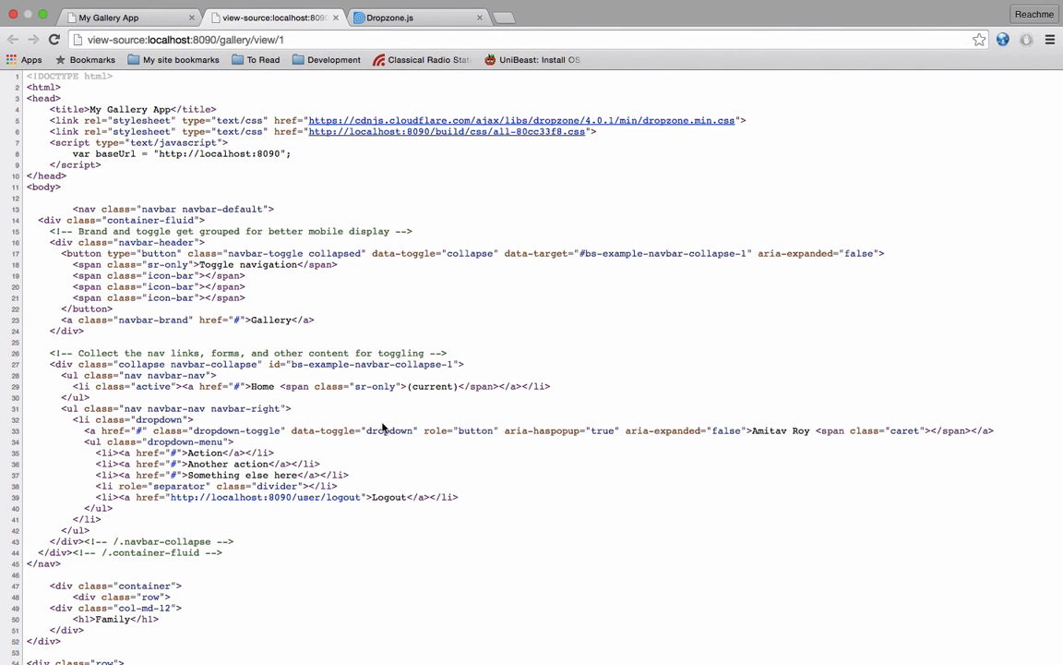
Return to the gallery list, open the Monsoon pics gallery and scroll through its page source
scroll(down, 3)
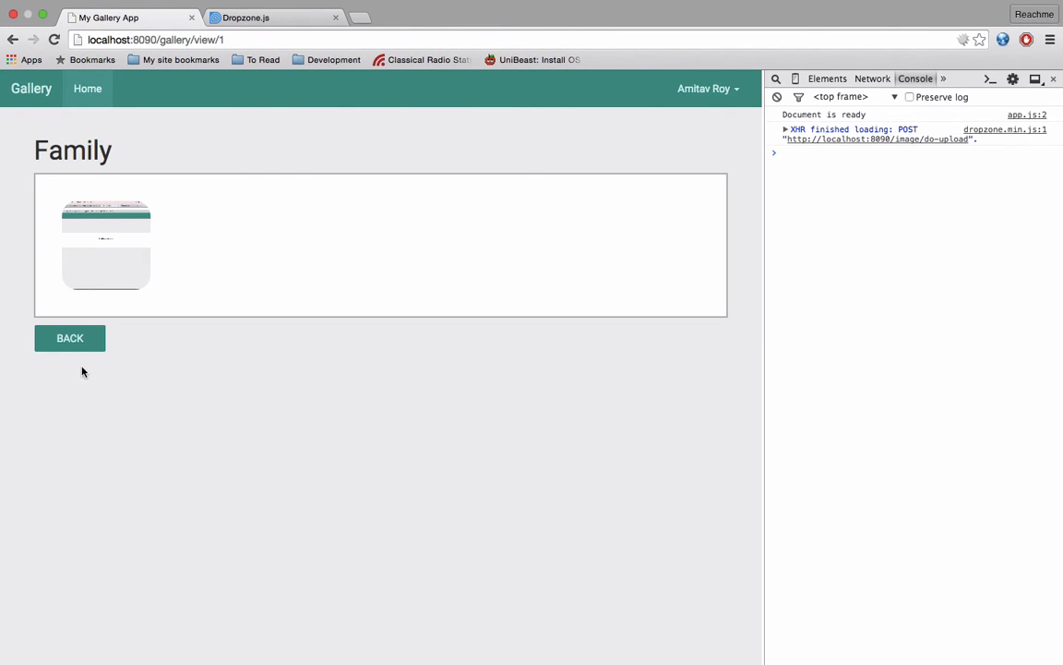
click(71, 337)
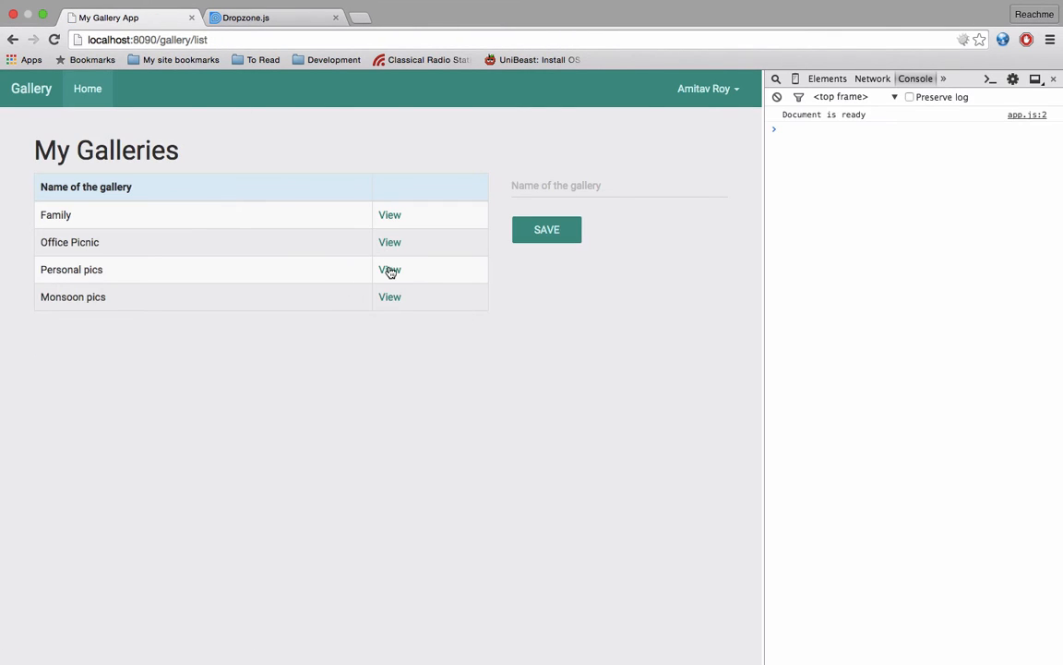
click(389, 295)
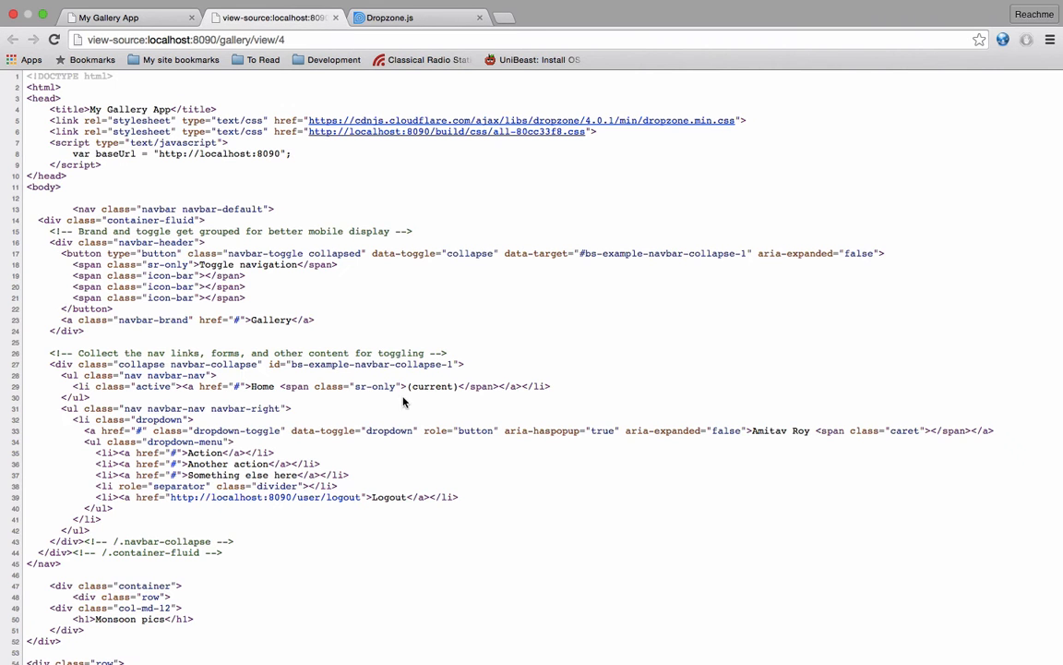
scroll(down, 3)
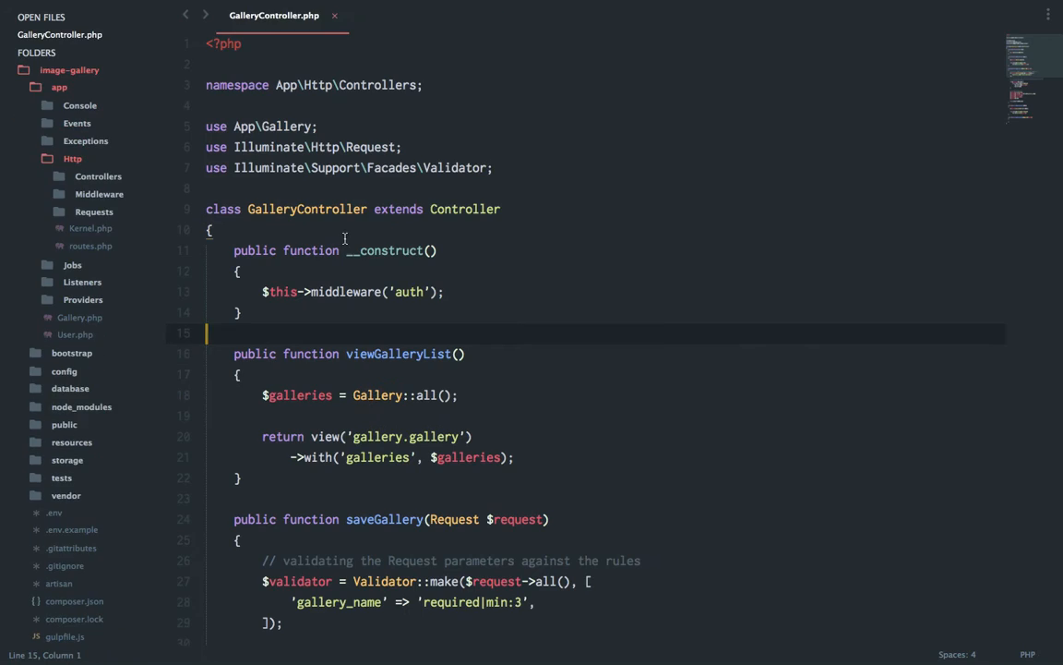
Outline doImageUpload with comments: get the file from the request, set file name, move file, save details into the database
scroll(down, 3)
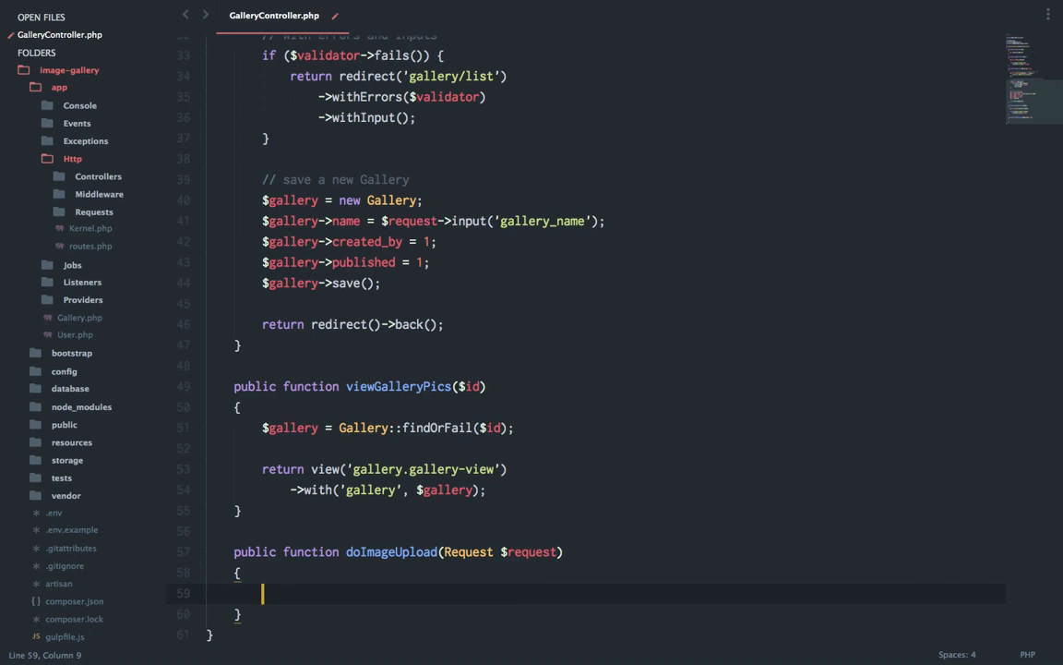
text(// get the file from the post)
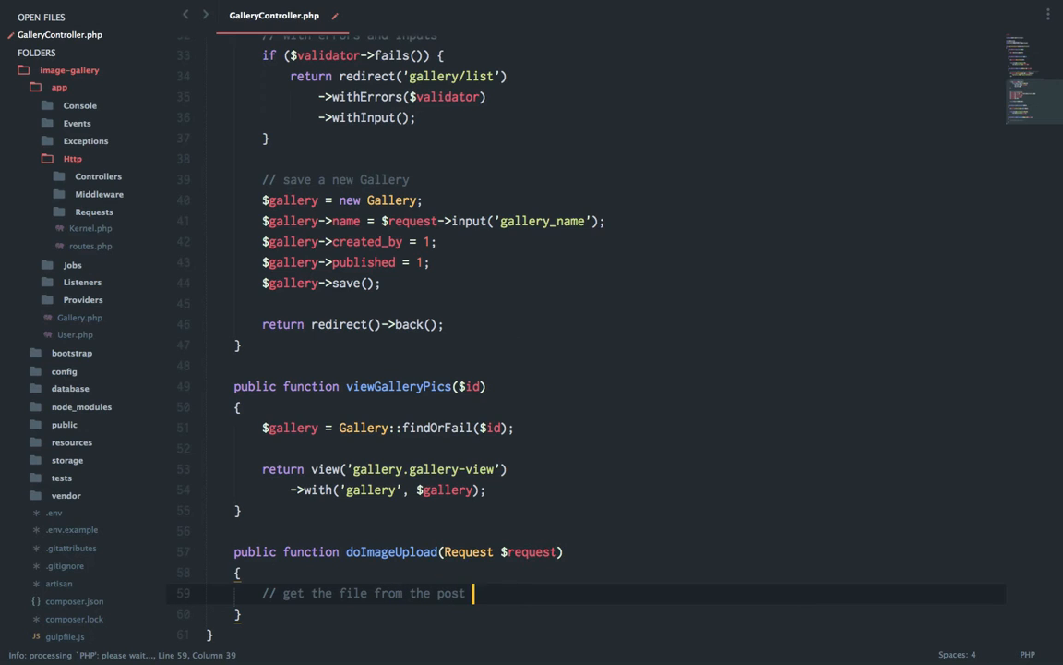
text(request)
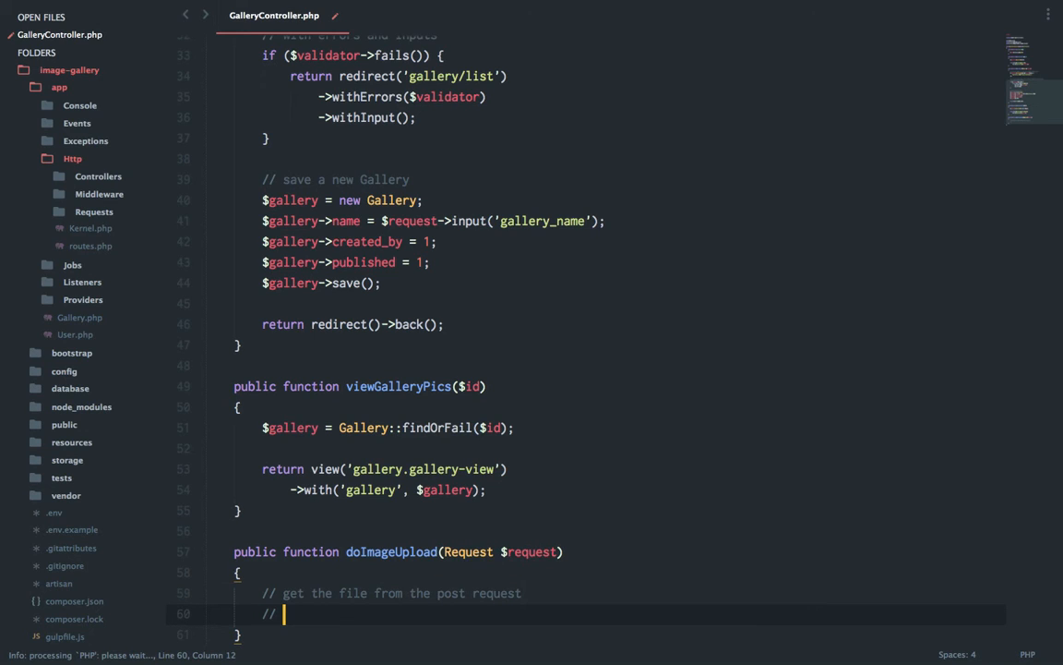
text(set my)
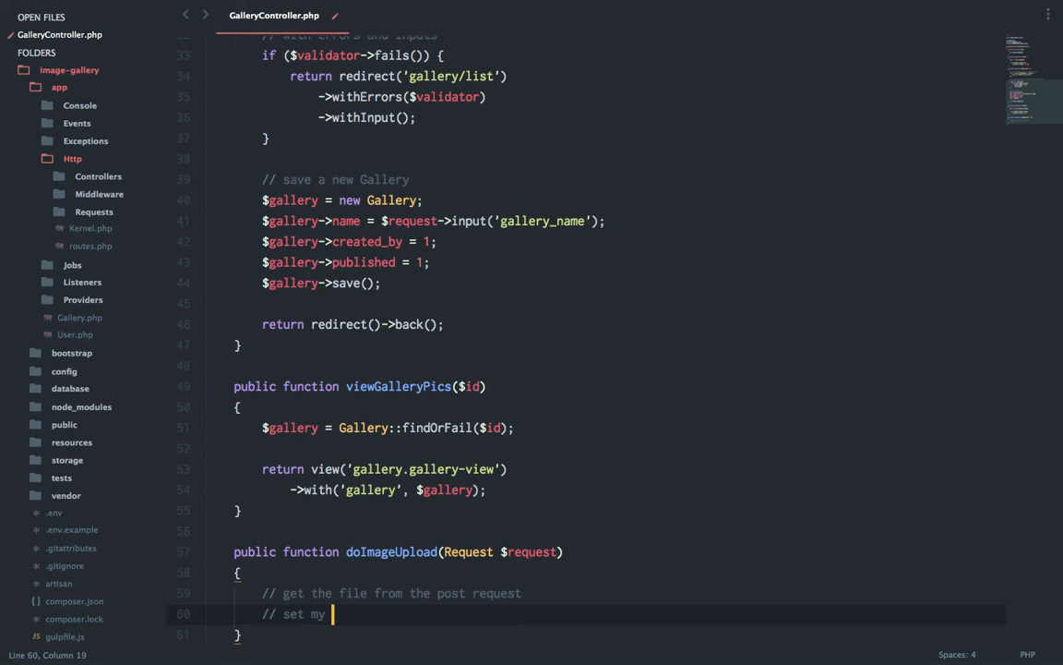
text(file name)
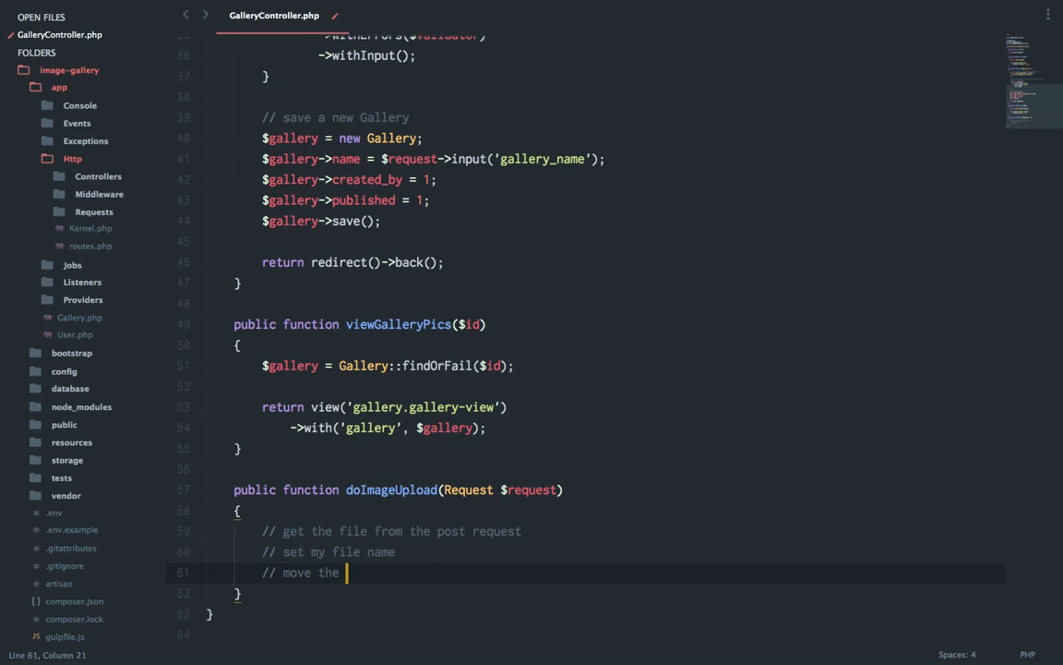
text(file to correct location)
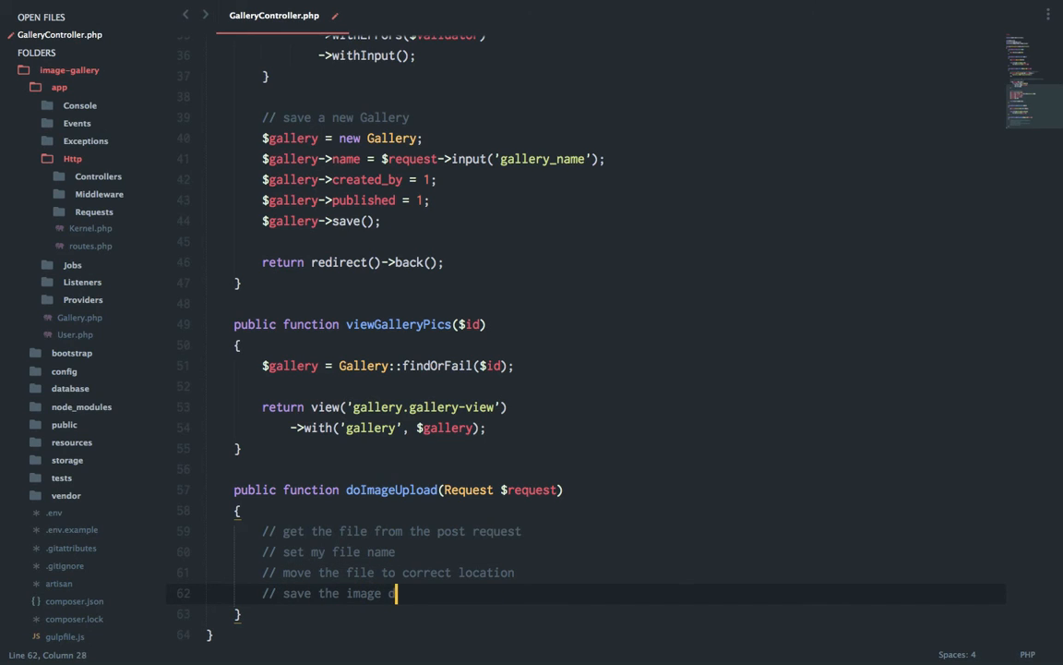
text(etails into the database)
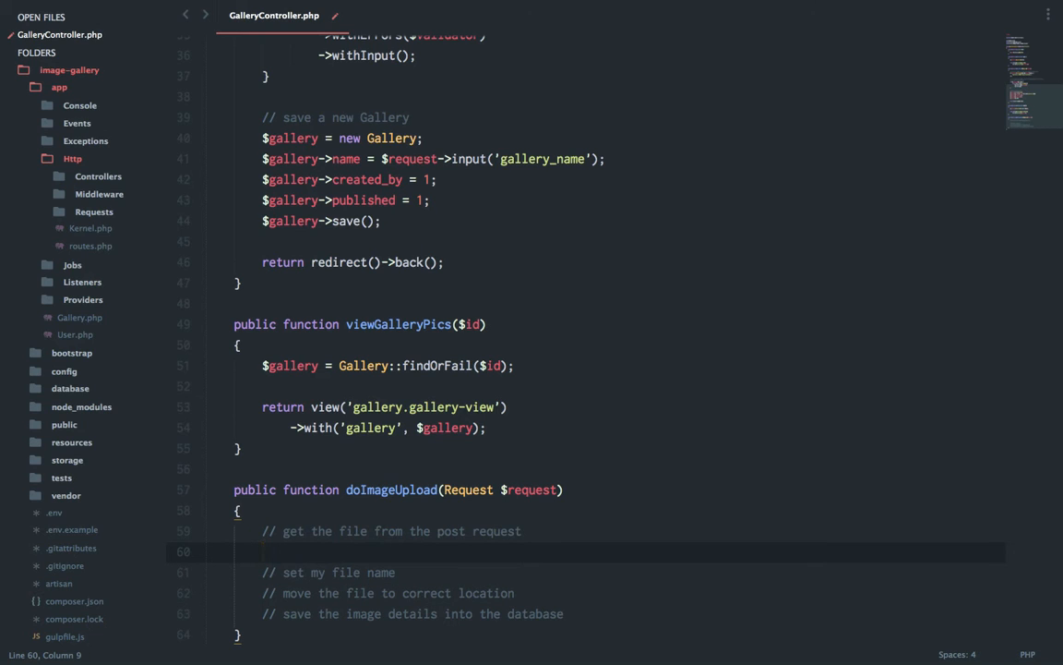
Assign $file = $request->file('file'); under the get-the-file comment in doImageUpload
text($file =)
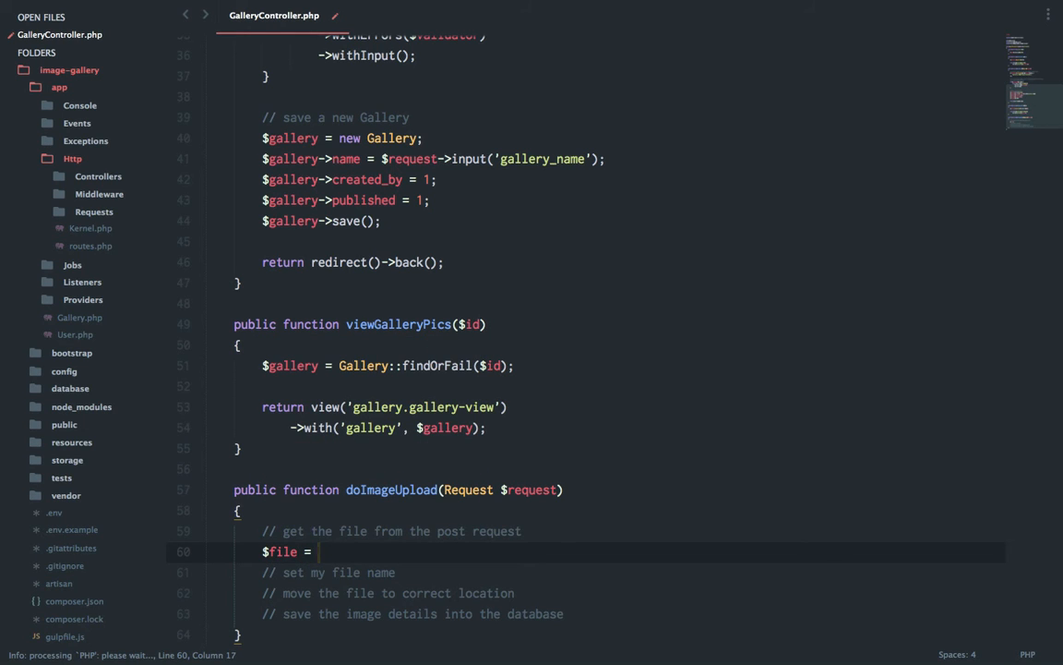
text($request)
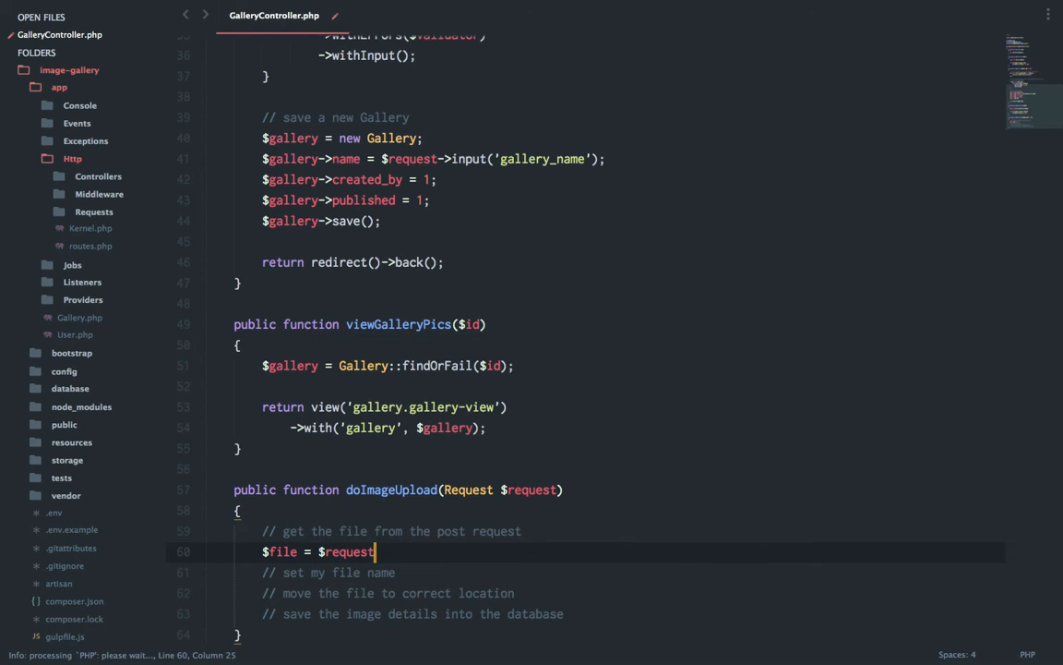
text(->file(')
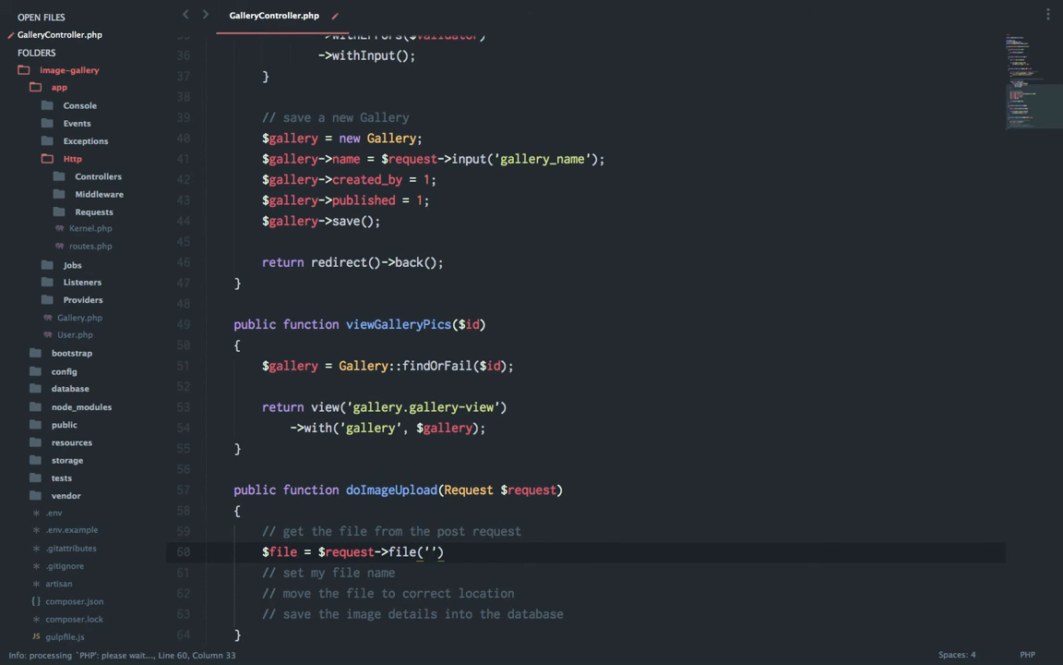
text(file)
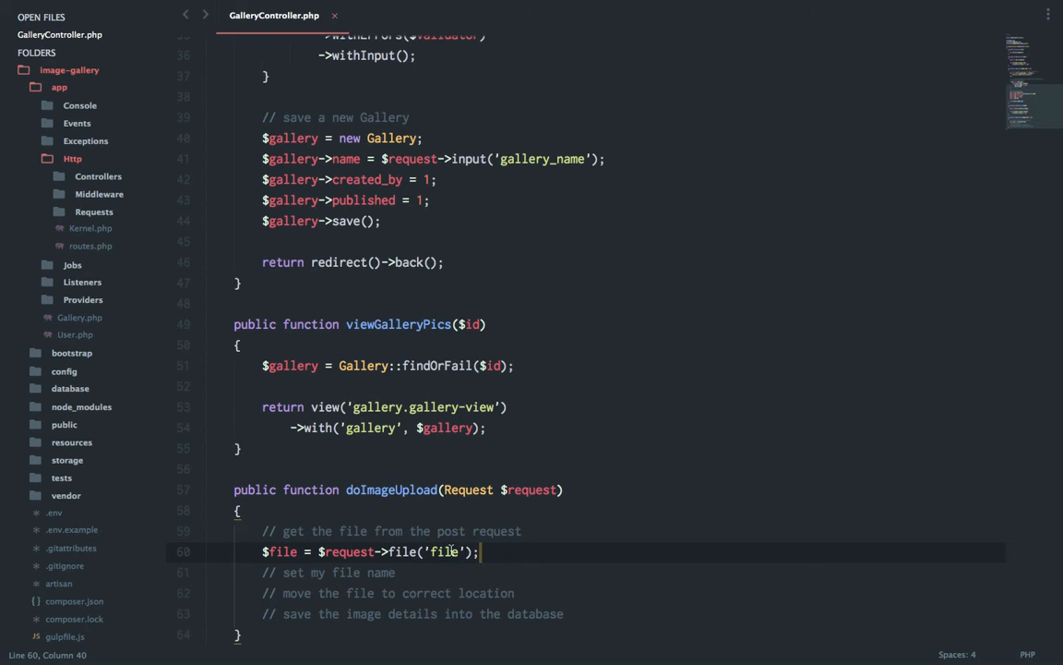
double_click(443, 550)
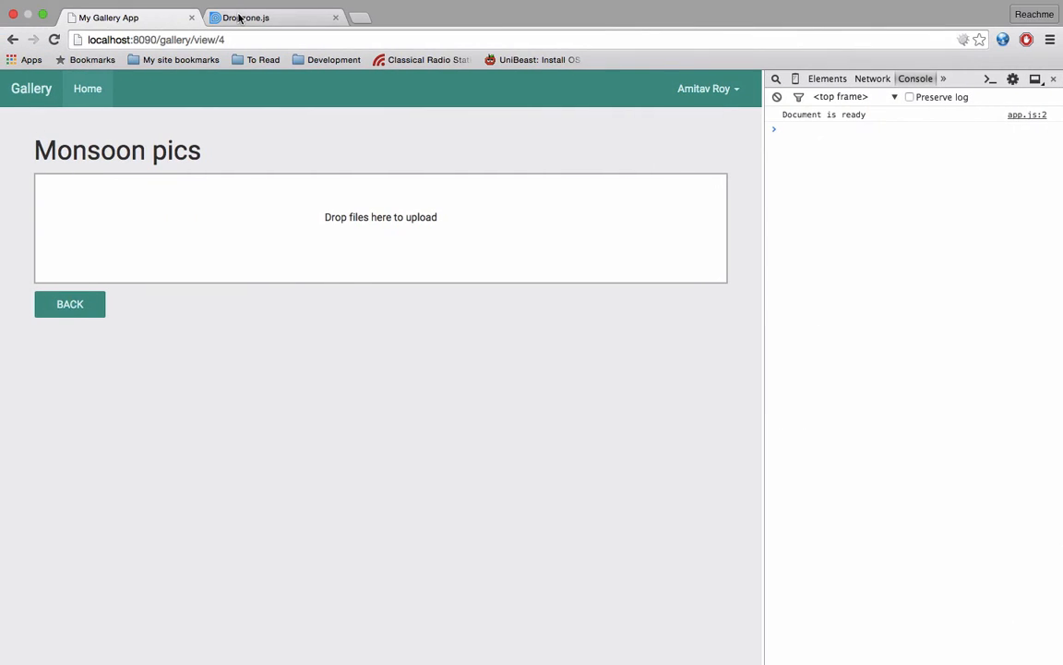
Switch to the Dropzone.js website tab and scroll down its documentation
click(268, 16)
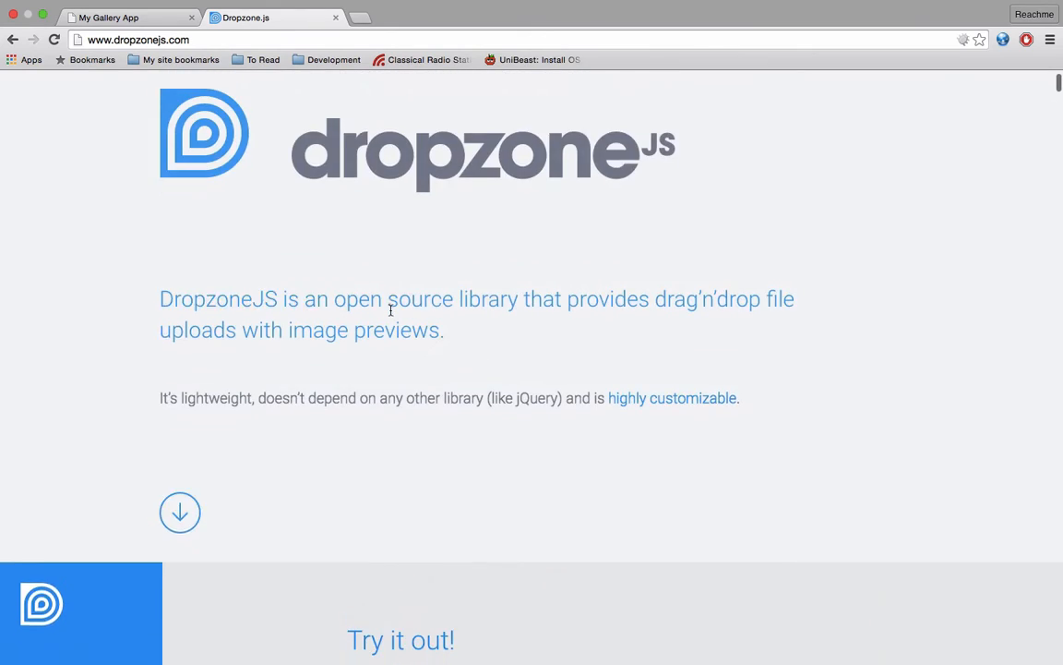
scroll(down, 3)
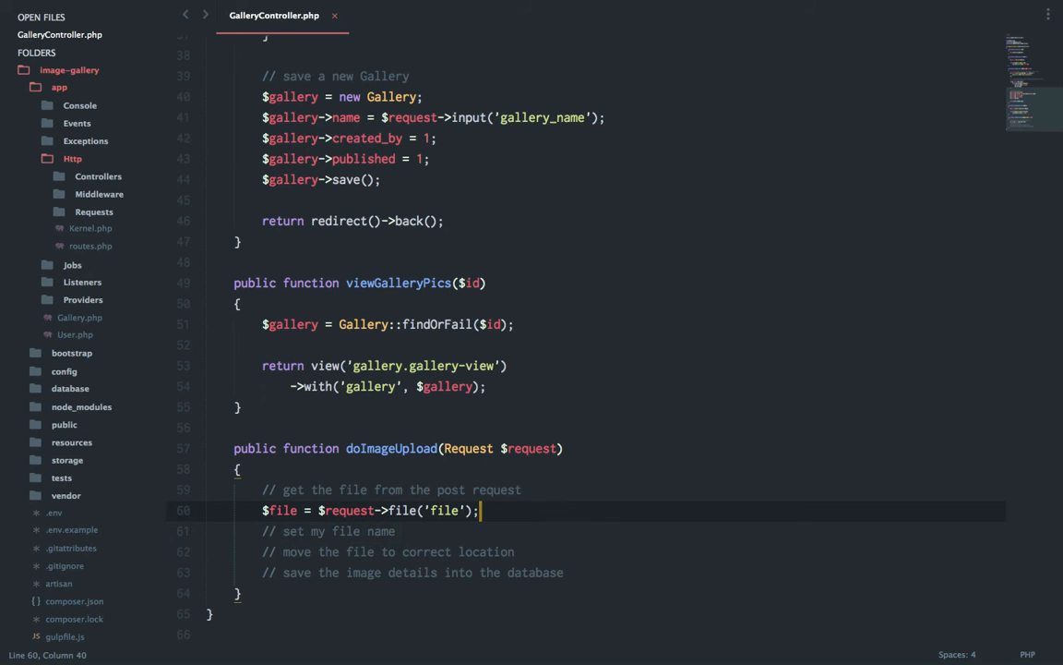
Set $filename = uniqid() . $file->getClientOriginalName(); under the file-name comment
key(enter)
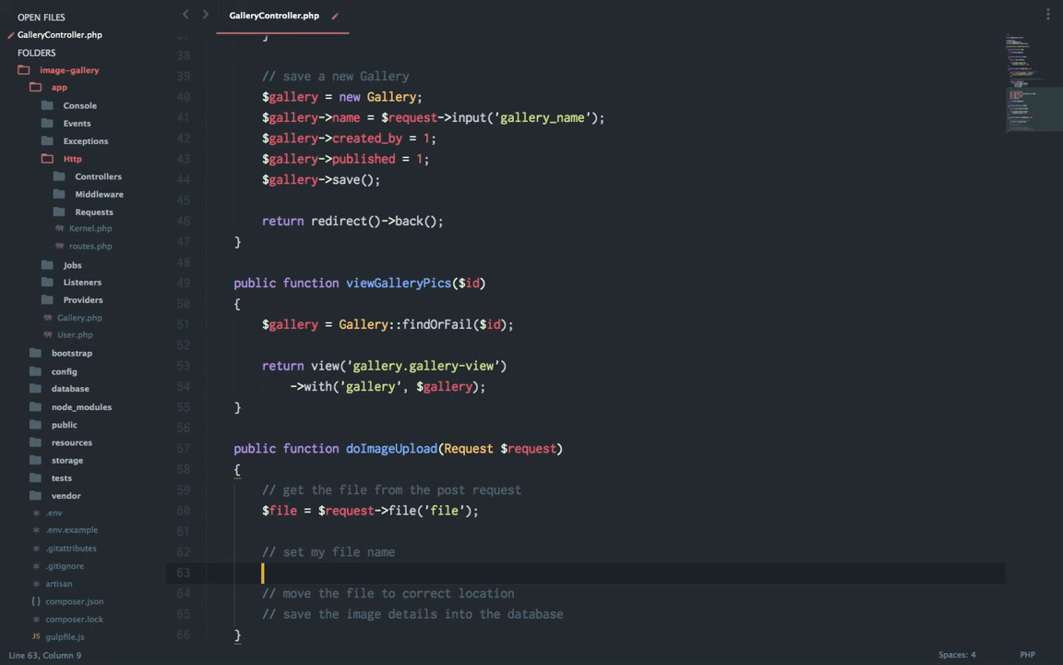
text($filename)
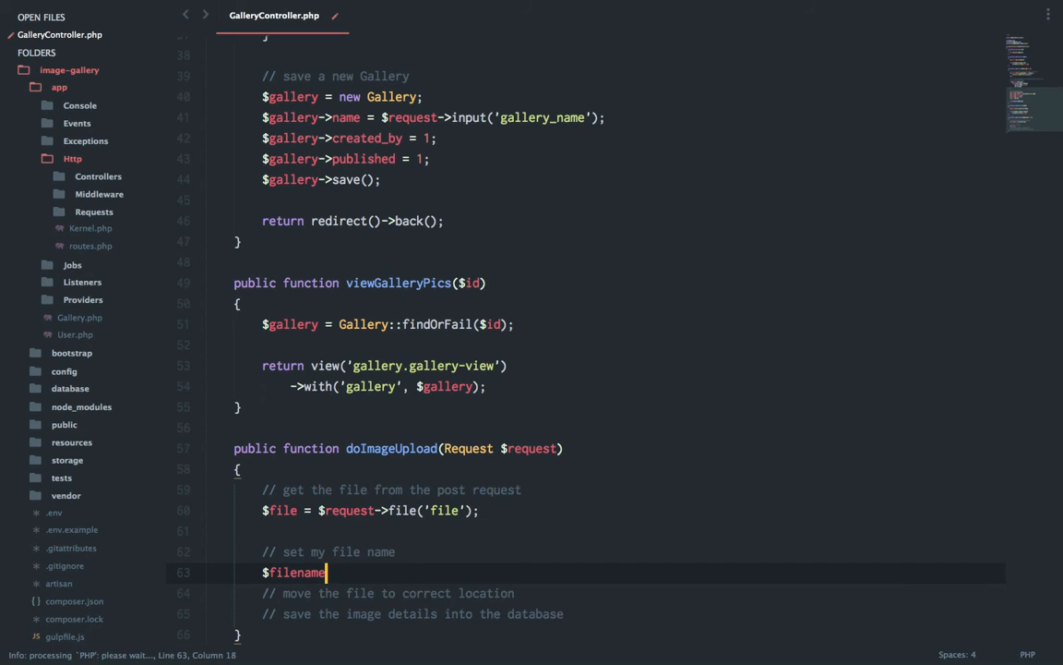
text(= uniqid()
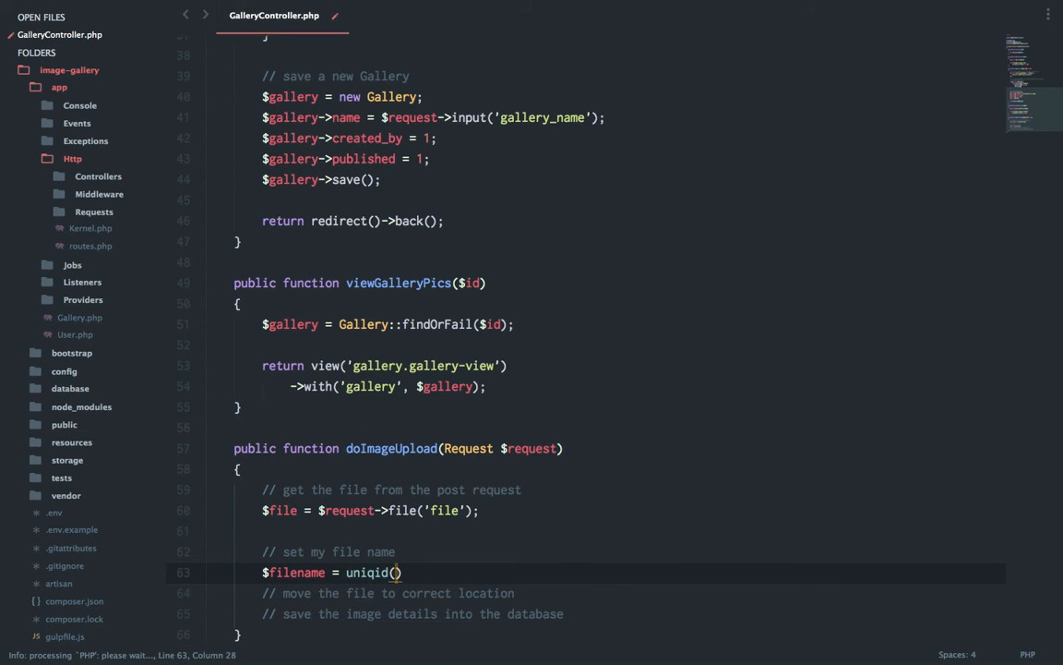
text(. $fi)
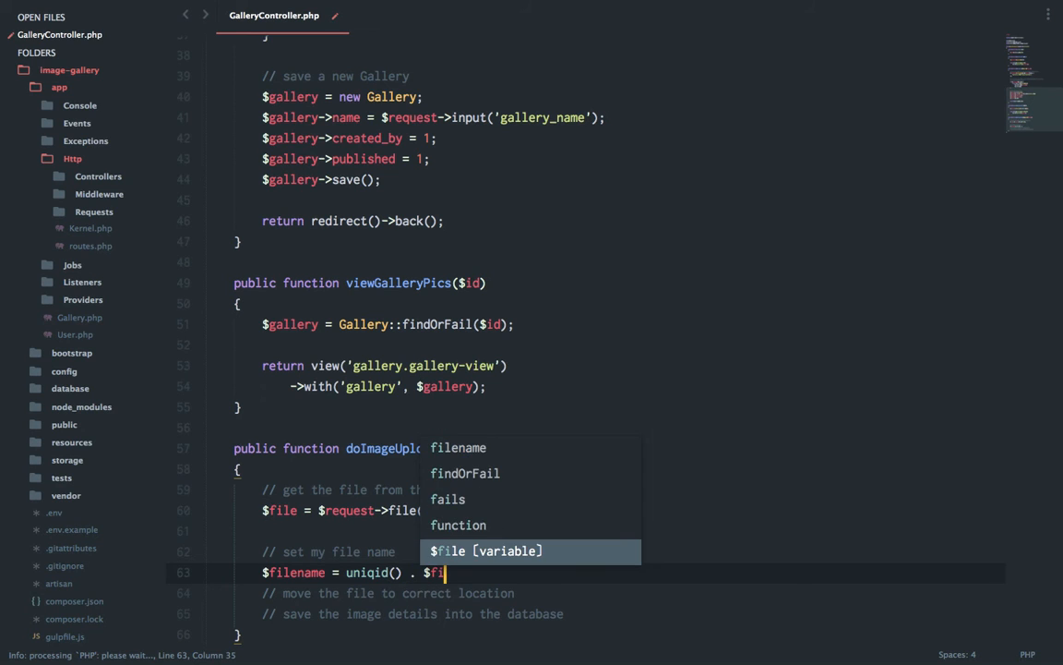
text(->get)
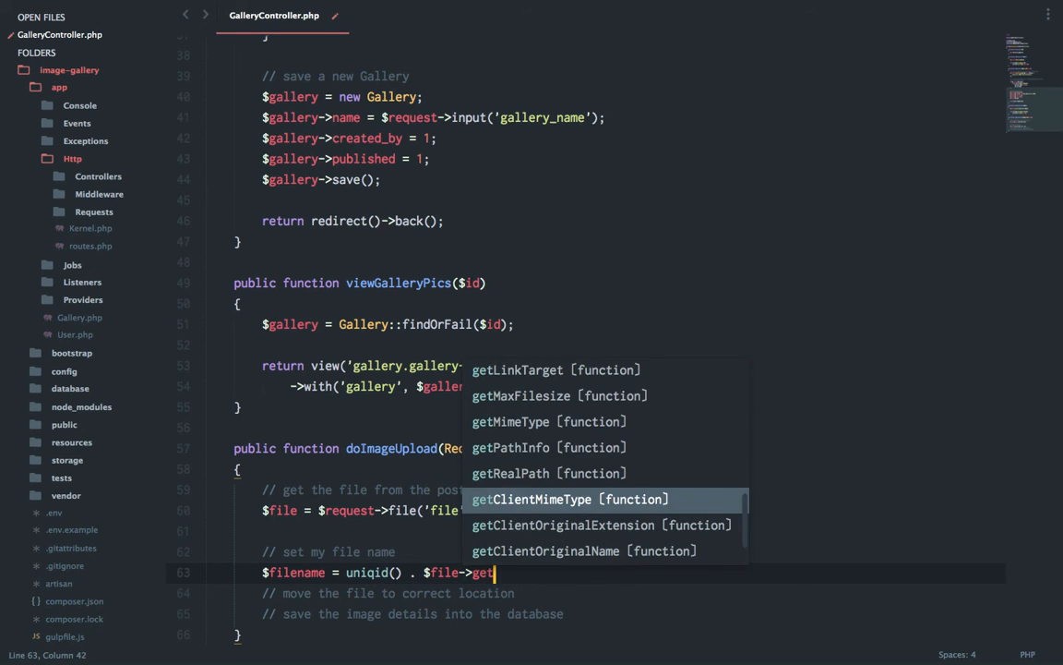
text(Clin)
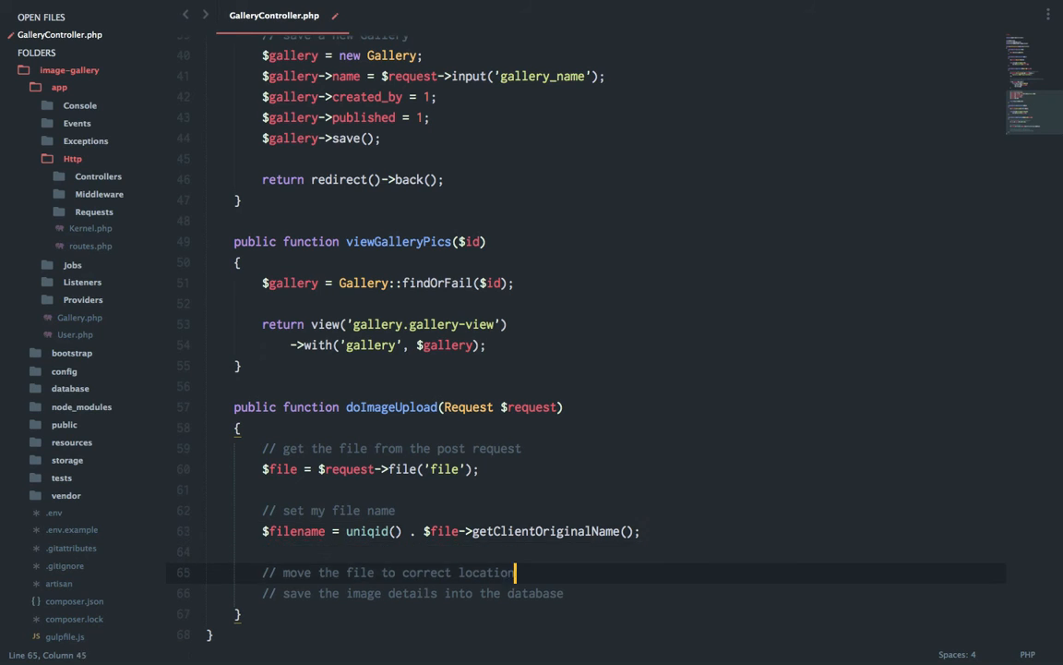
mouse_move(535, 456)
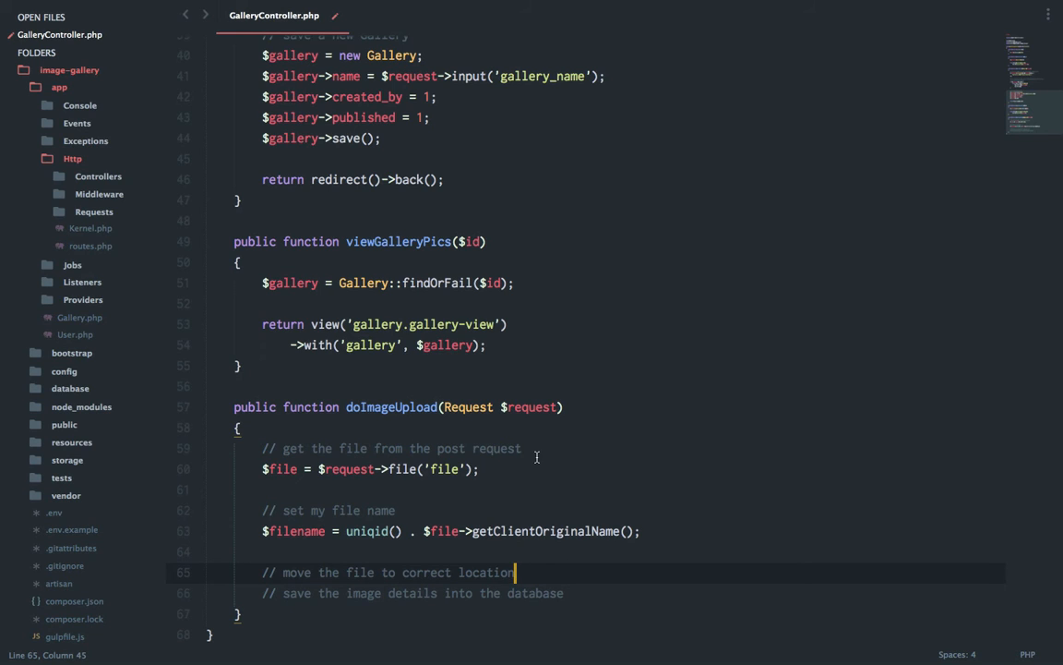
Move the uploaded file into 'gallery/images' under $filename via a $file move call
key(enter)
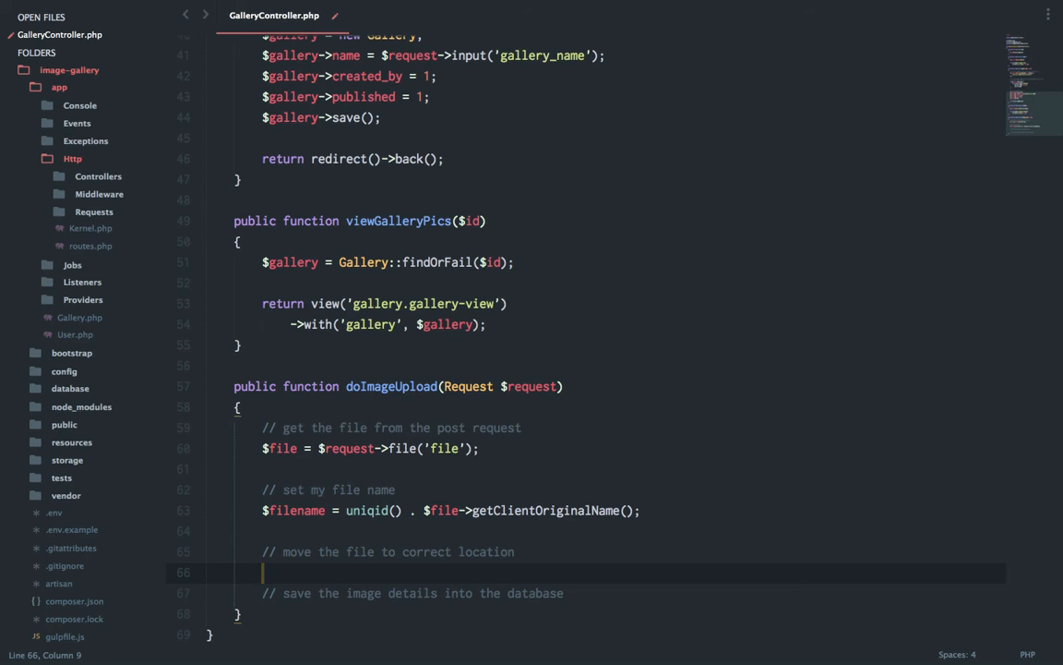
text($file->mode('gallery/images/)
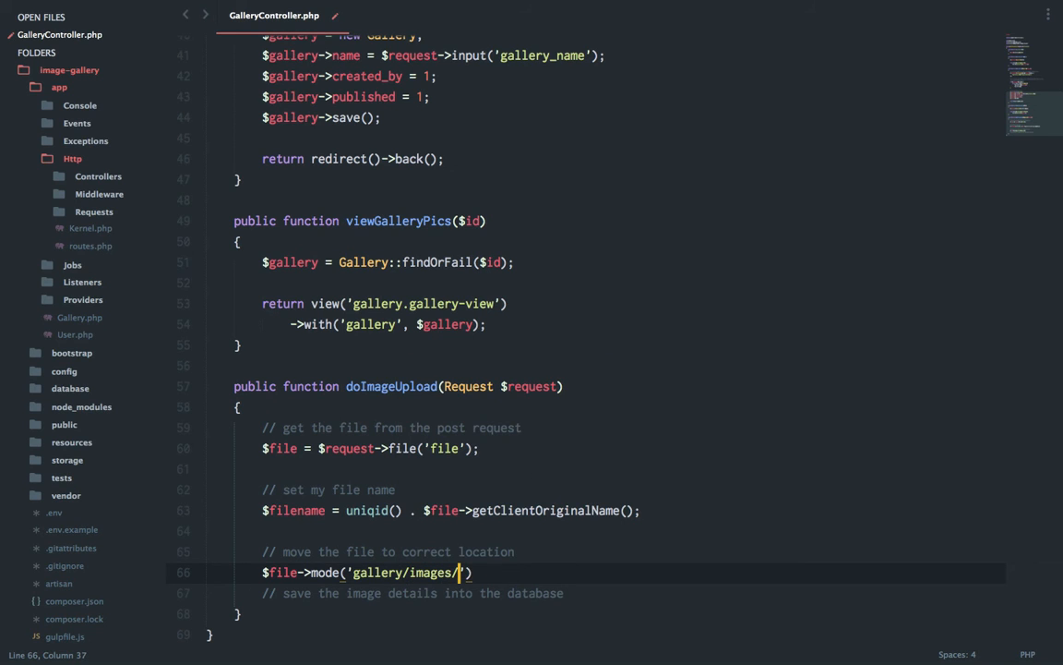
text(,)
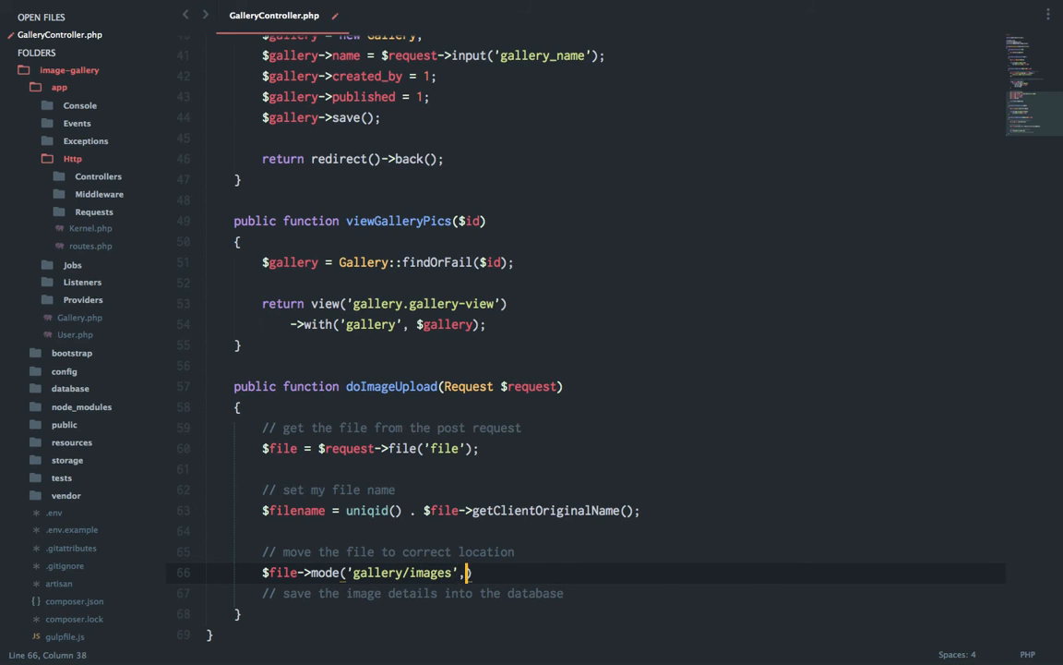
text(#f)
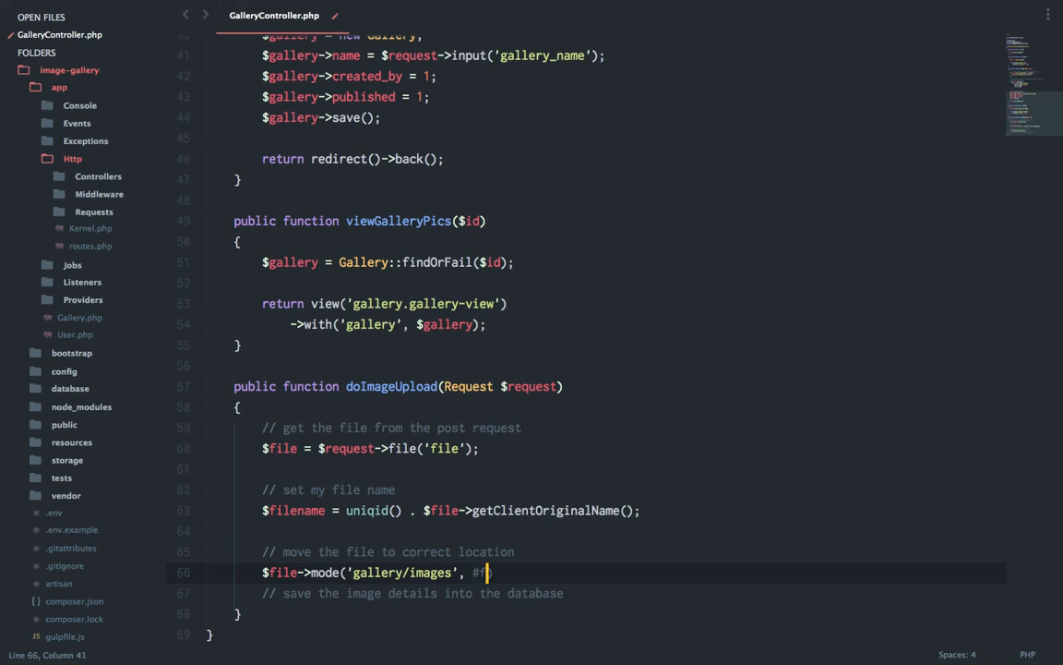
key(BackSpace)
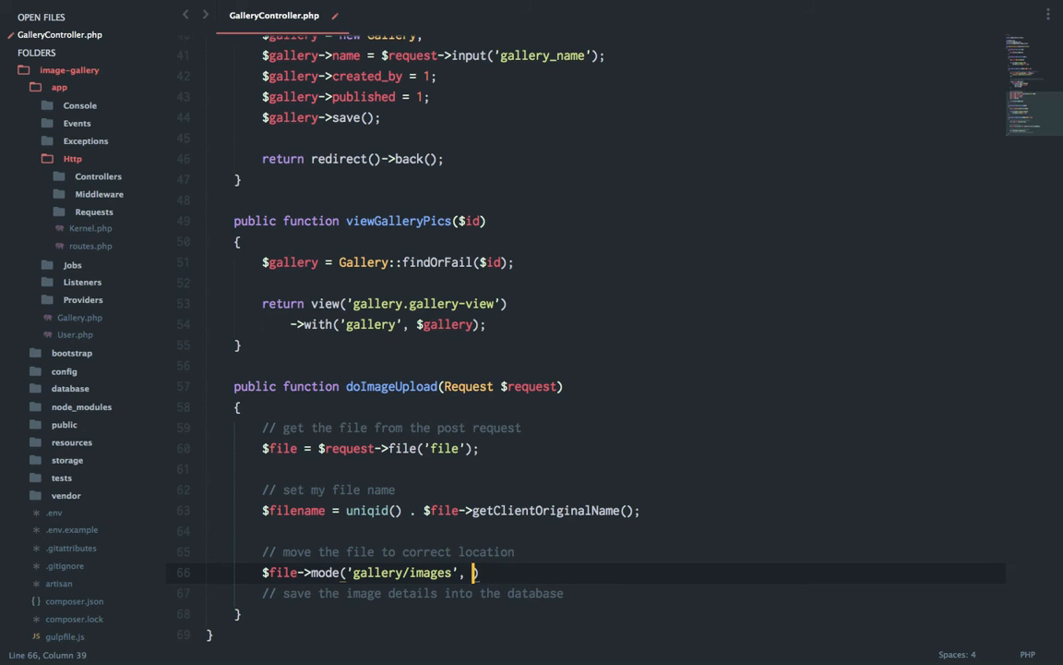
text($)
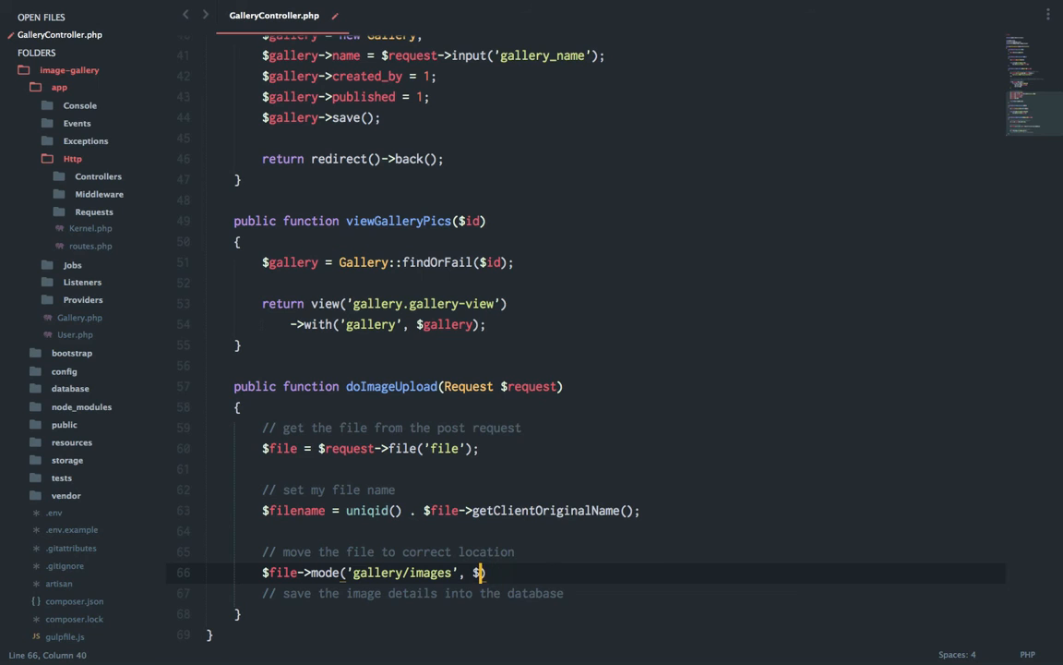
text(filename)
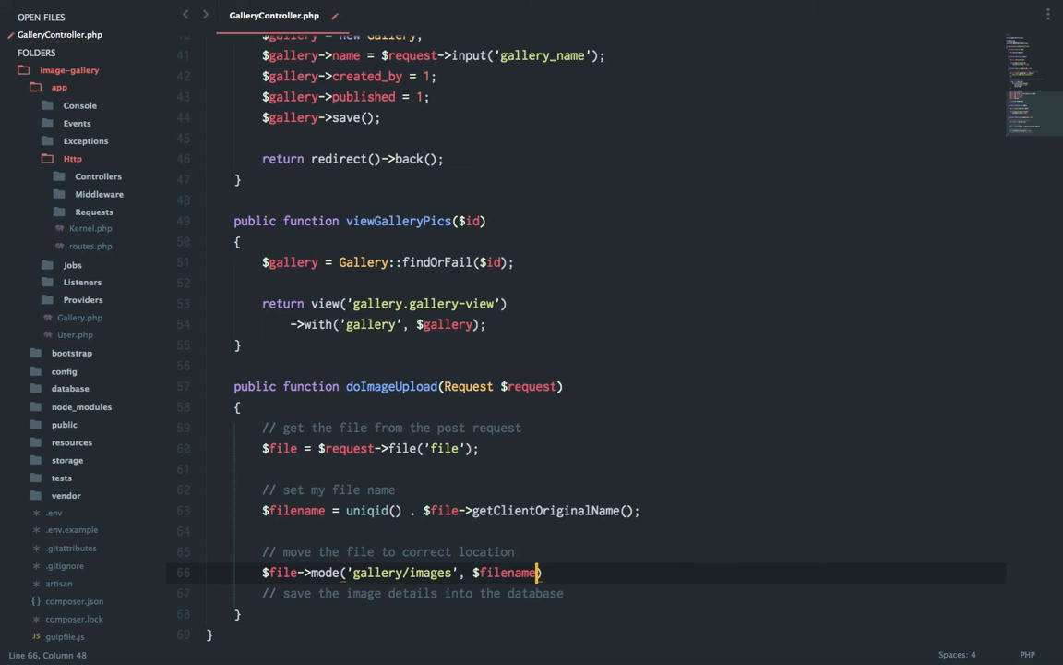
text();)
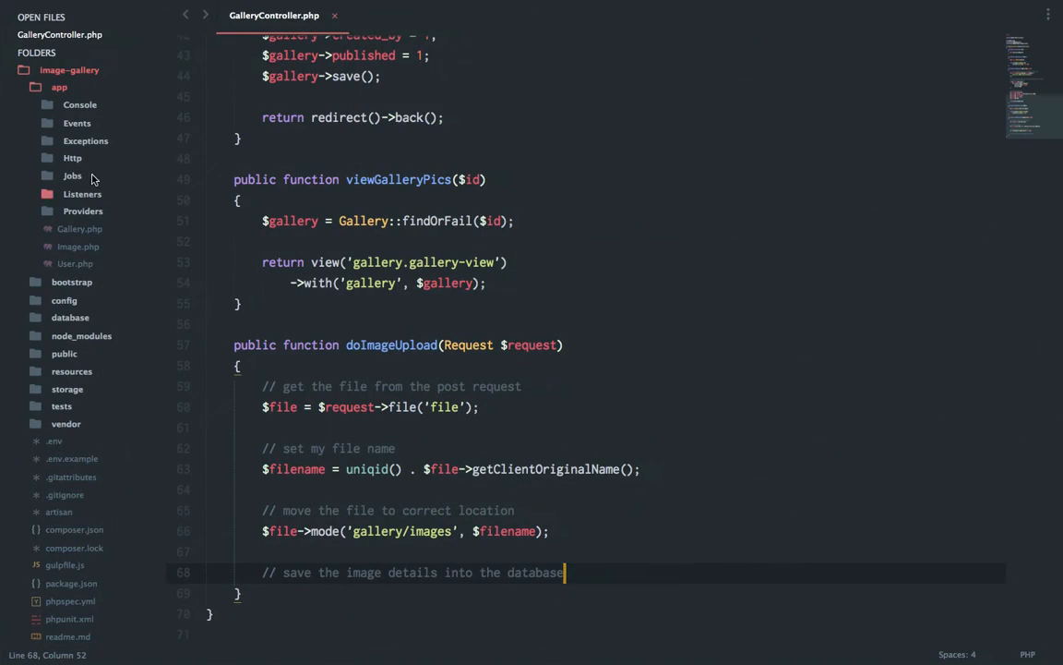
In app/Image.php, define protected $fillable listing gallery_id, file_name, file_size, file_mime, file_path through created_by
click(78, 248)
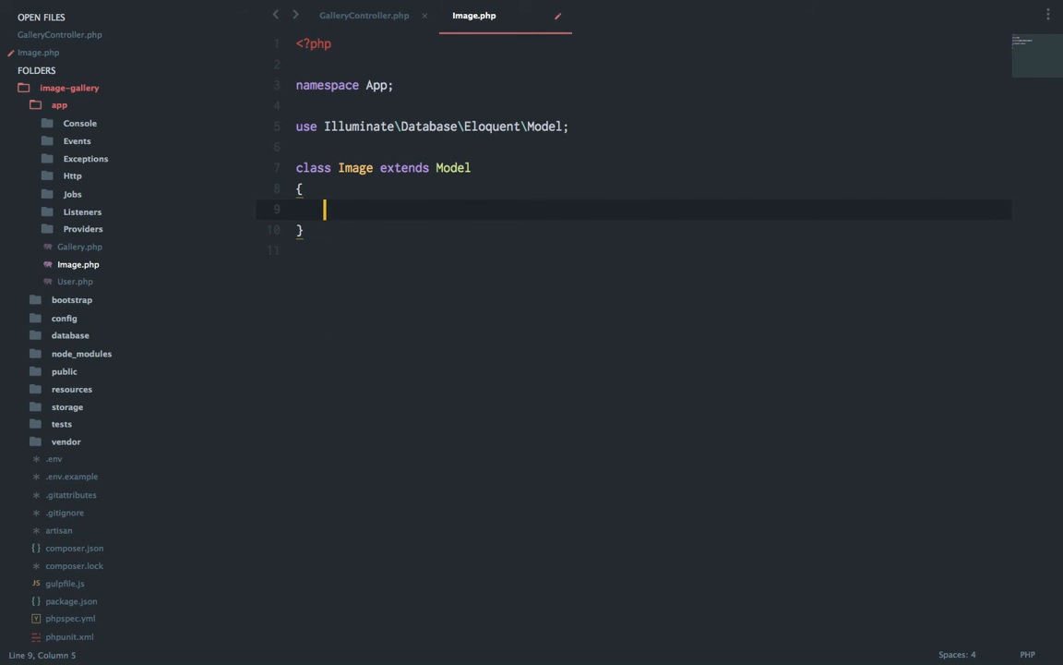
text(protected $fillable = ['gallery_id', 'file_name', 'file_size', 'file_mime', 'file_path', 'created_by'];)
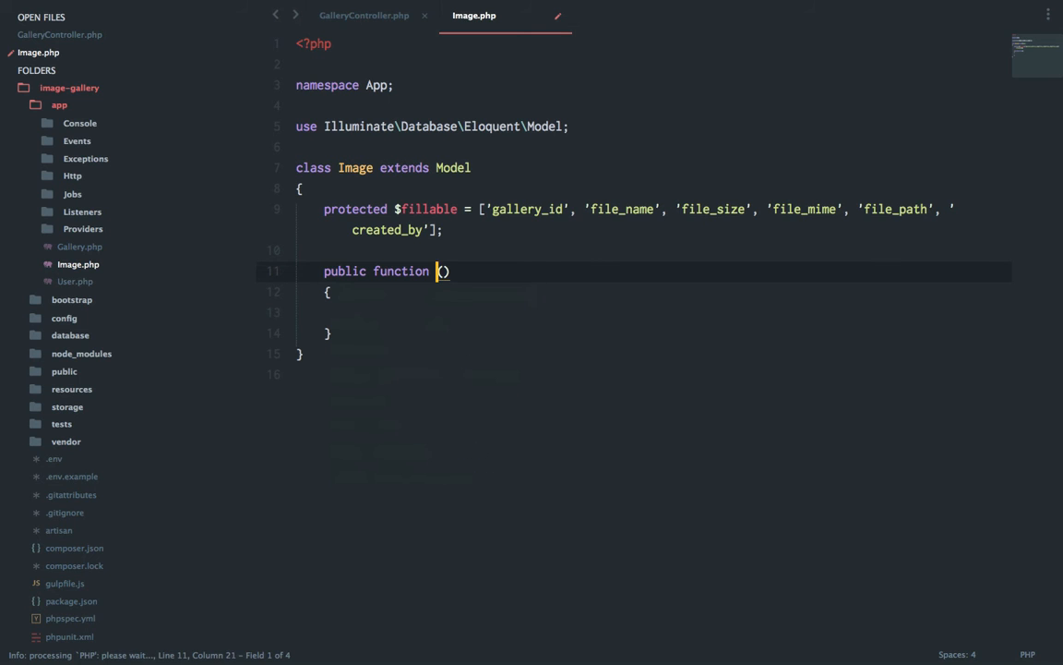
Add a gallery() method returning $this->belongsTo('App\Gallery')
text(gallery)
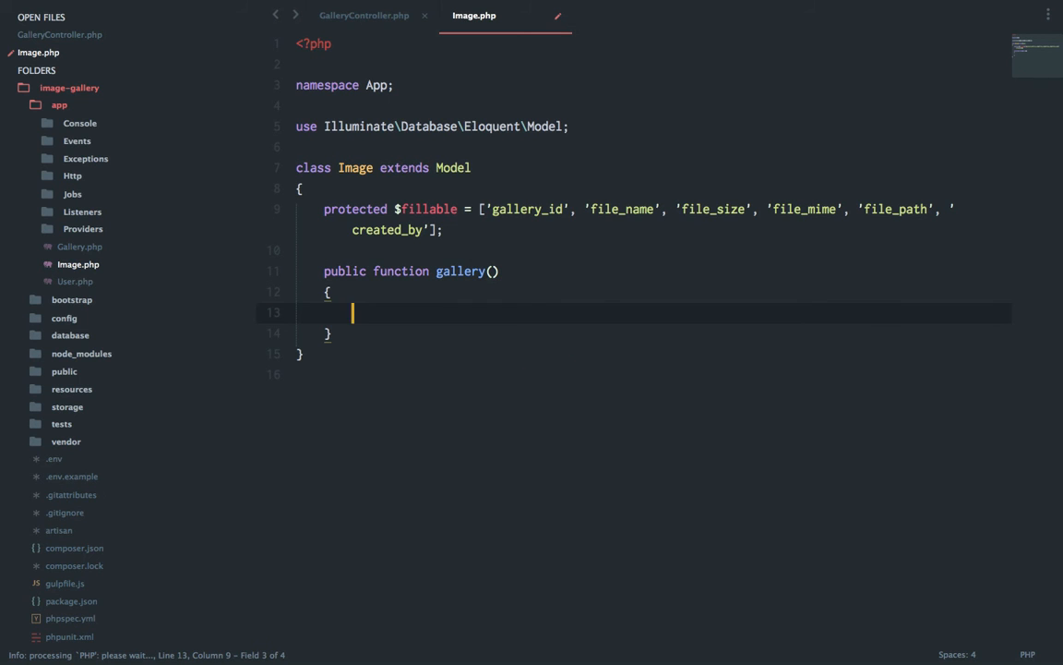
text(return $t)
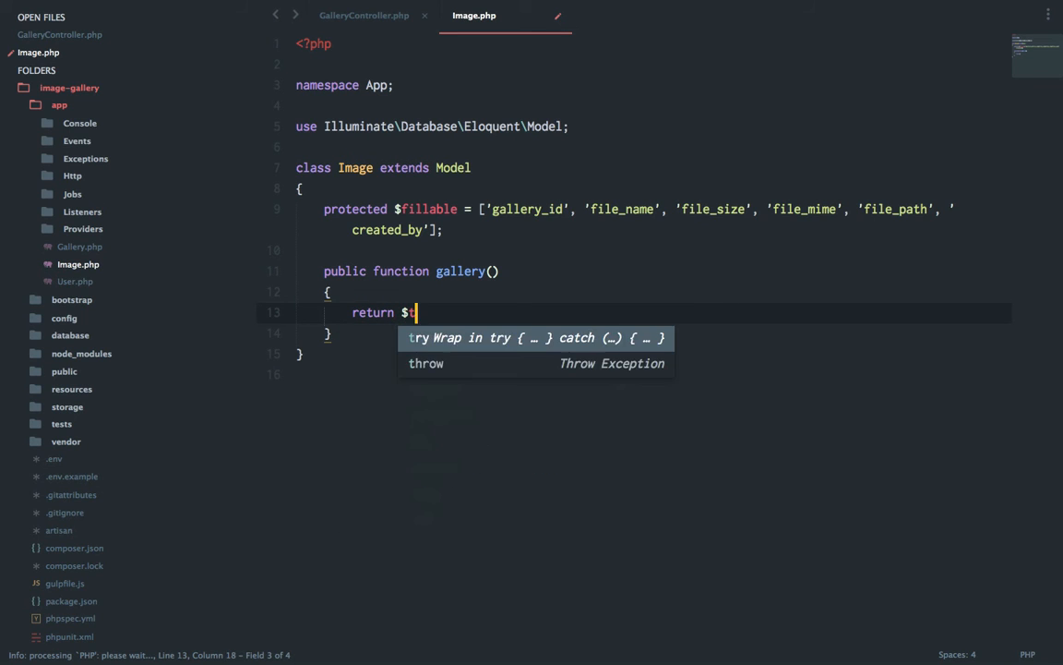
text(his->)
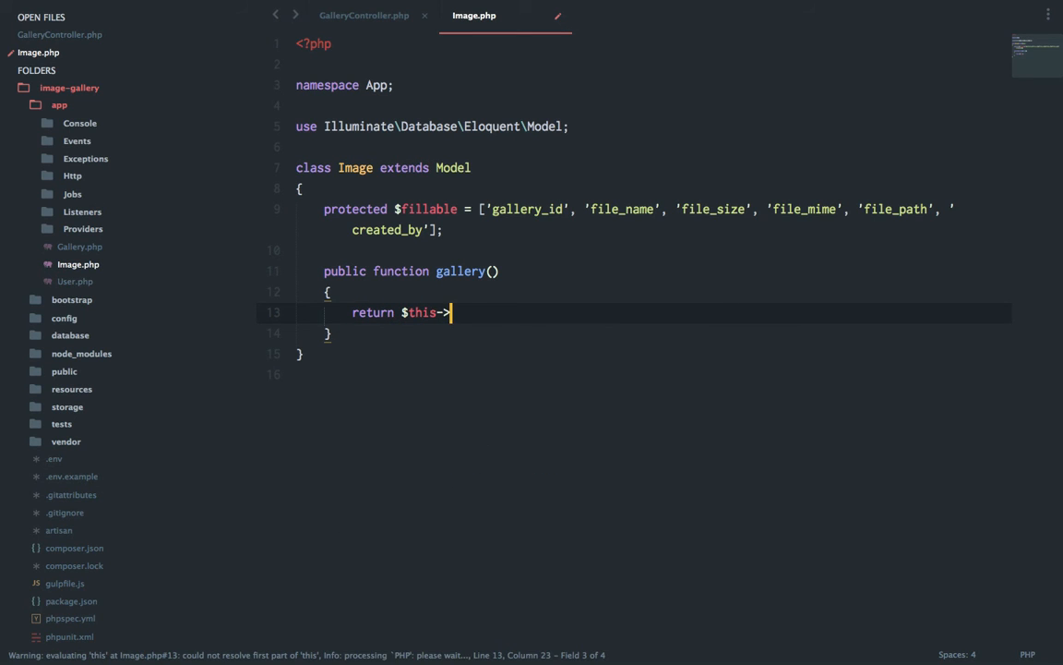
text(belongs)
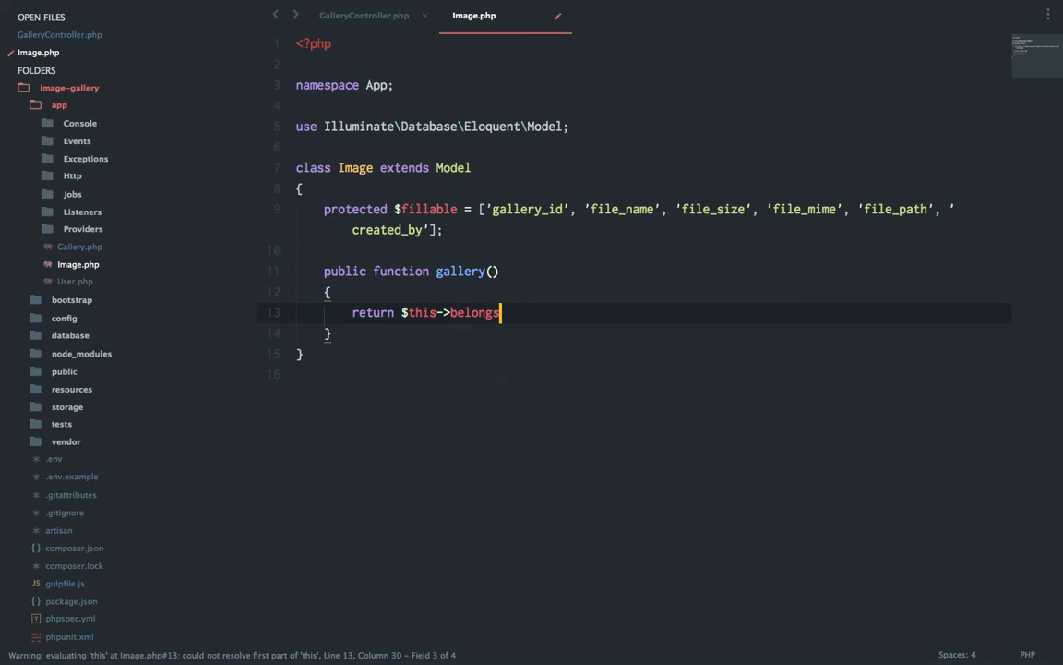
text(To(''))
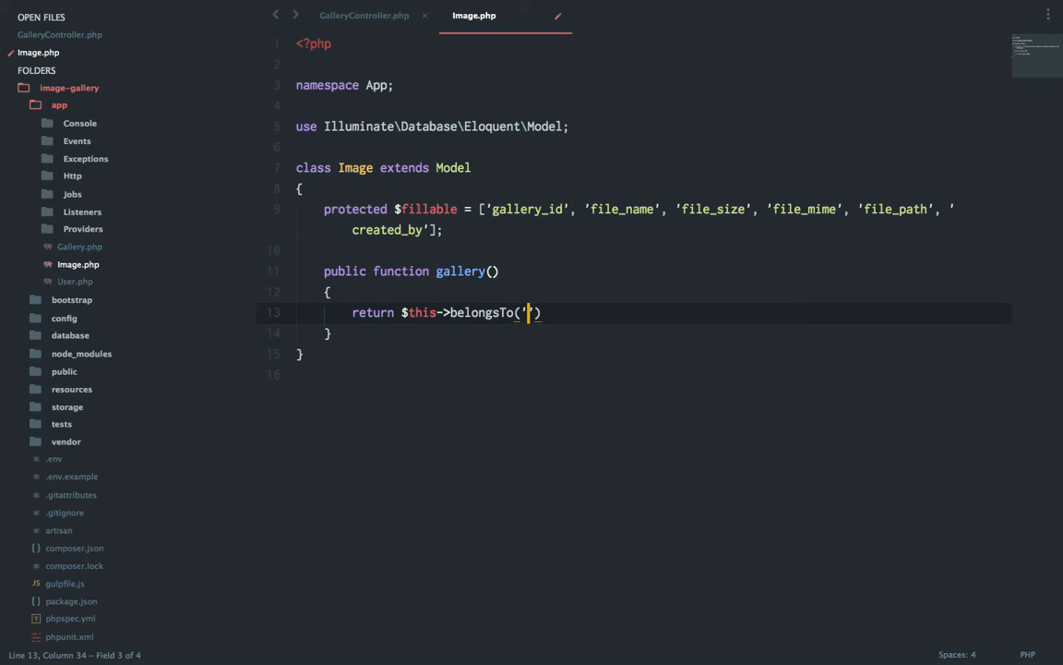
text(App\Galle)
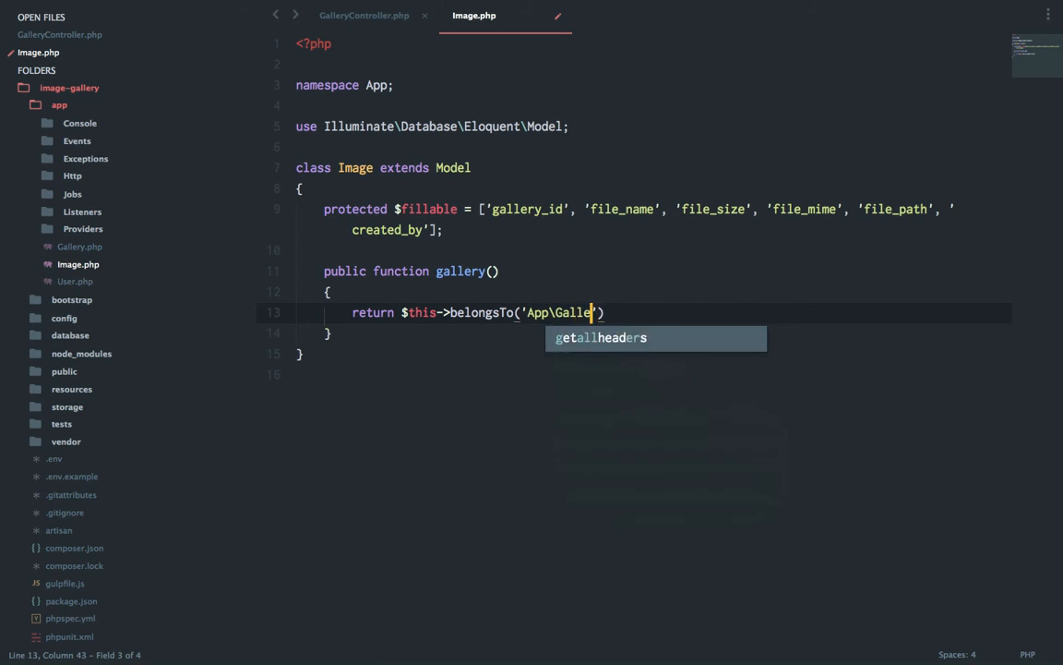
text(ry');)
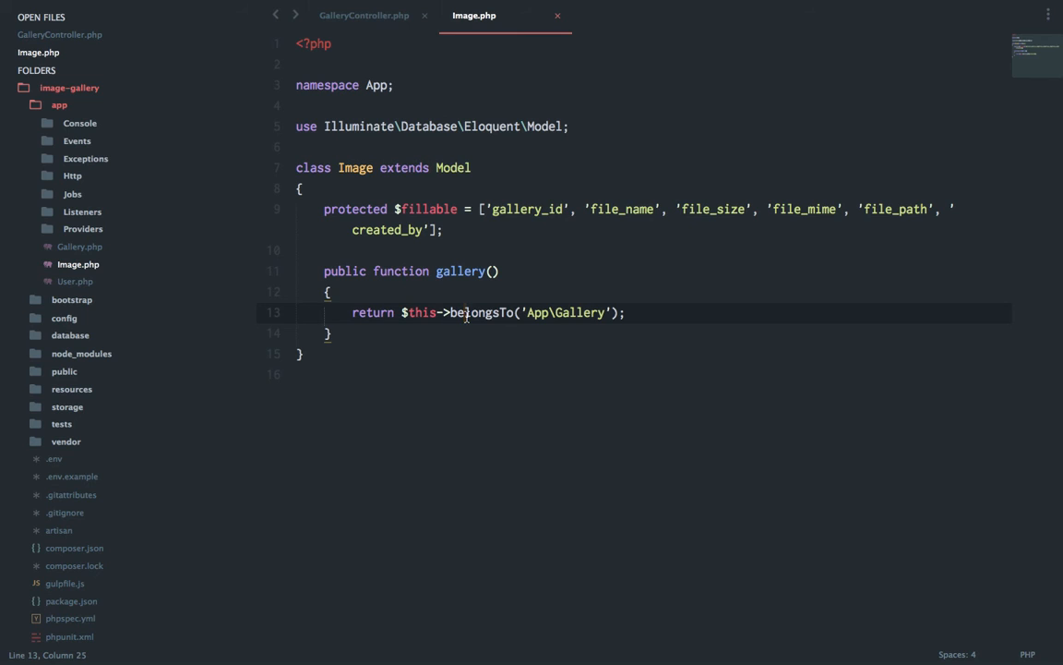
In Gallery.php add an image() method returning $this->hasMany('App\Images')
click(79, 248)
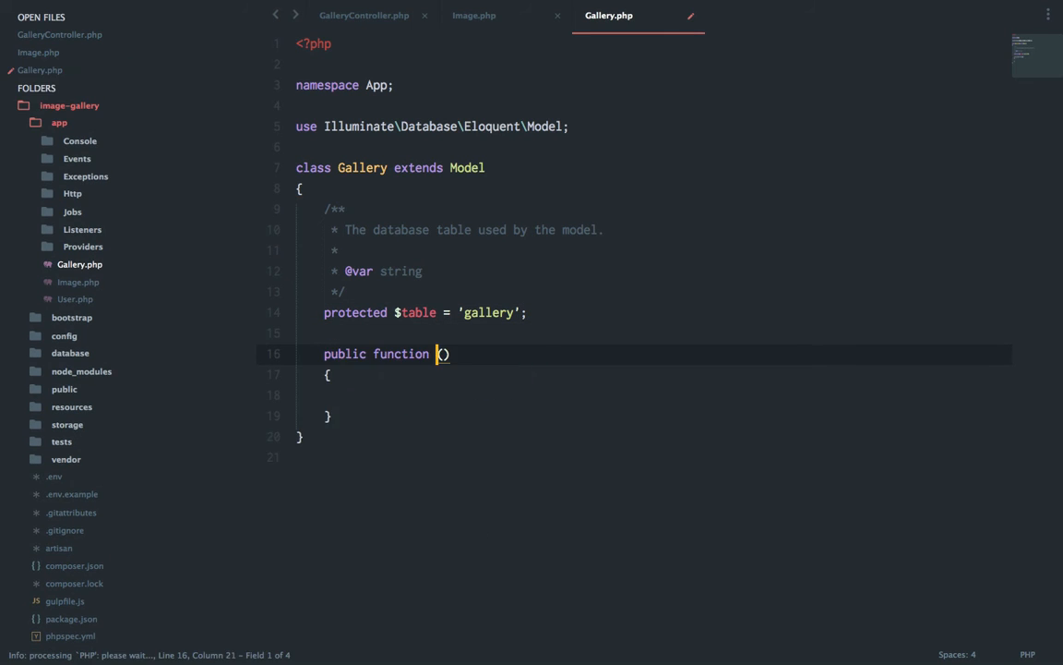
text(image)
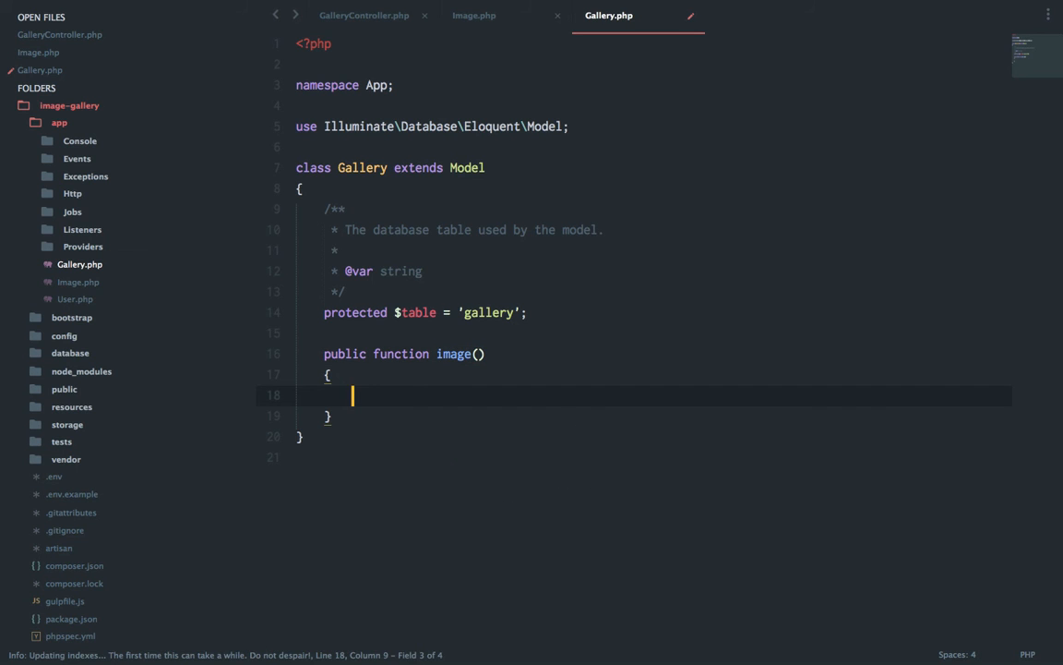
text(return)
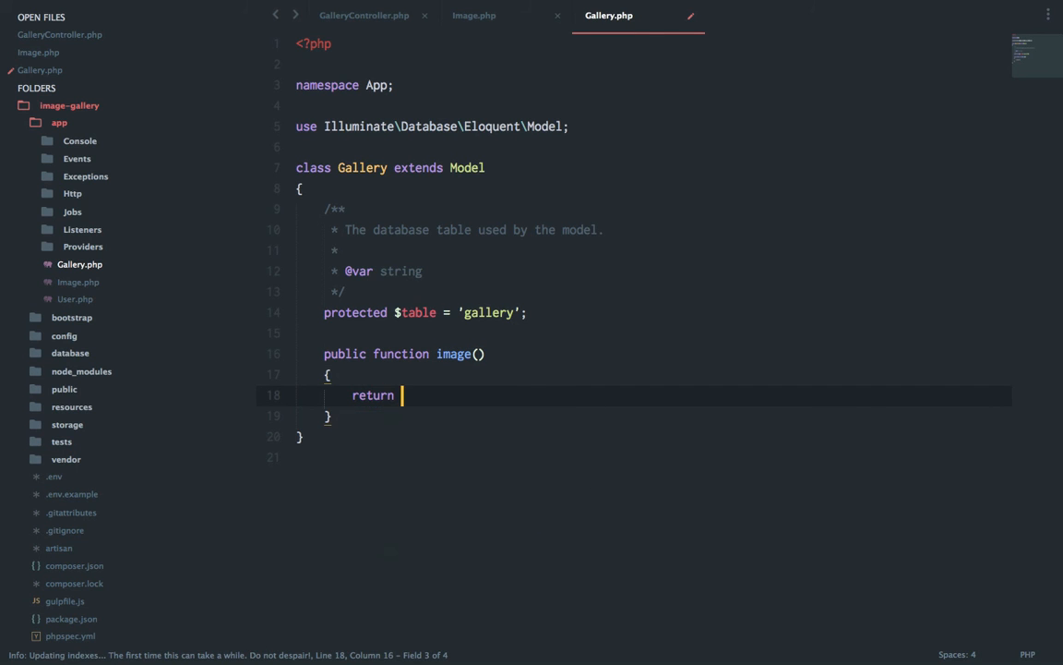
text($thi)
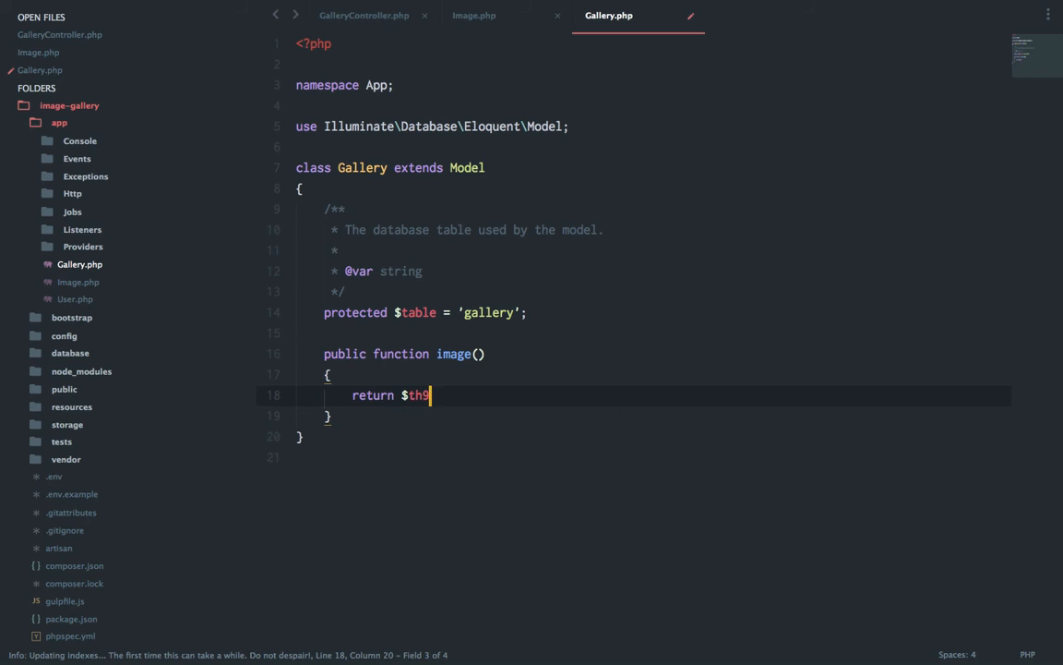
text(s->)
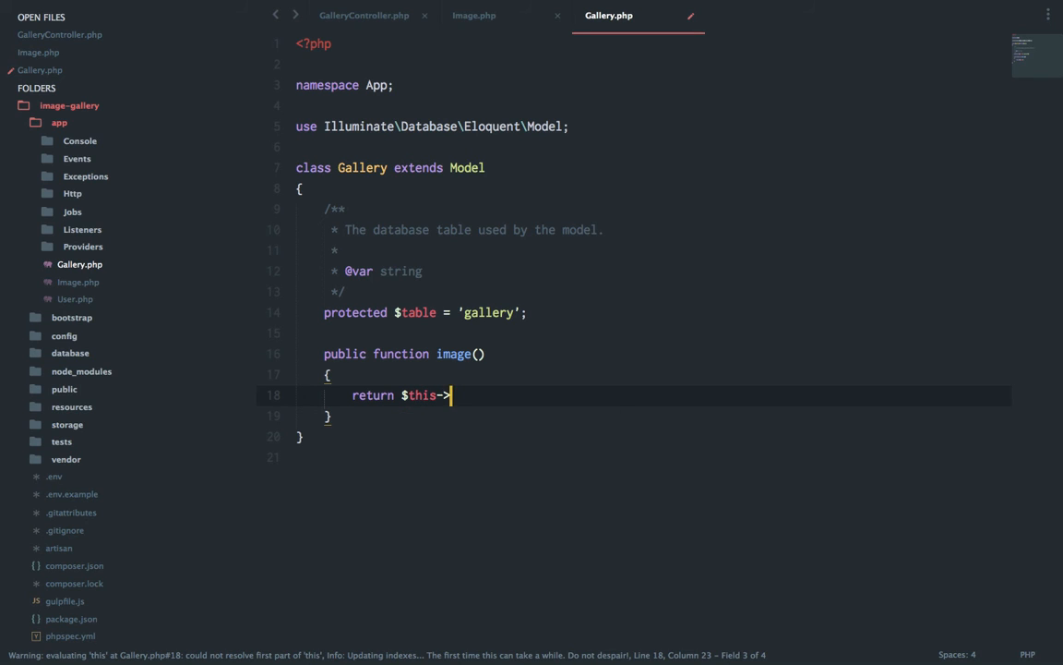
text(hasMany)
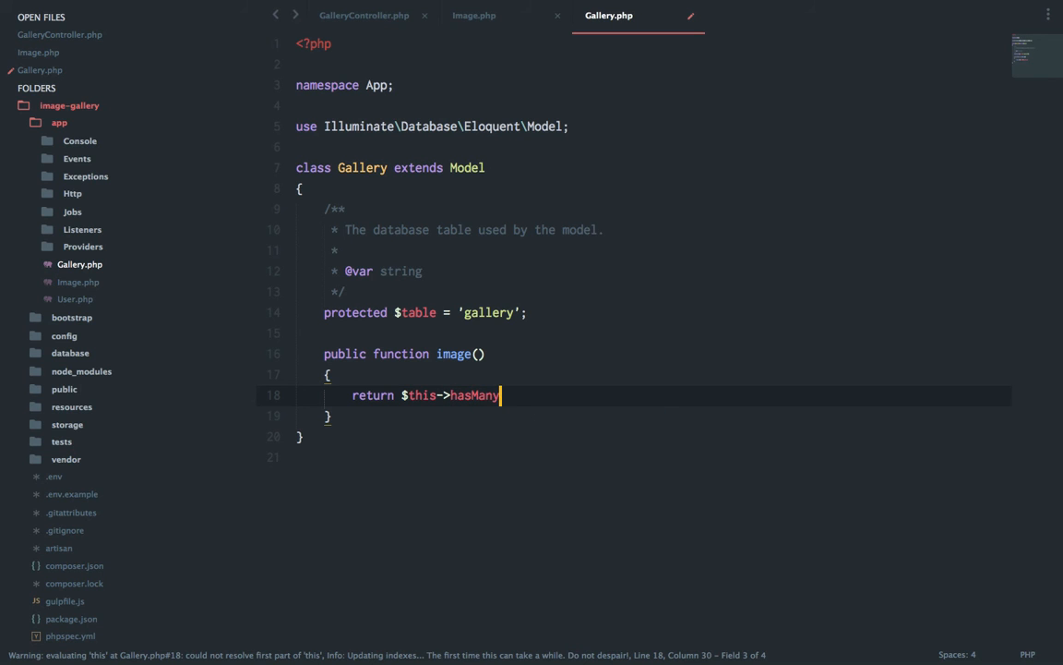
text(('App\)
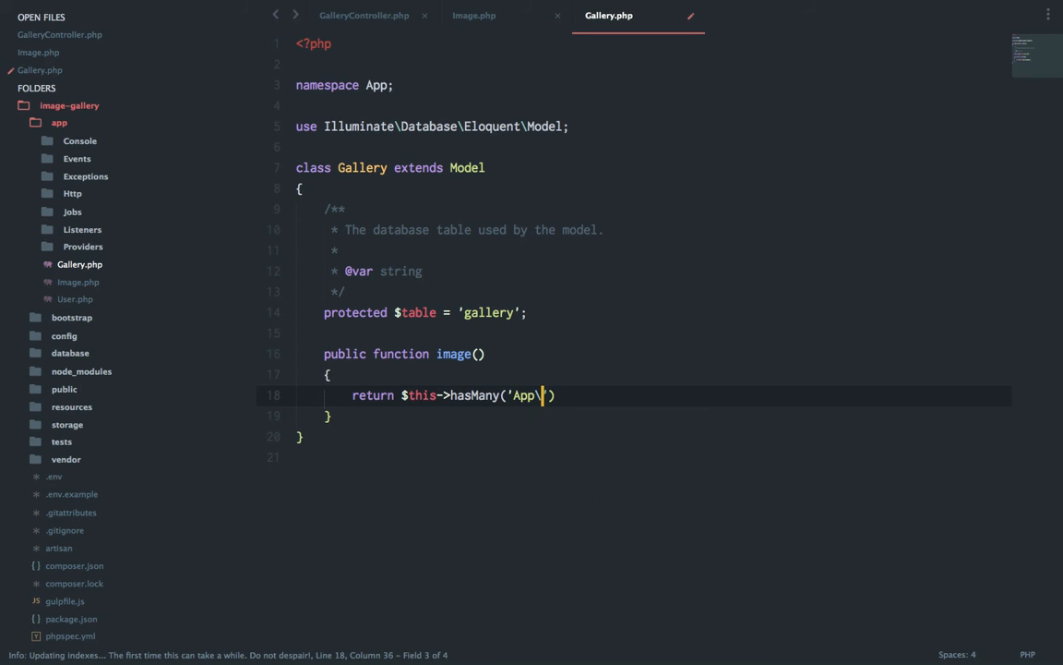
text(Images');)
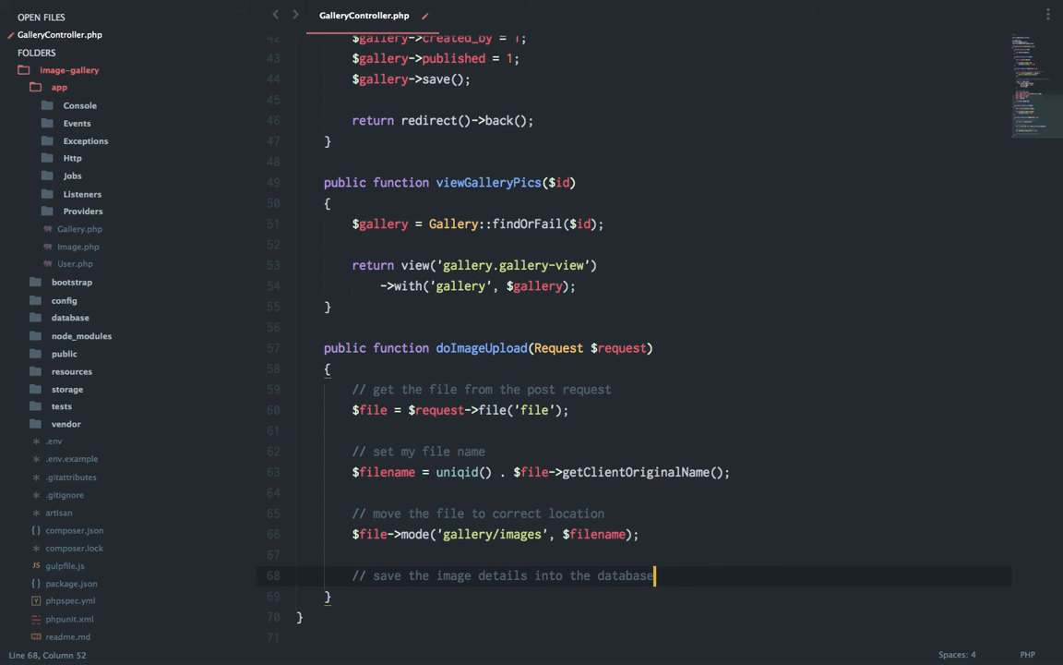
Look up the gallery with Gallery::find on the request's gallery_id
key(enter)
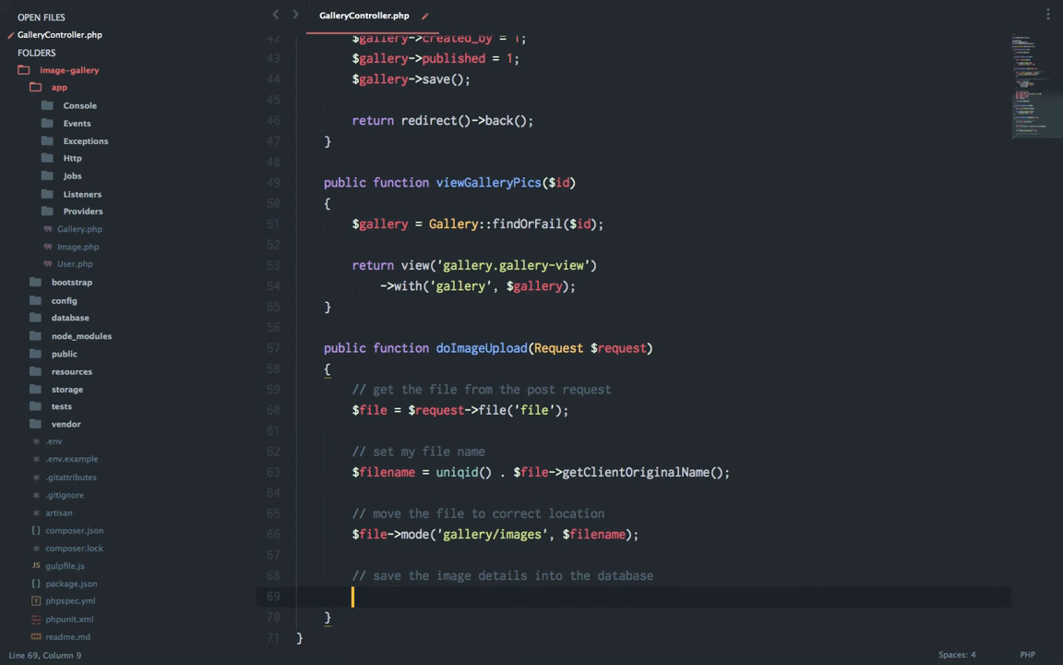
text($gallery)
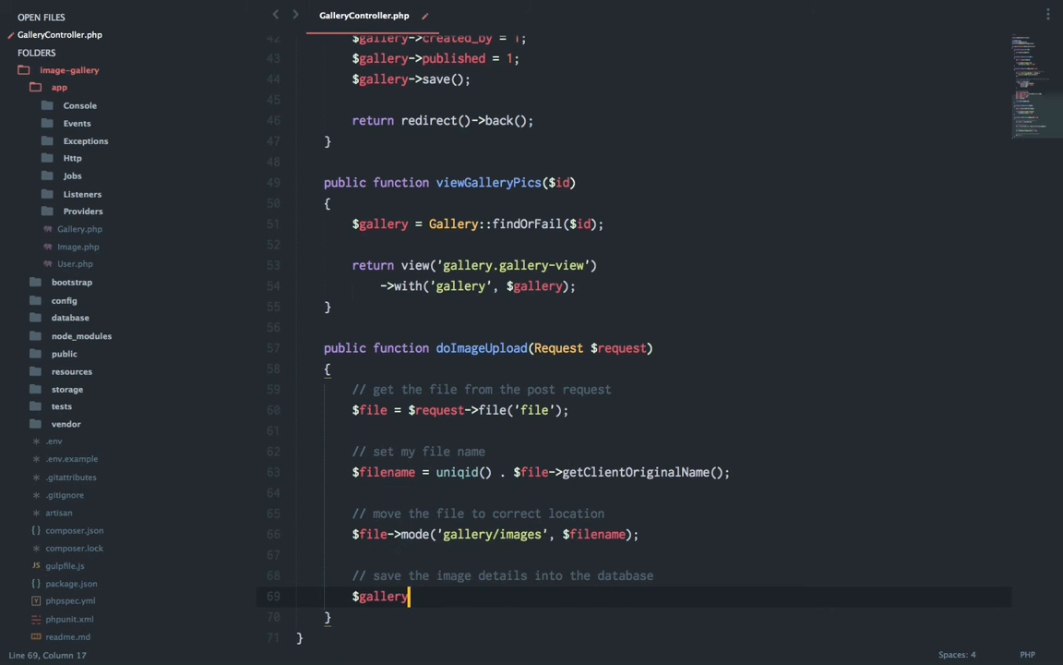
text(= Galler)
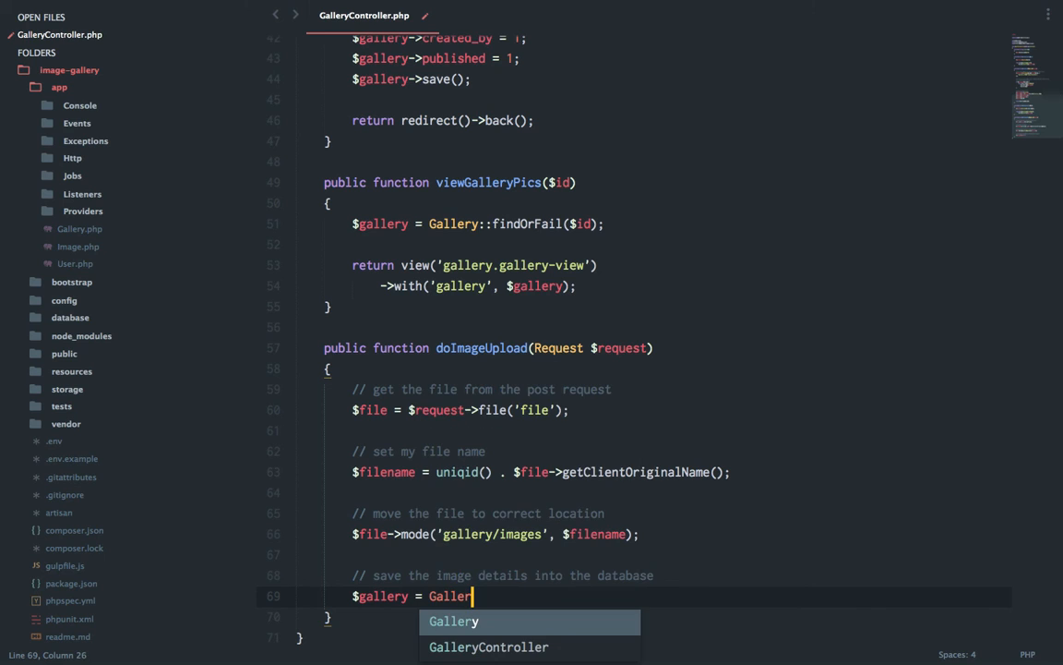
text(y::find()
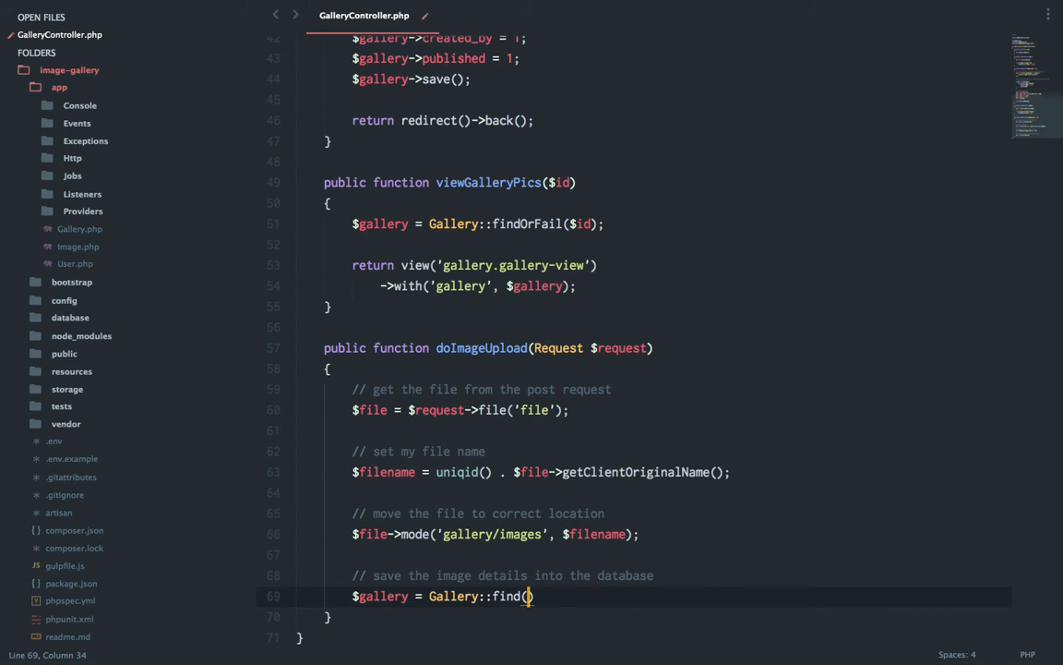
text(request->input()
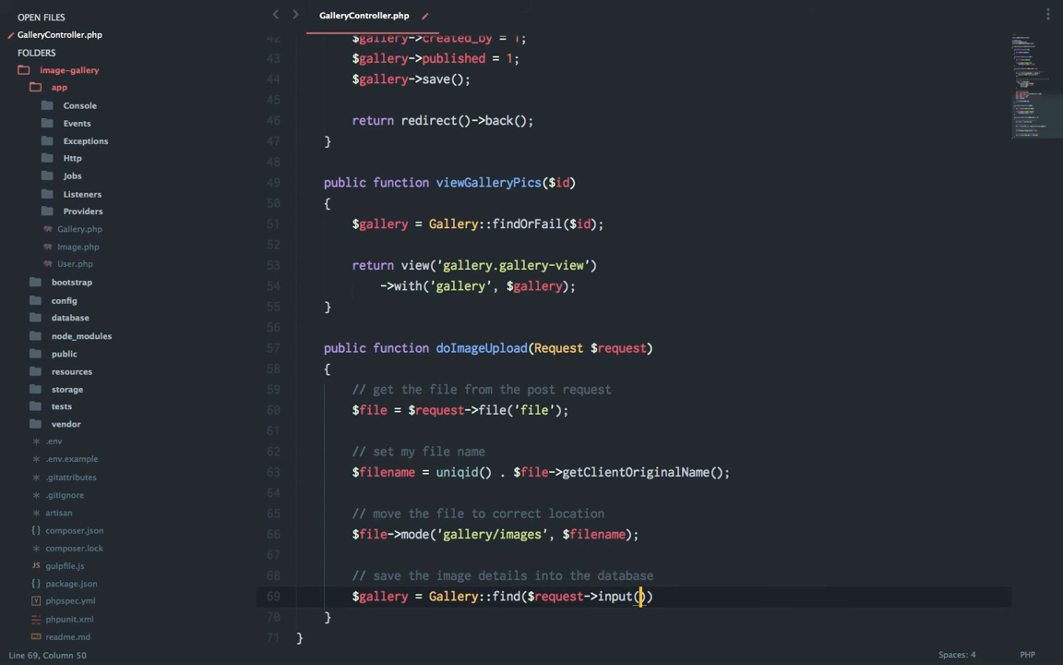
text(gallery_id')
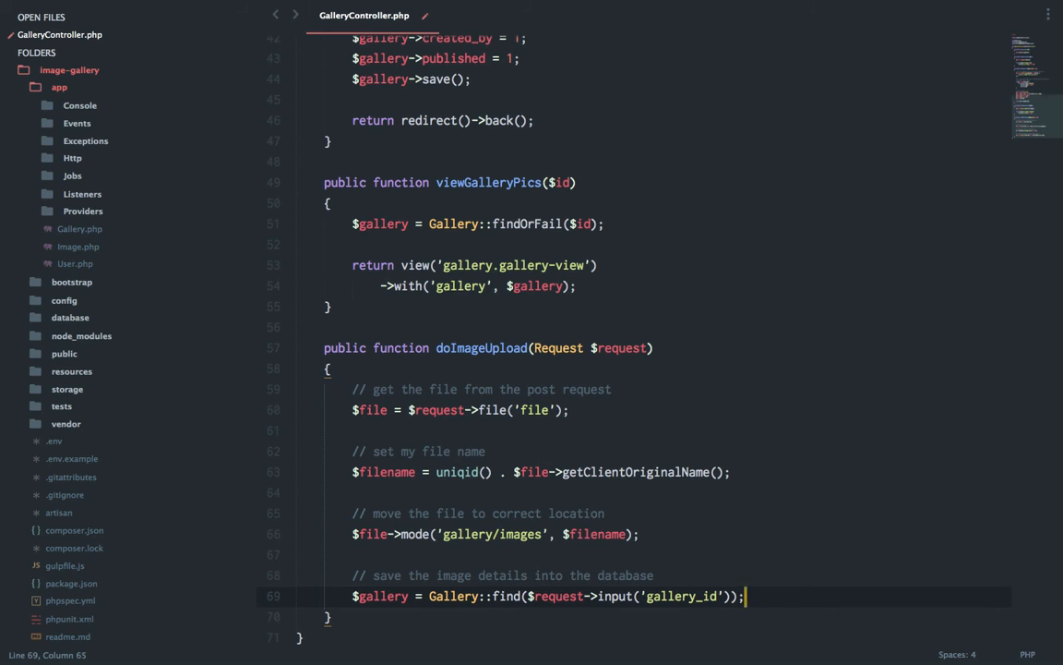
Start $image = $gallery->images()->create([]) with an empty field array
text($image =)
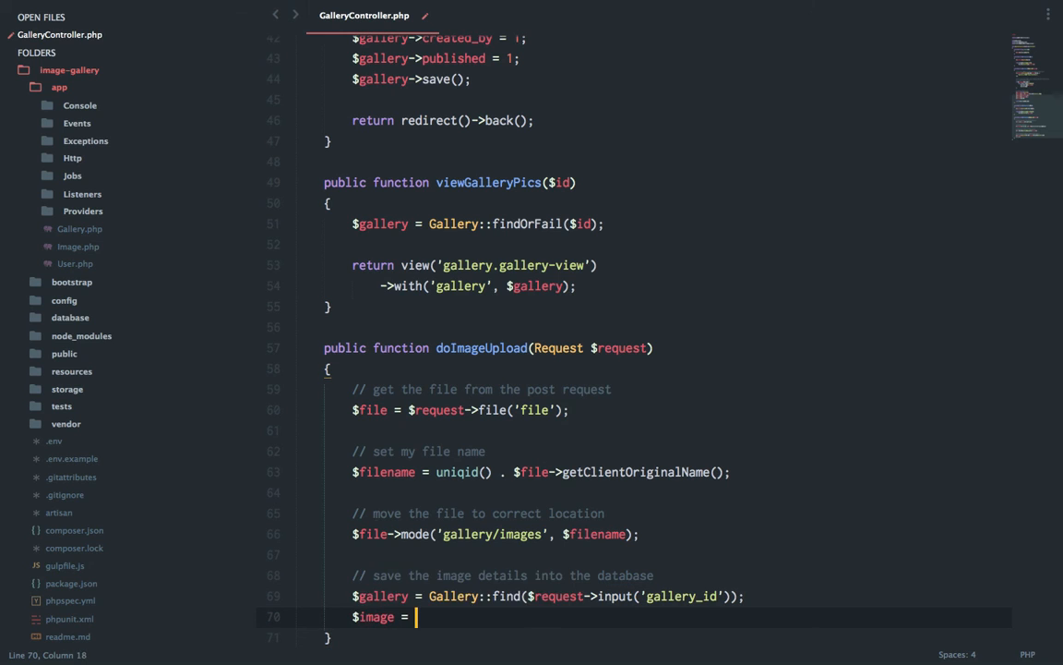
text(gallery-)
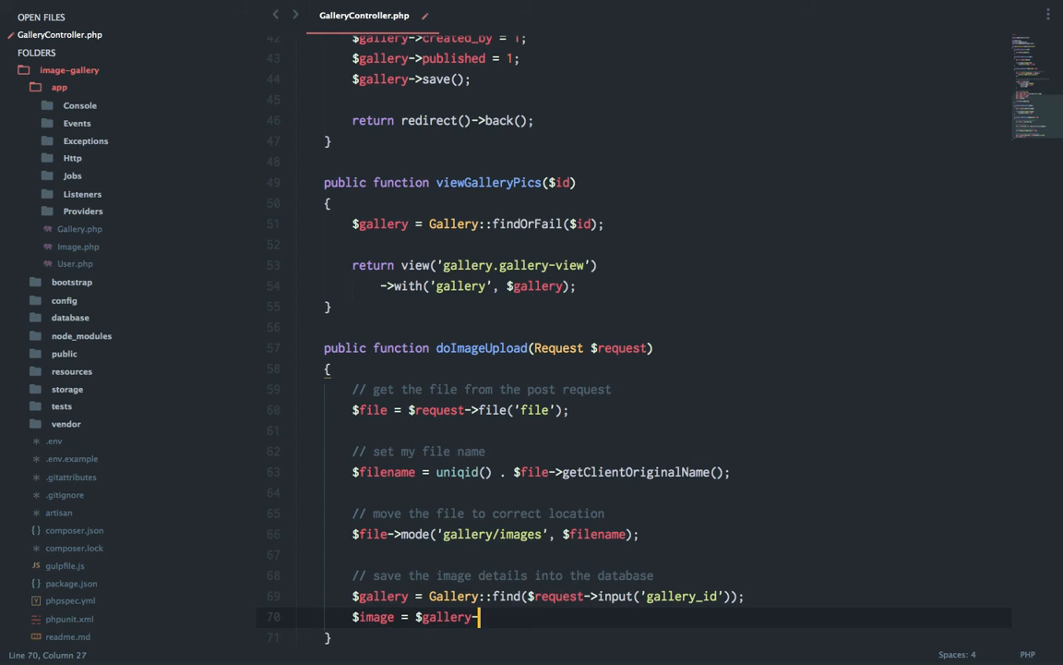
text(images()->create()
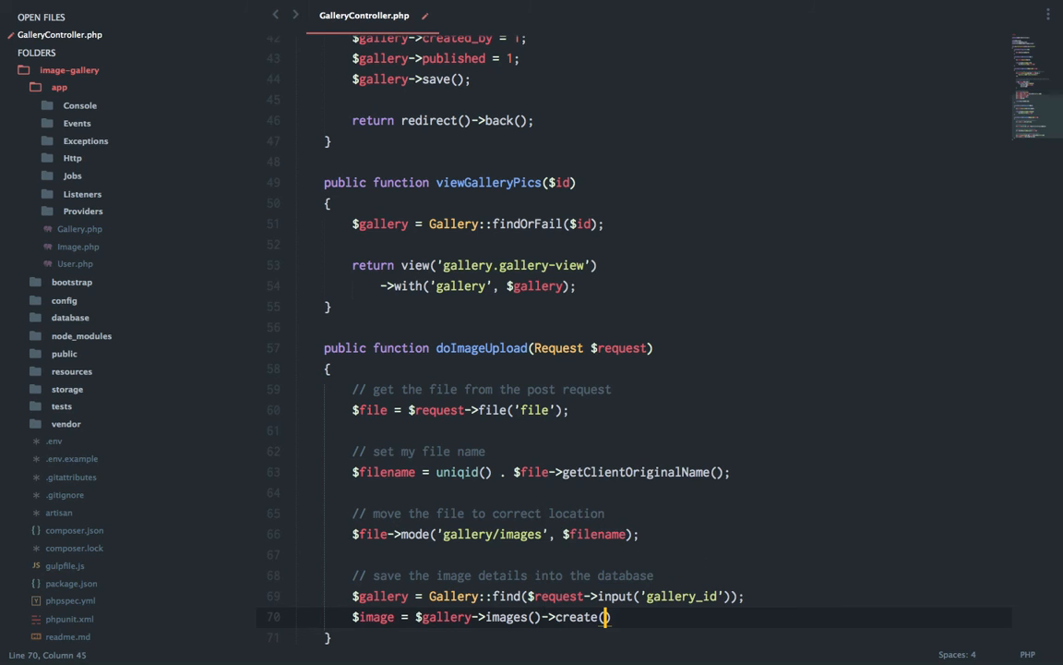
text([])
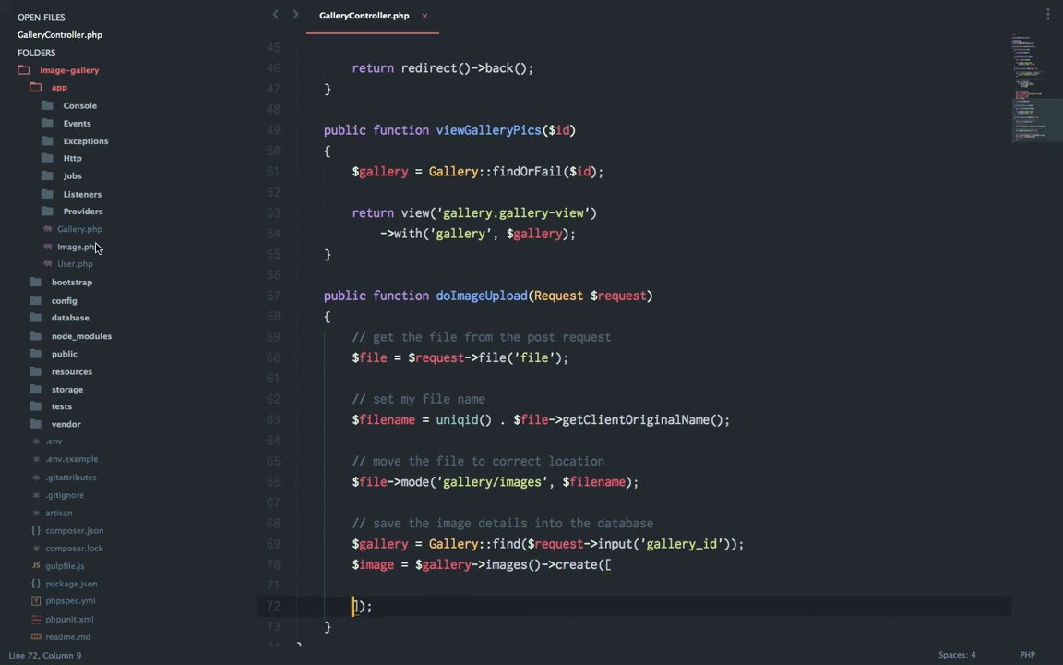
Rename Gallery.php's relation method to images(), save, and return to GalleryController
click(79, 229)
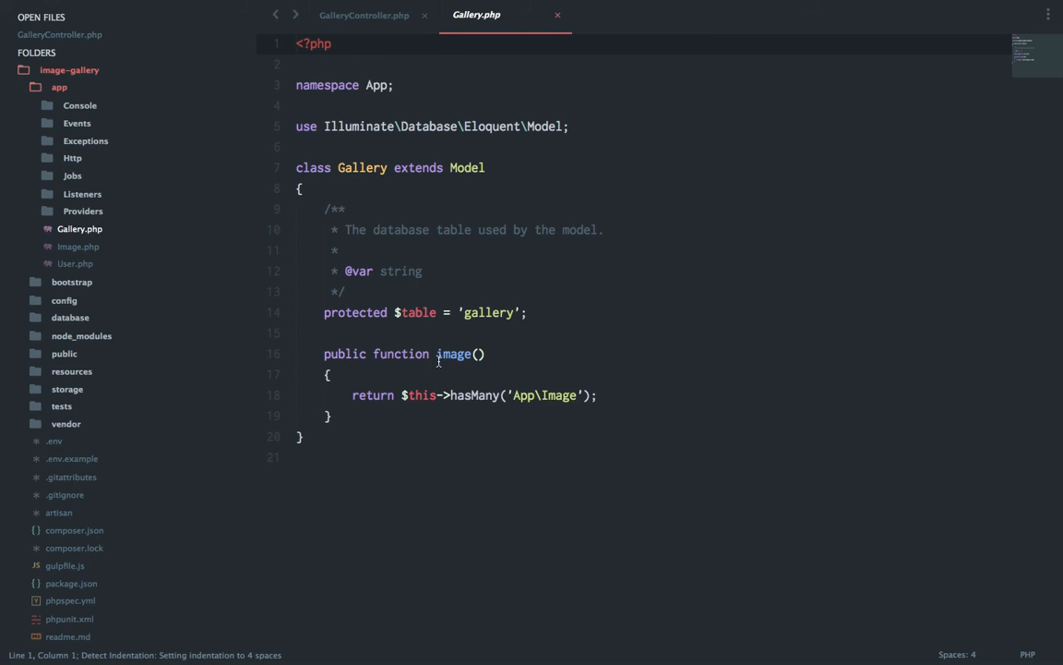
click(469, 355)
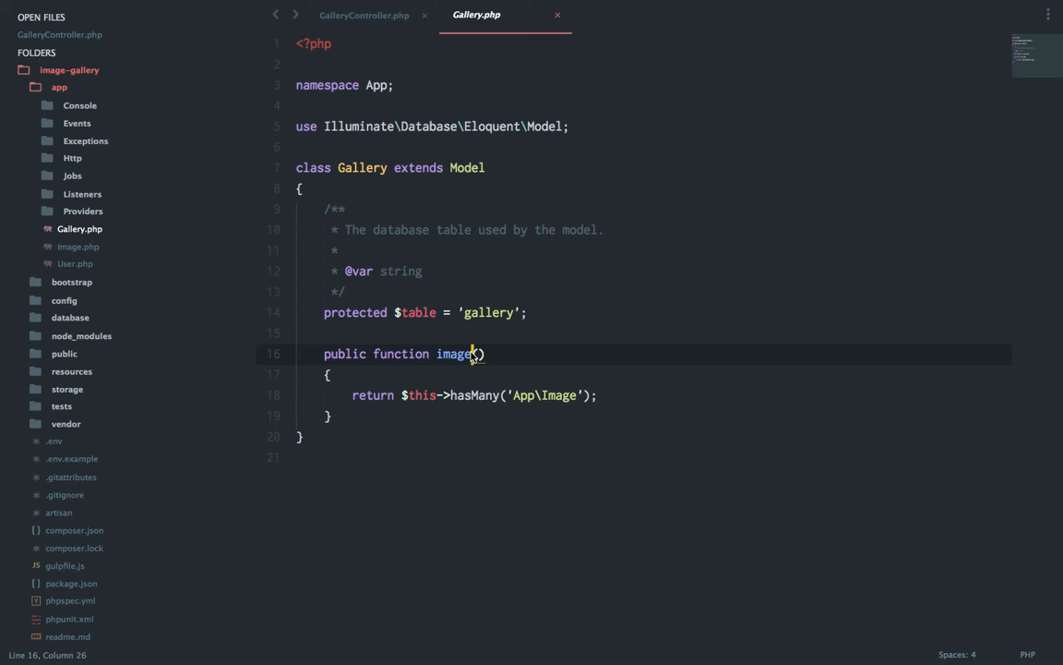
text(s)
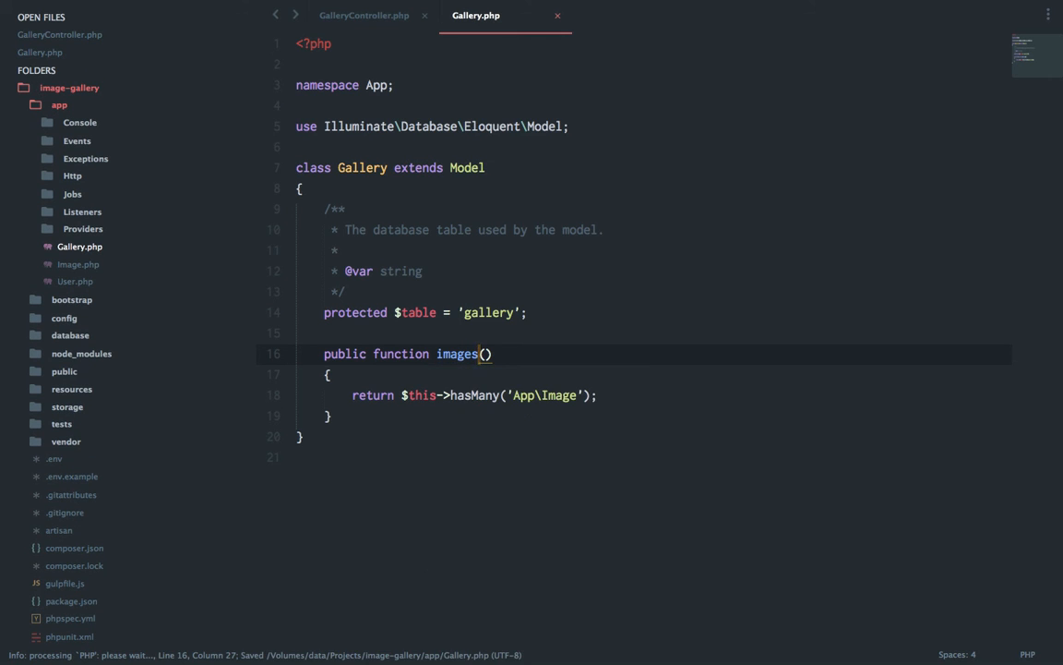
click(364, 15)
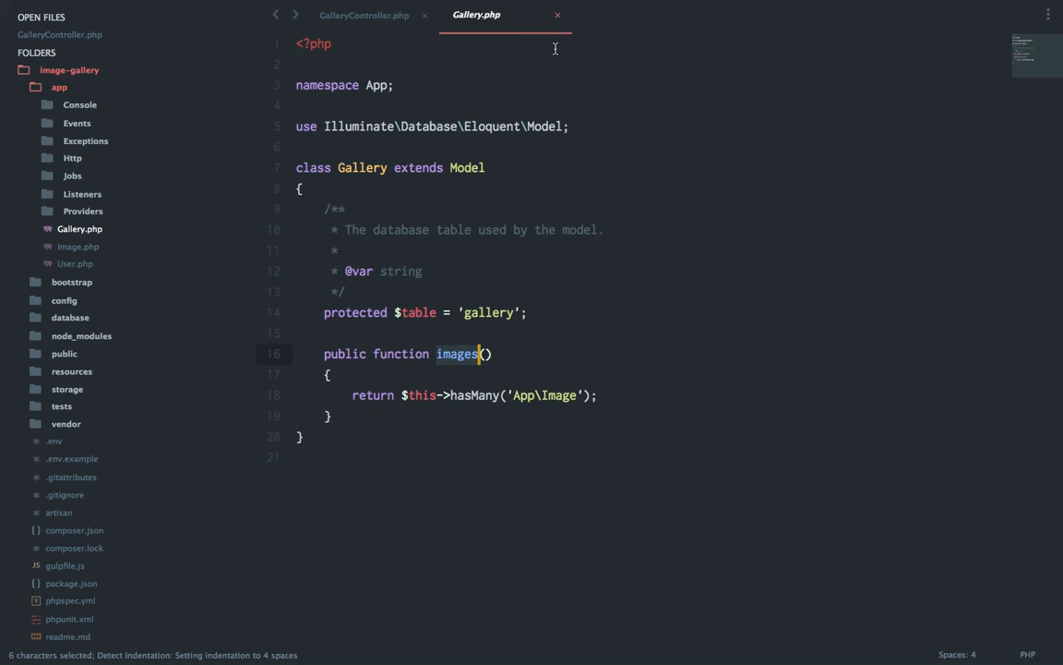
click(364, 15)
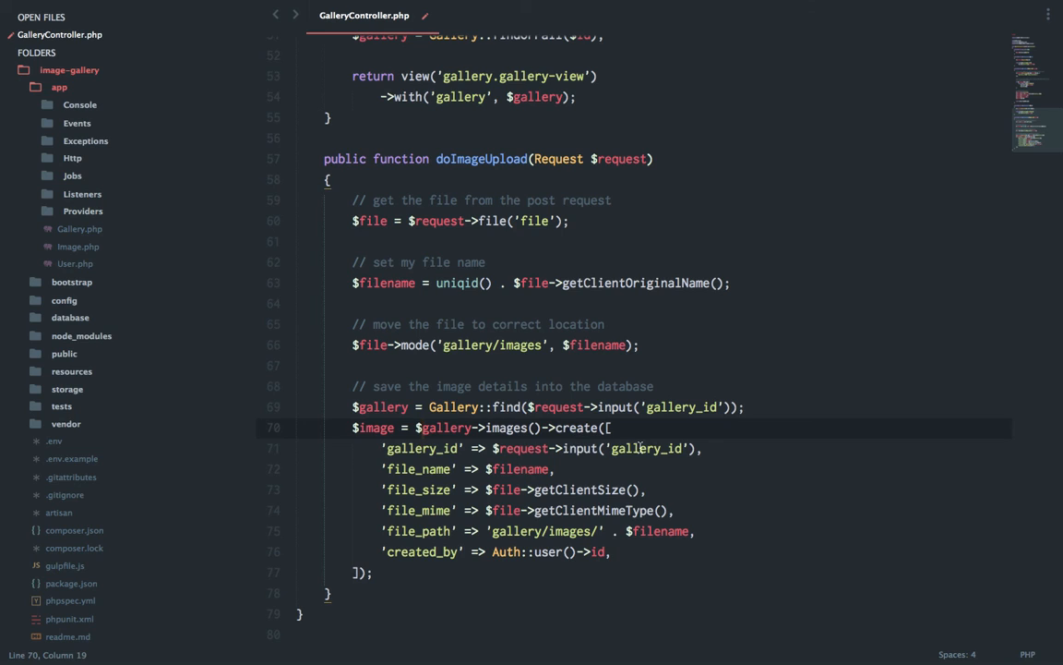
Select $filename to check it feeds both file_name and file_path in the create() array
double_click(648, 449)
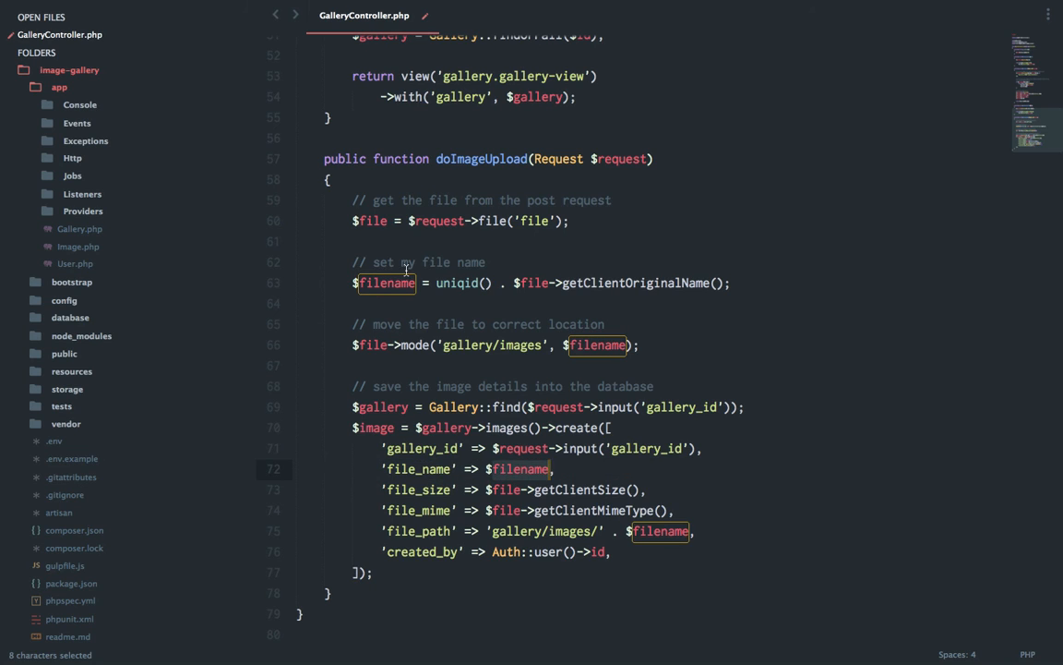
mouse_move(441, 488)
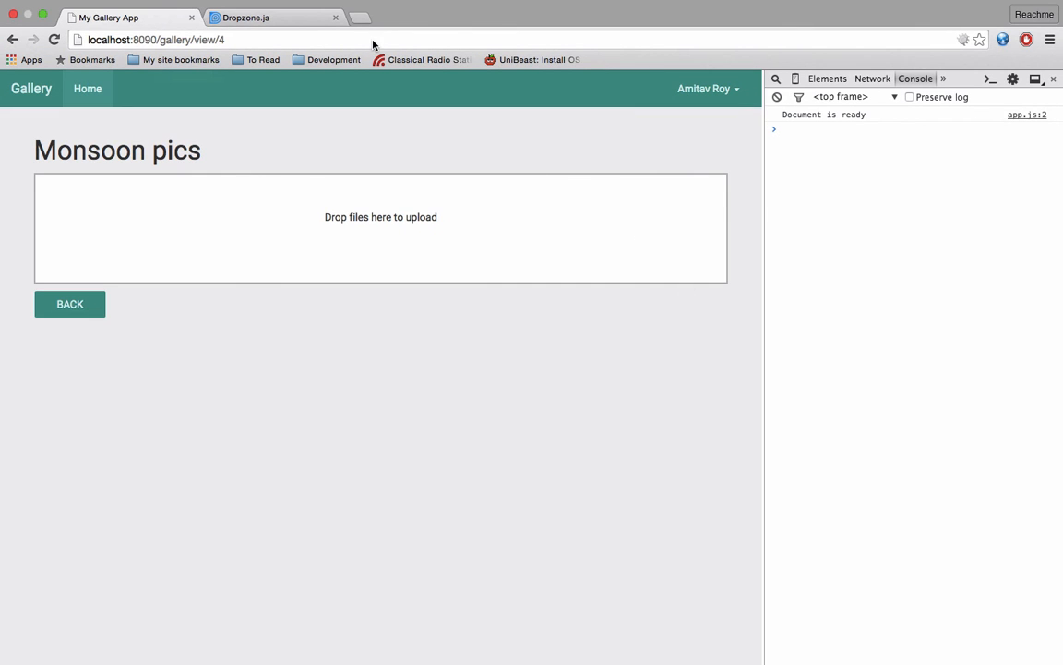
mouse_move(314, 378)
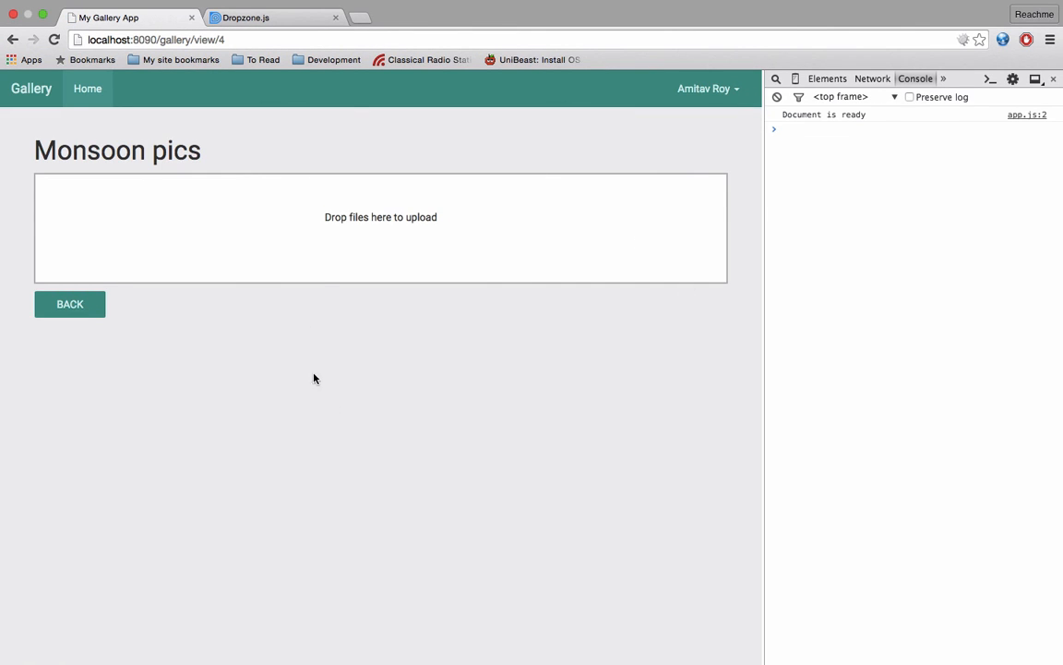
Upload an image to Monsoon pics and inspect the failed POST's FatalErrorException about the Auth class
click(380, 229)
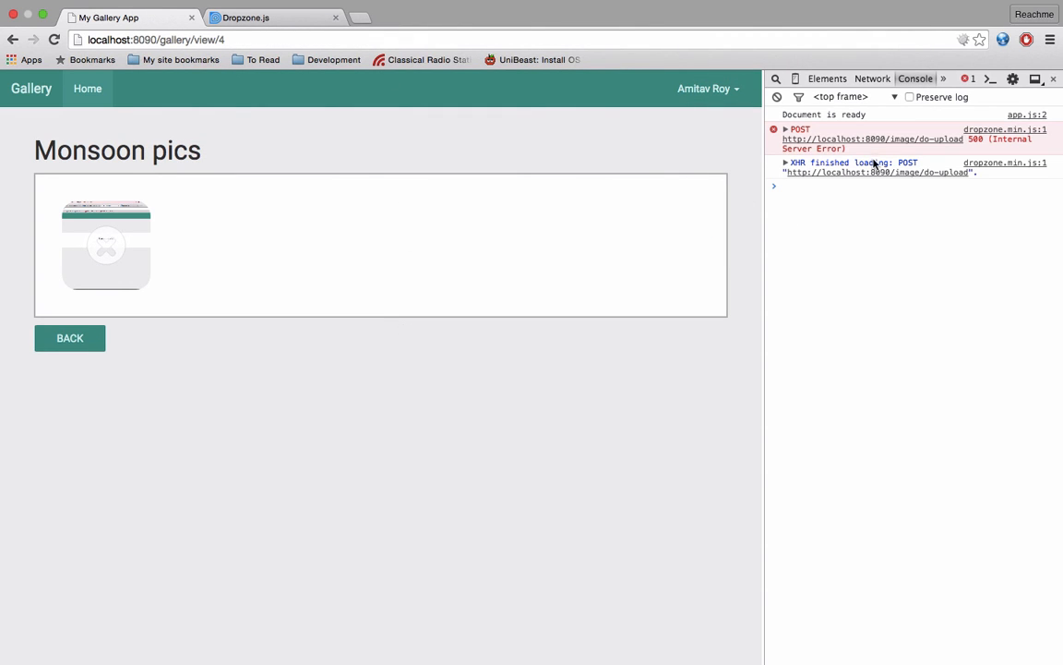
click(871, 77)
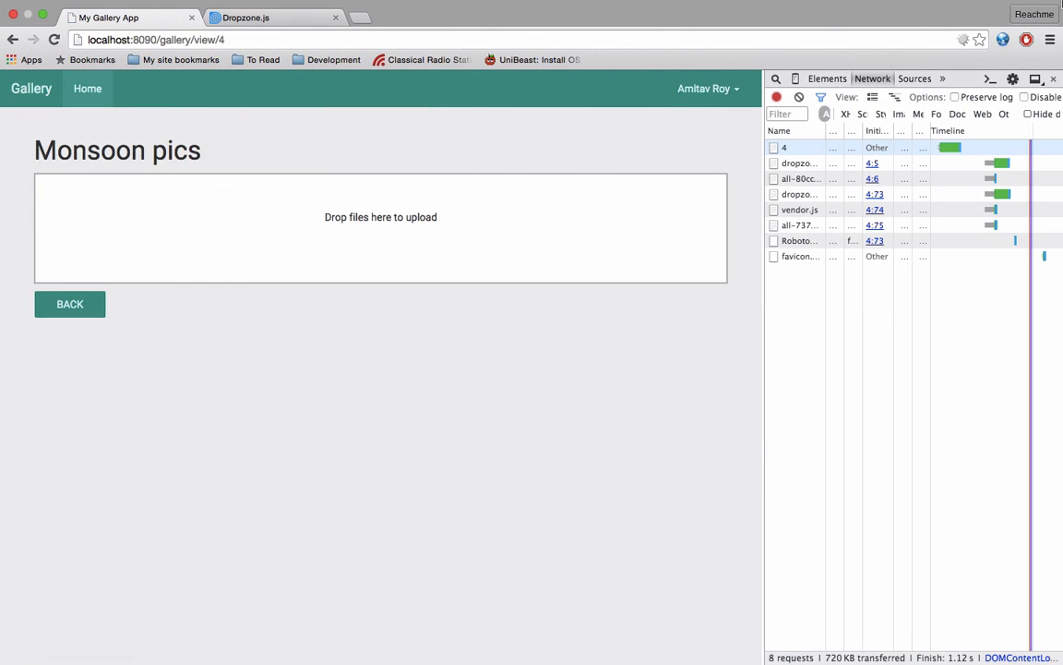
click(941, 78)
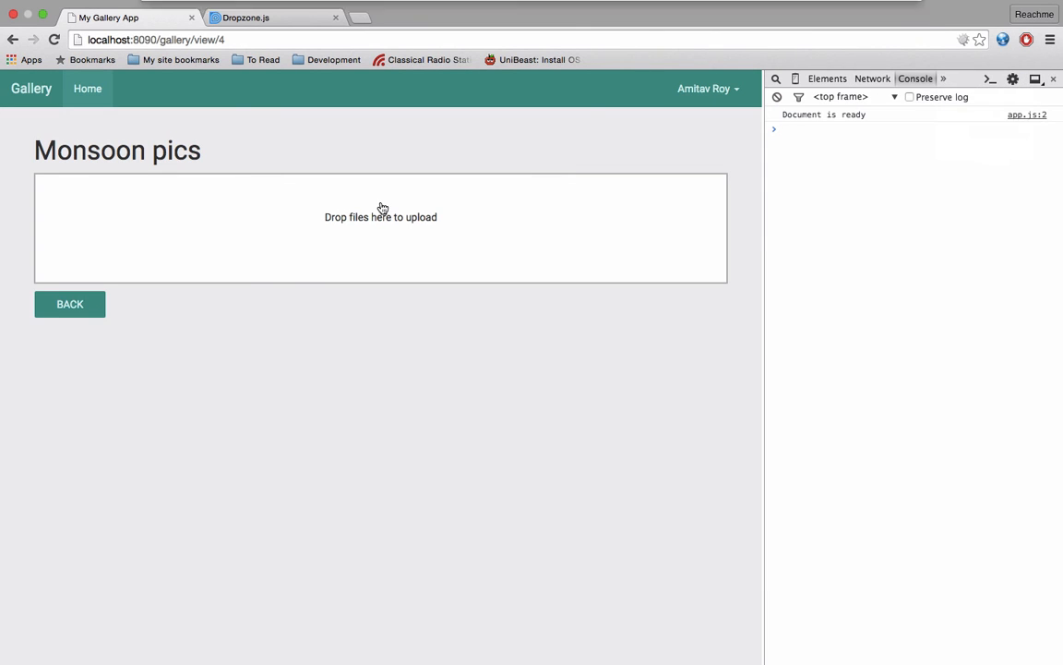
mouse_move(419, 279)
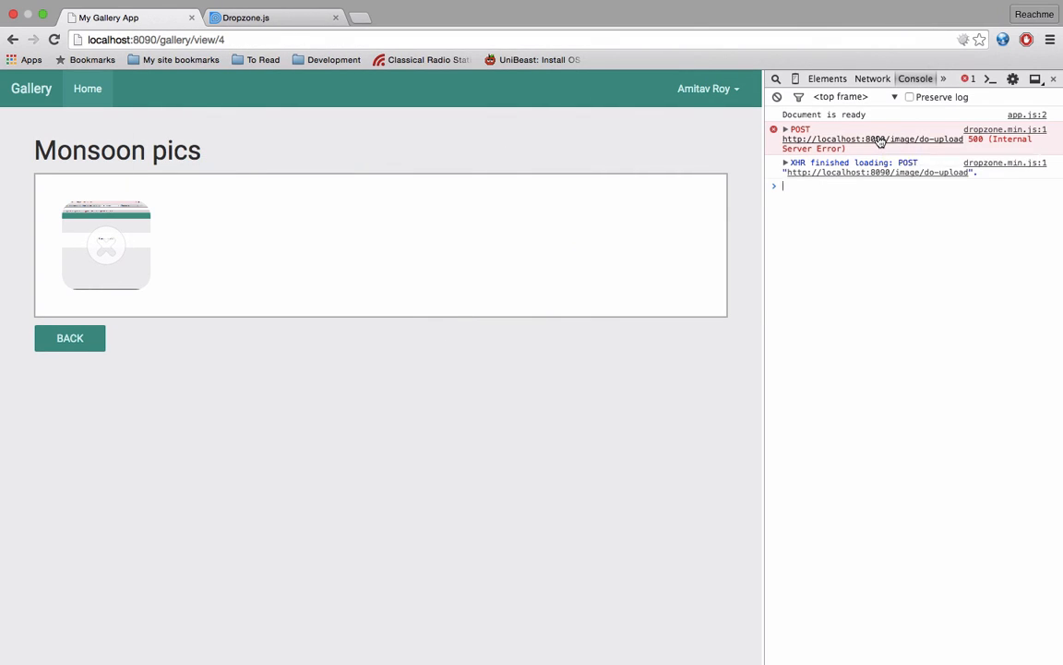
click(871, 78)
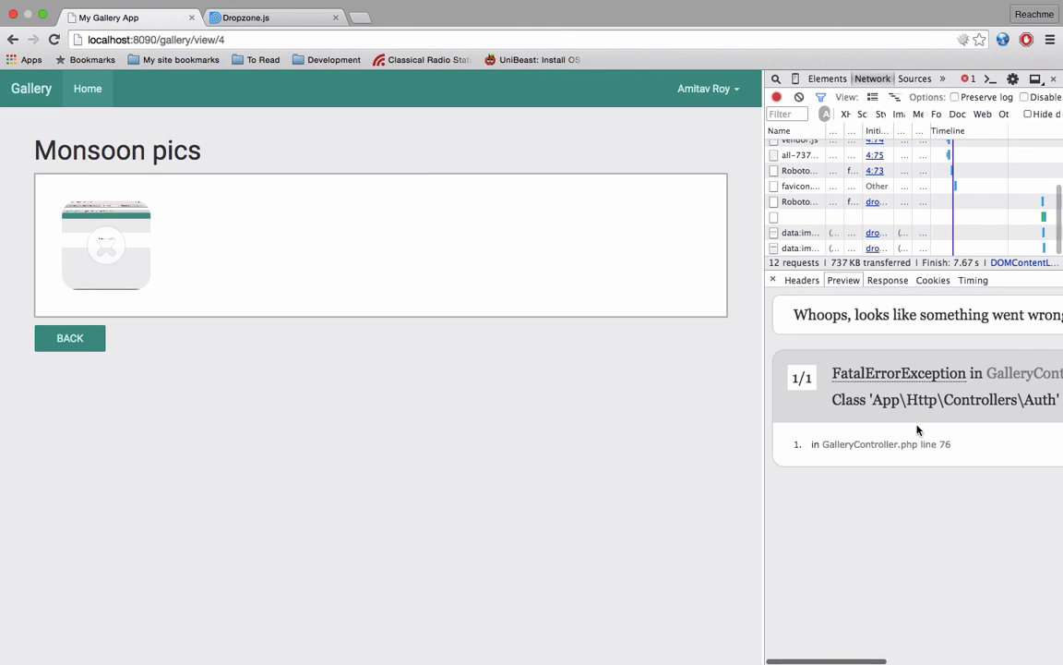
click(801, 218)
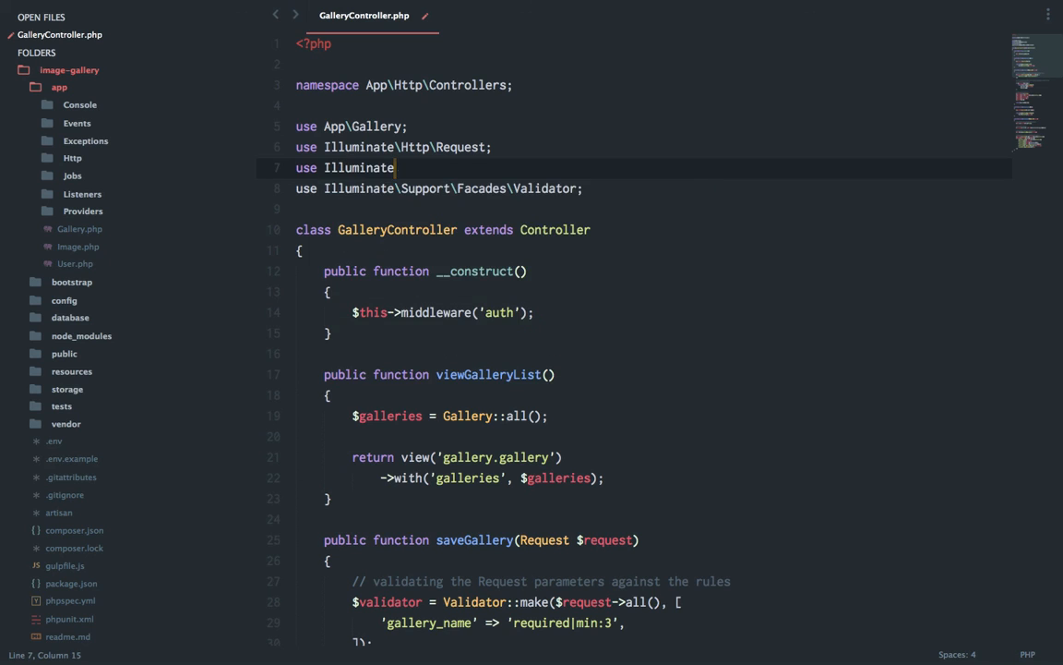
Complete the import as use Illuminate\Support\Facades\Auth; in GalleryController
text(\S)
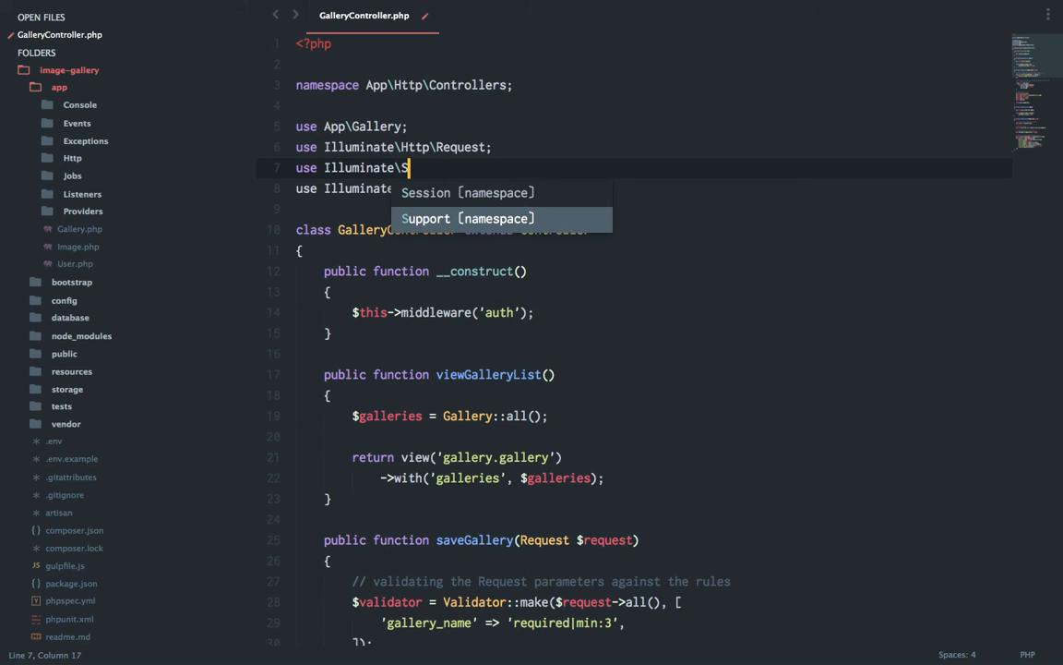
text(upport\Fa)
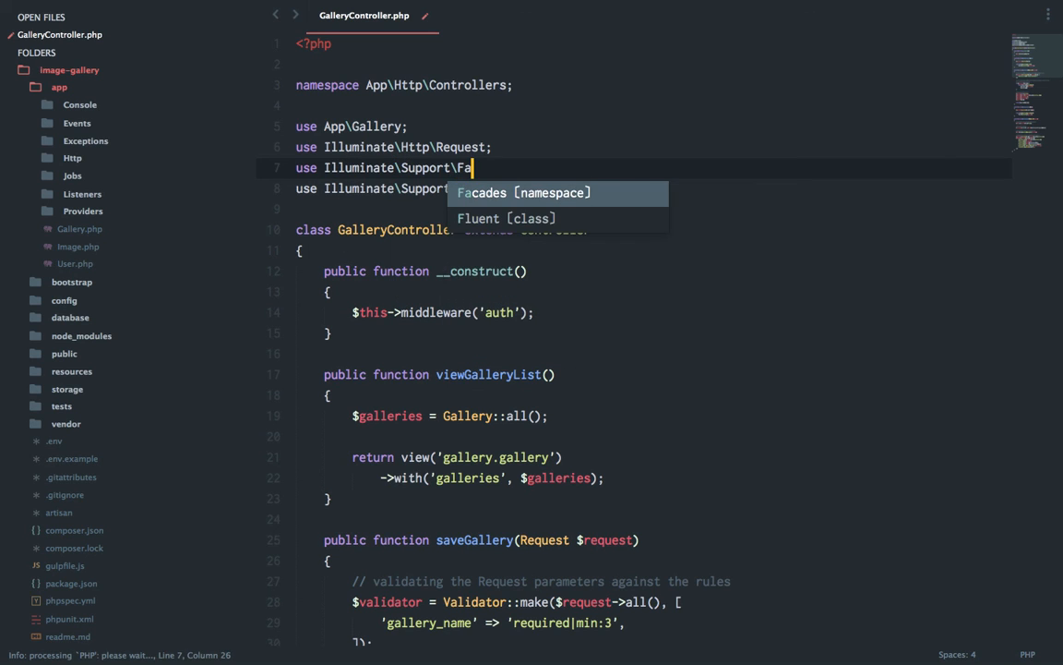
text(cades\Auth)
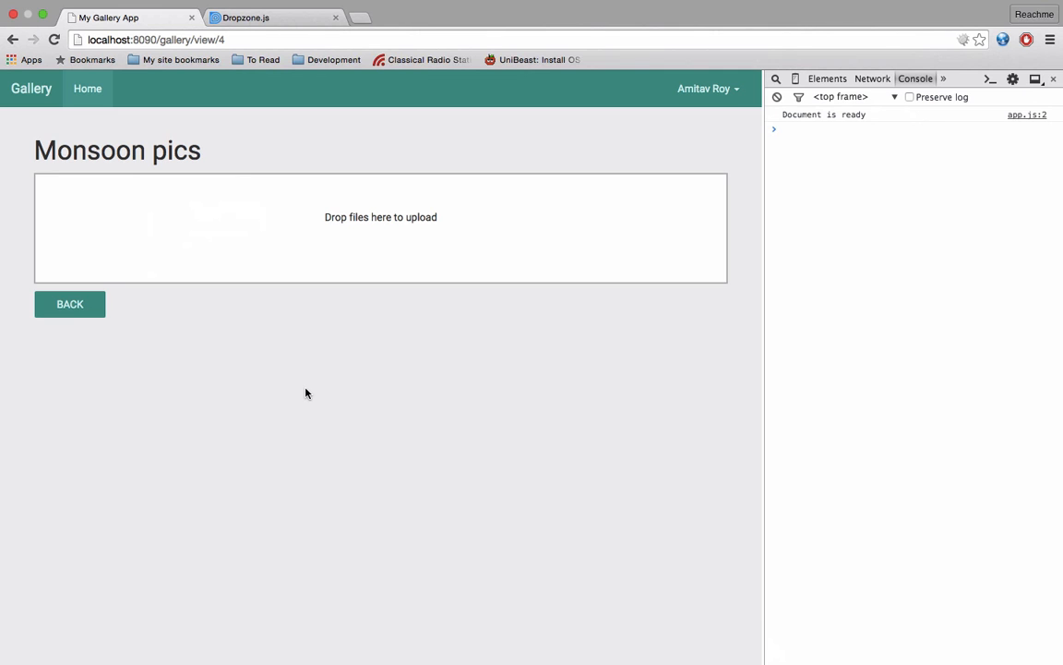
mouse_move(425, 249)
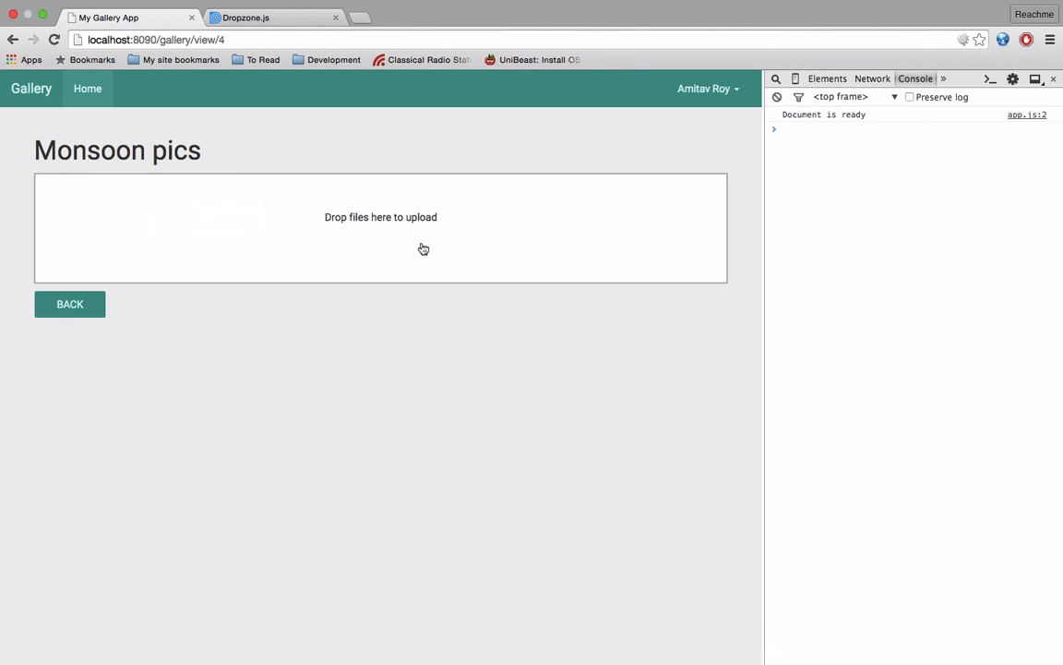
Choose the Desktop Screen Shot 2015-08-19 at 8.51.46 PM for upload to Monsoon pics
click(380, 229)
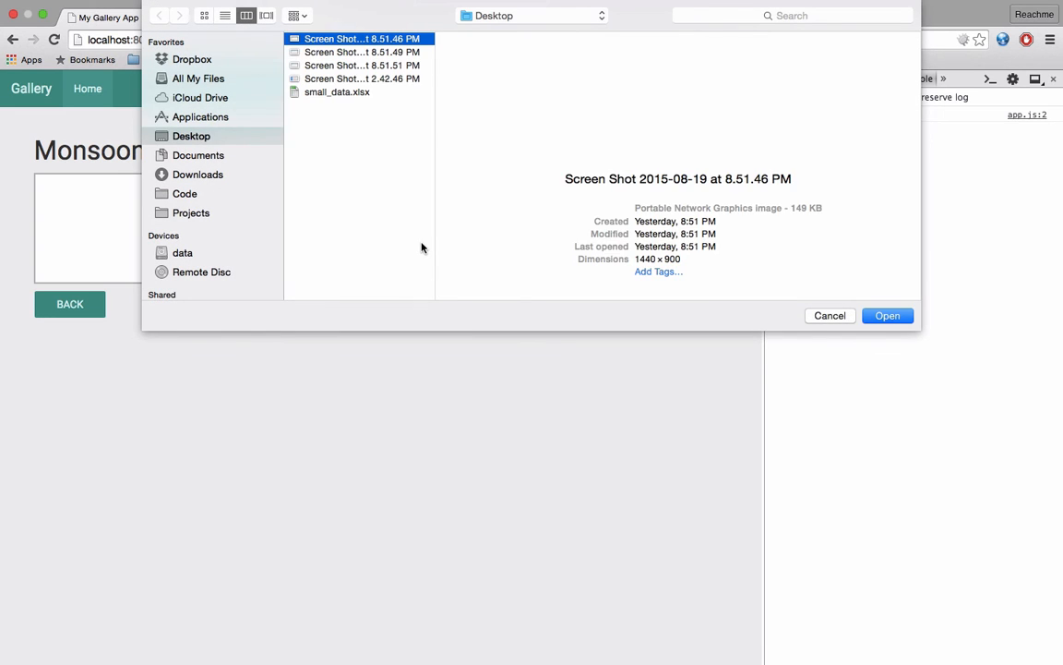
click(829, 314)
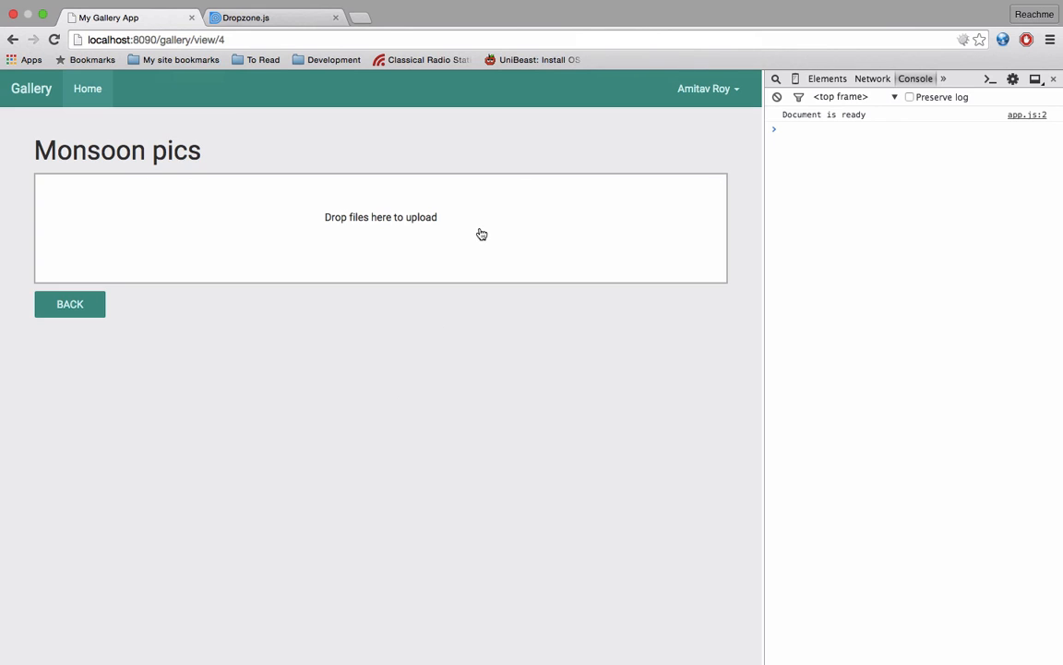
click(380, 229)
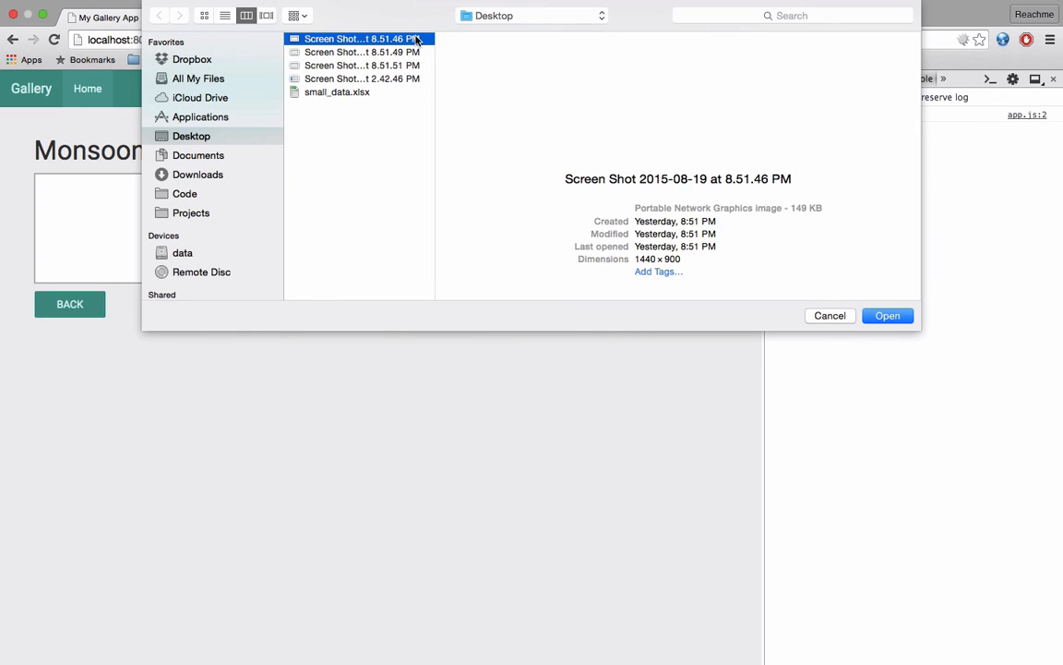
click(886, 314)
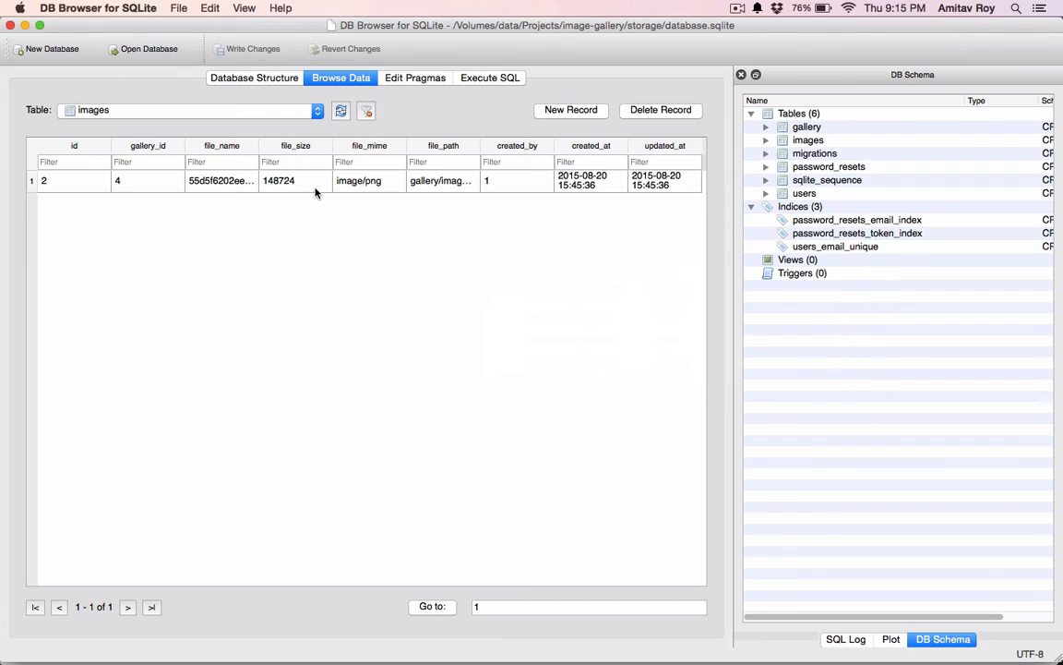
mouse_move(336, 373)
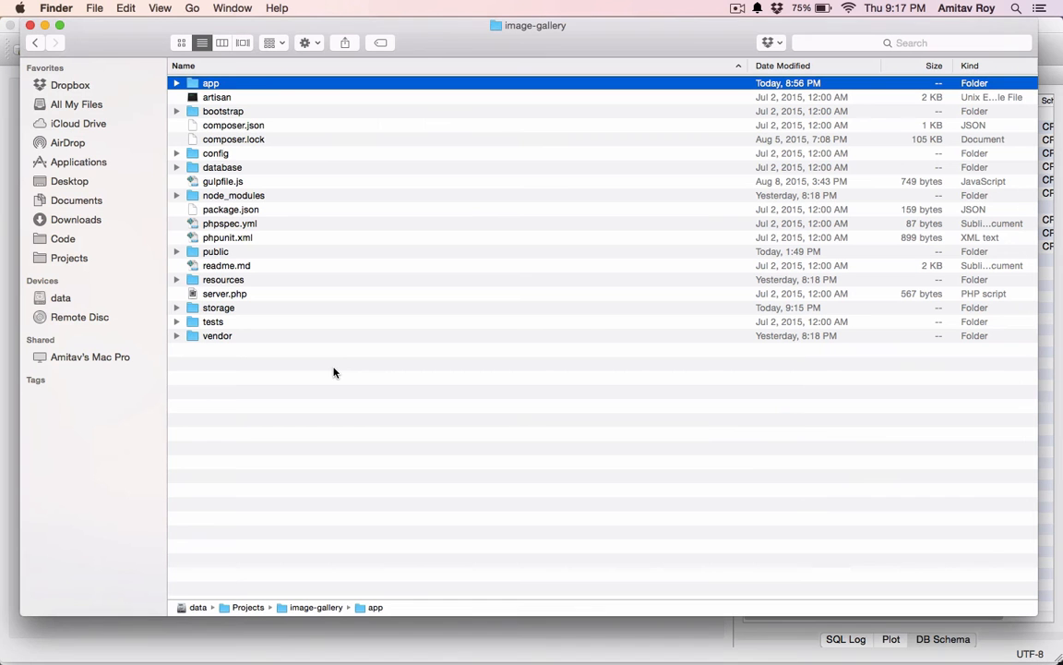
Open the public folder in Finder to reach gallery/images and the uploaded PNG
click(216, 251)
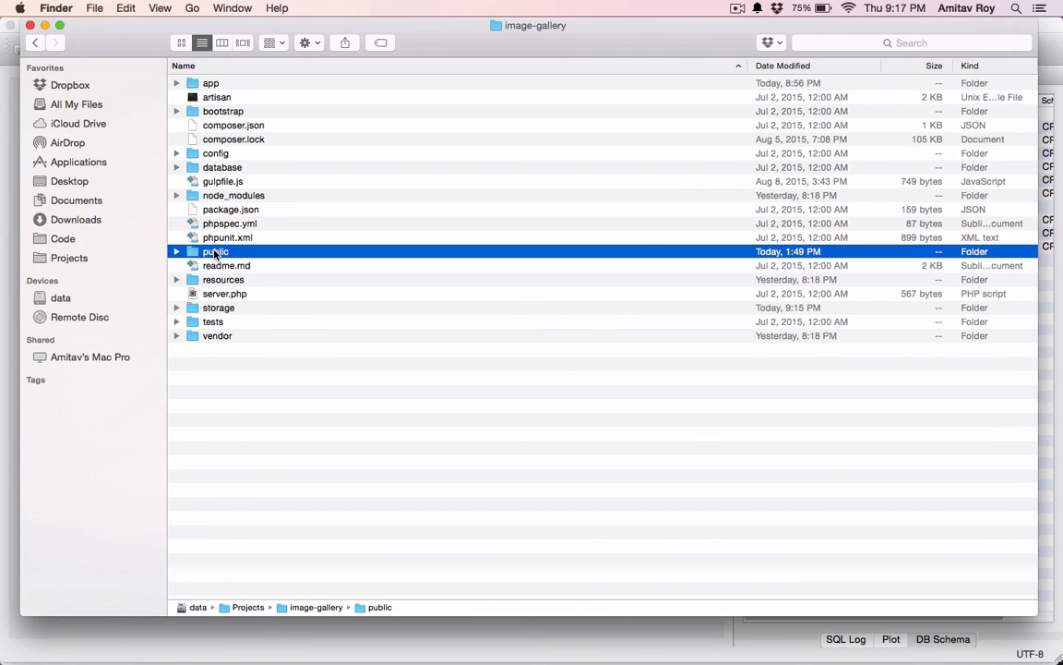
double_click(216, 251)
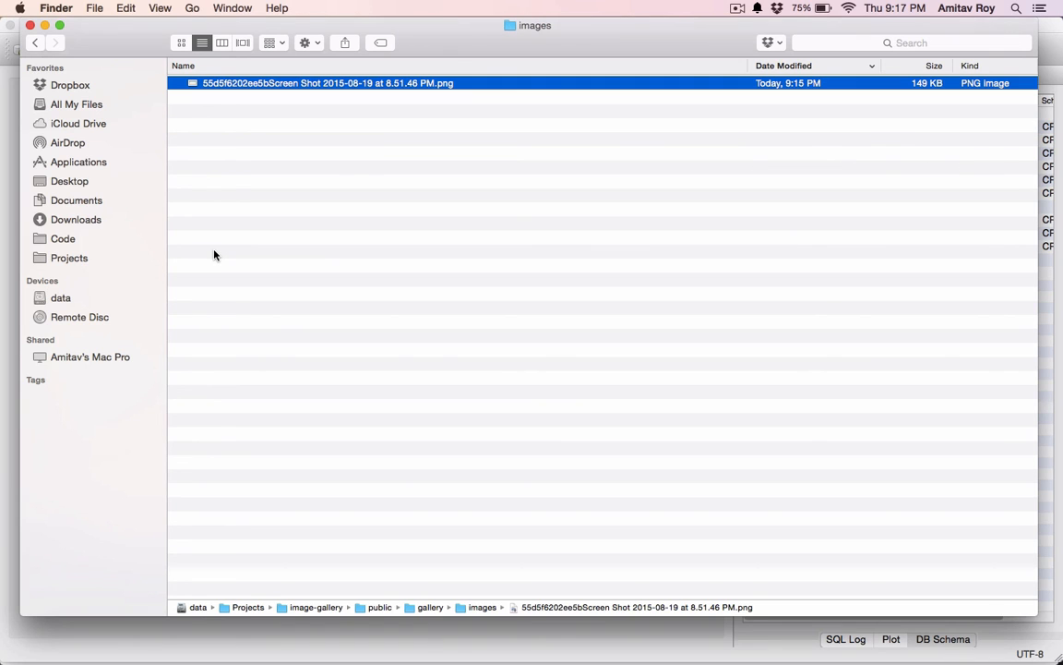
mouse_move(325, 100)
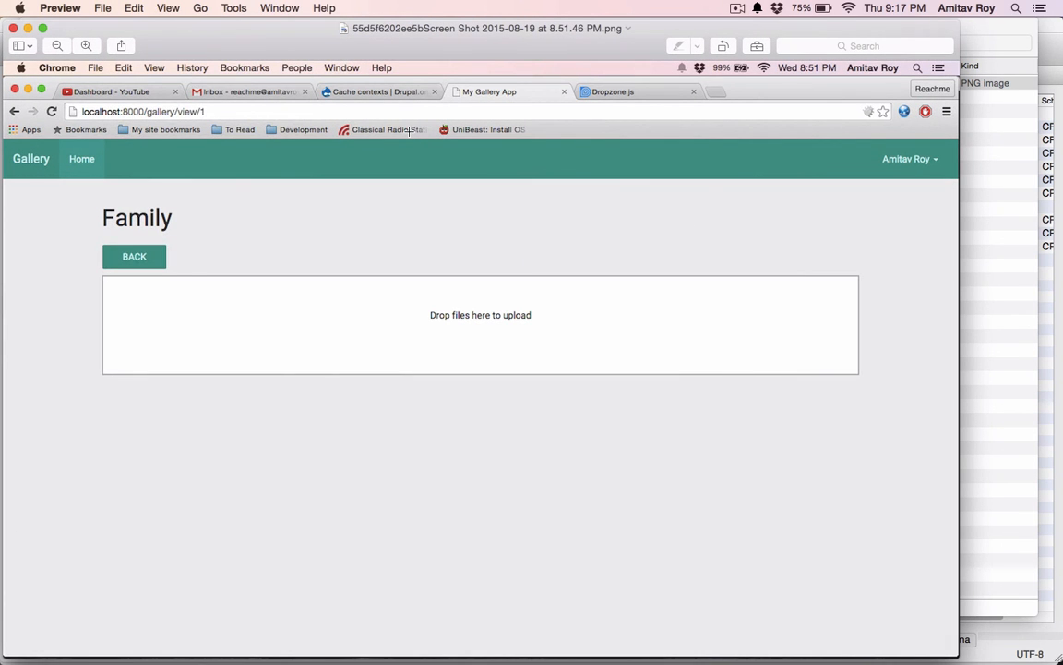
View the uploaded PNG in Preview, a capture of the Family gallery page
click(104, 8)
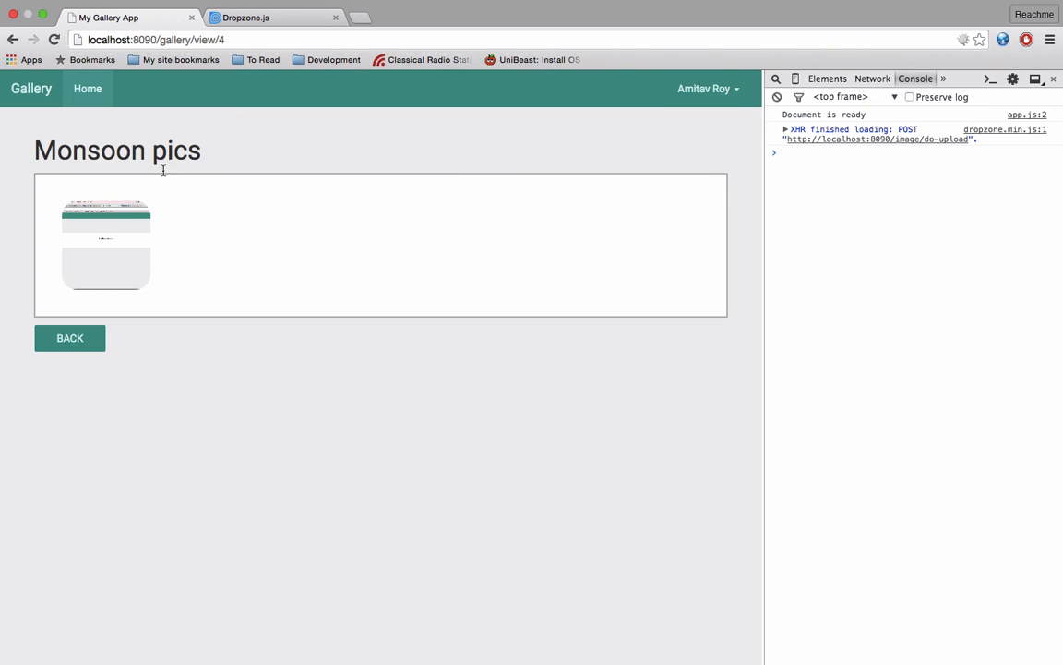
mouse_move(386, 188)
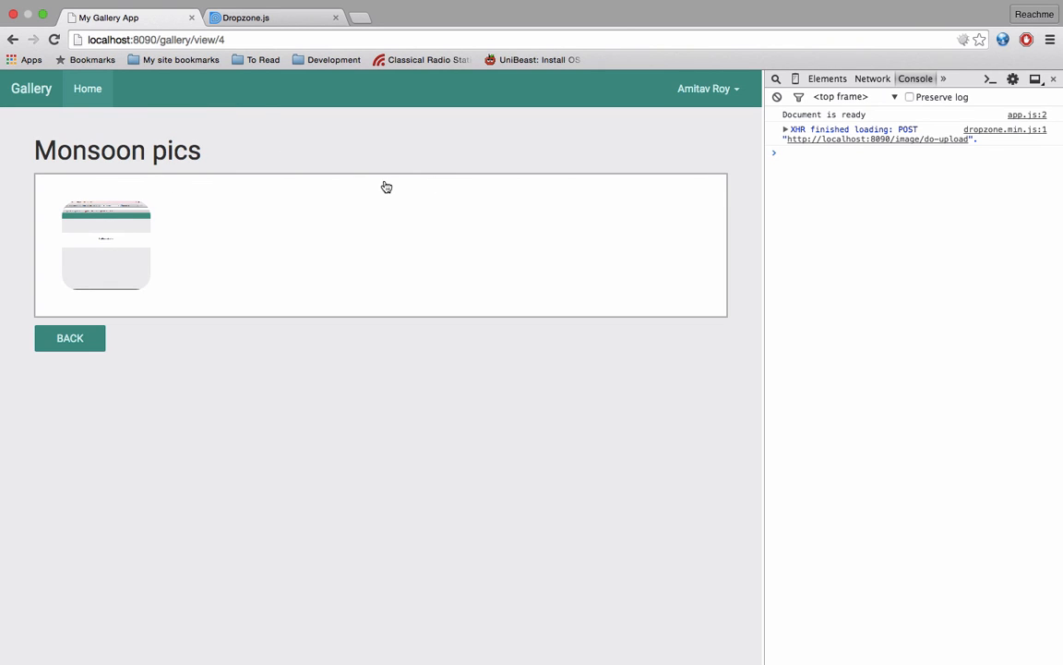